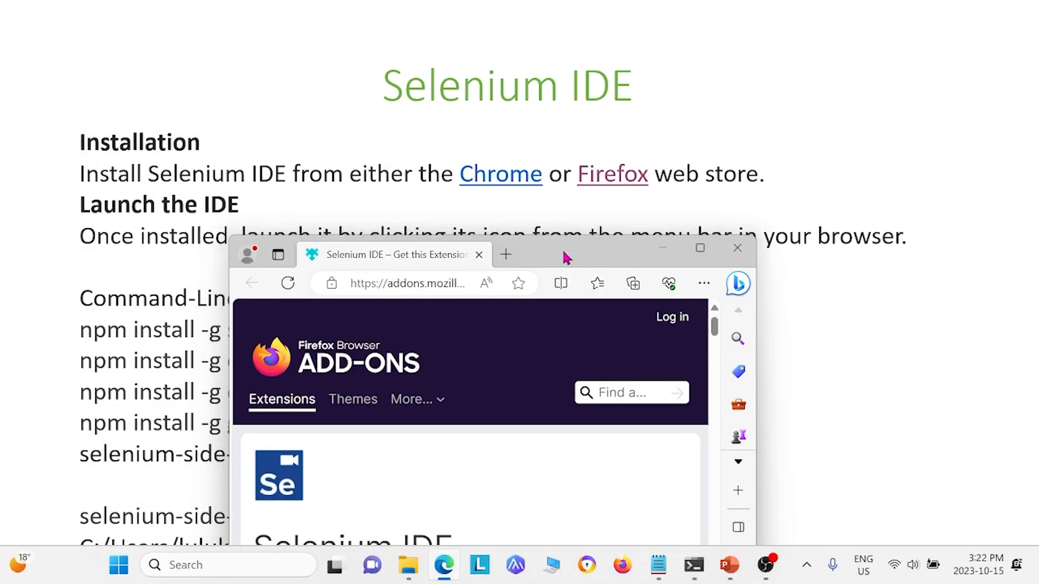
Maximize the Edge window showing the Selenium IDE add-on page
click(700, 246)
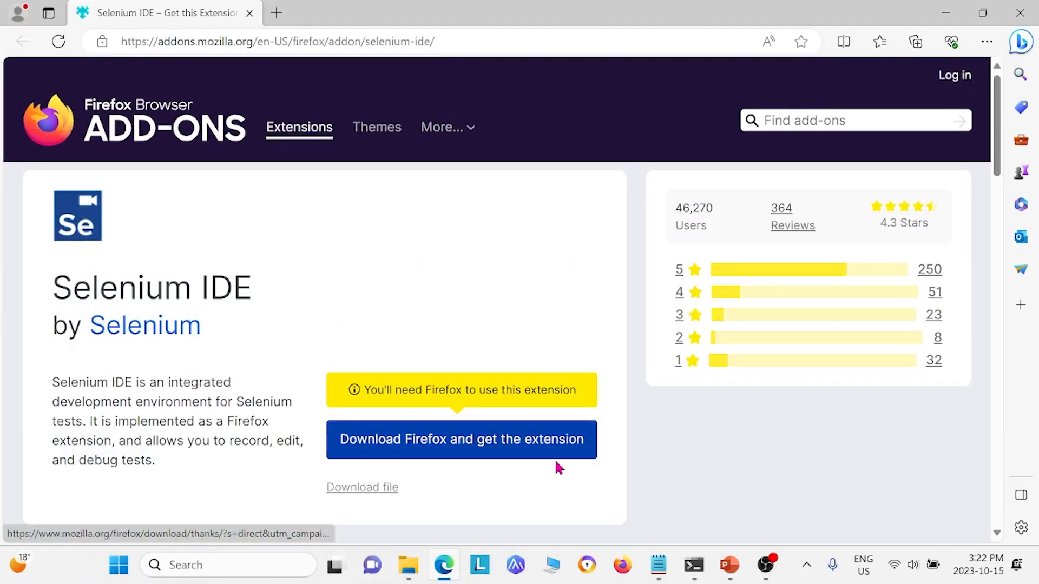
mouse_move(520, 439)
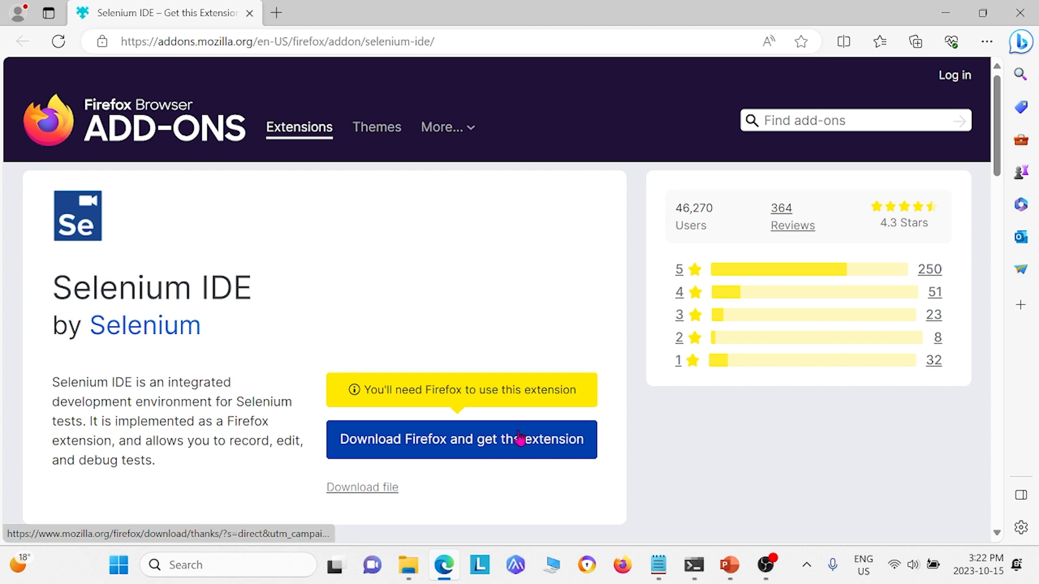
mouse_move(1006, 71)
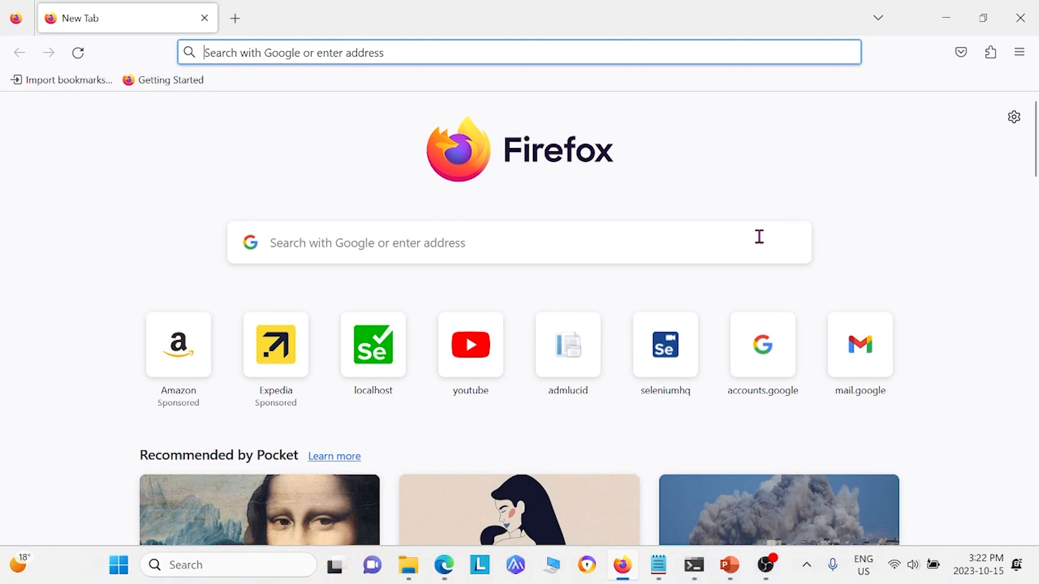
Launch Selenium IDE from the Firefox toolbar extension icon
click(990, 52)
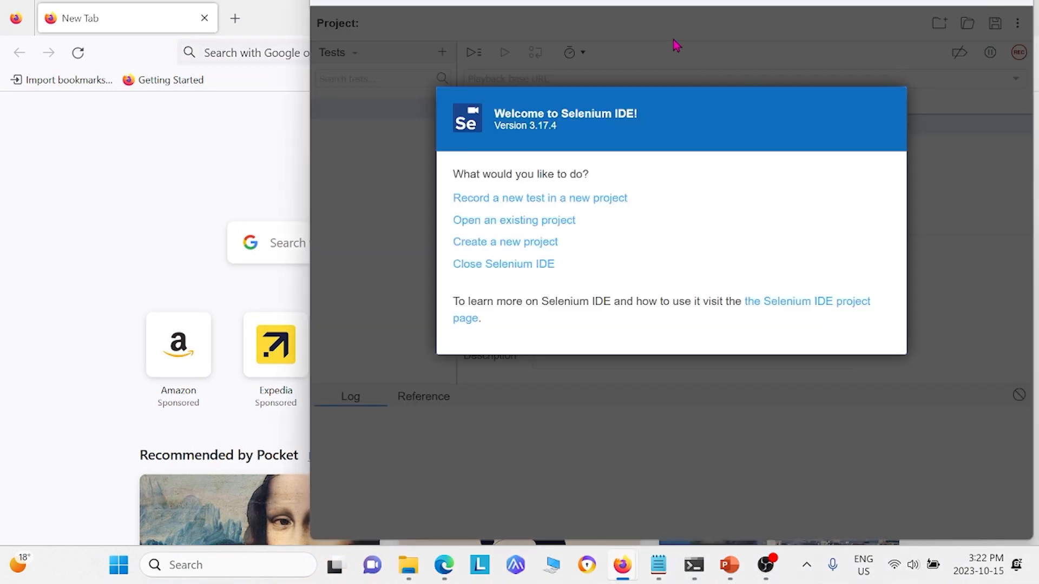
mouse_move(523, 264)
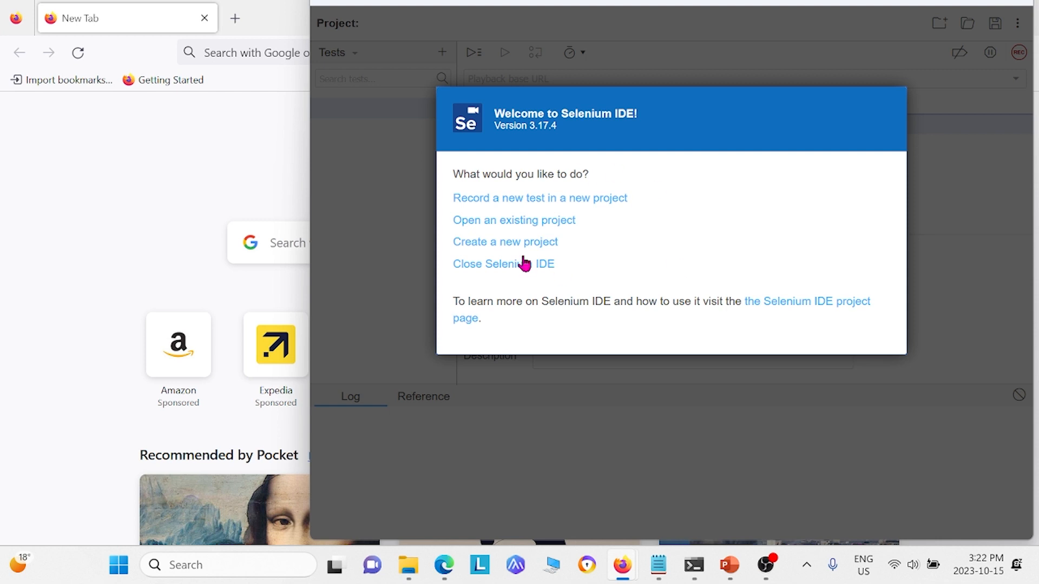
mouse_move(509, 278)
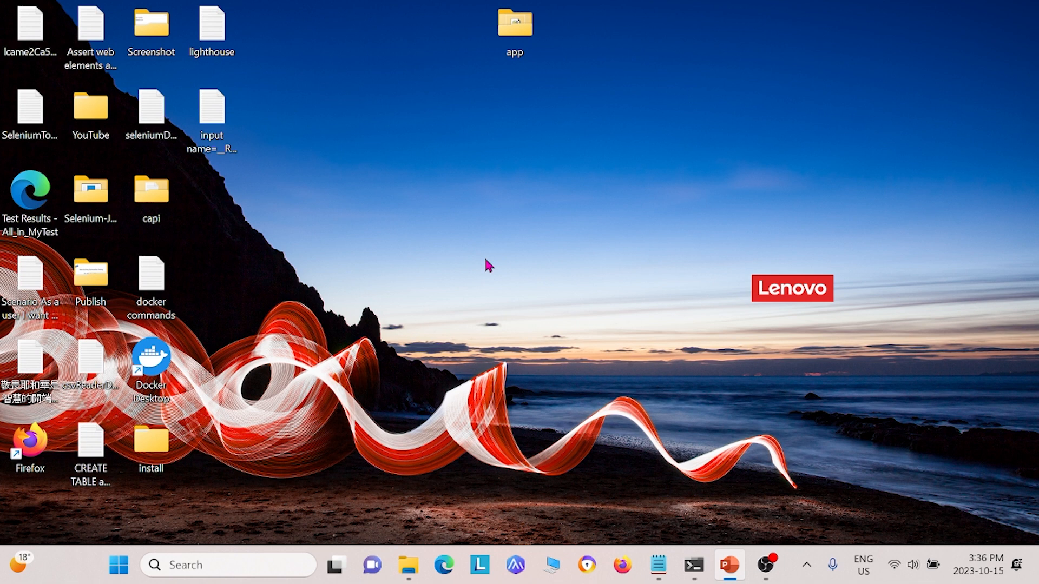
mouse_move(491, 263)
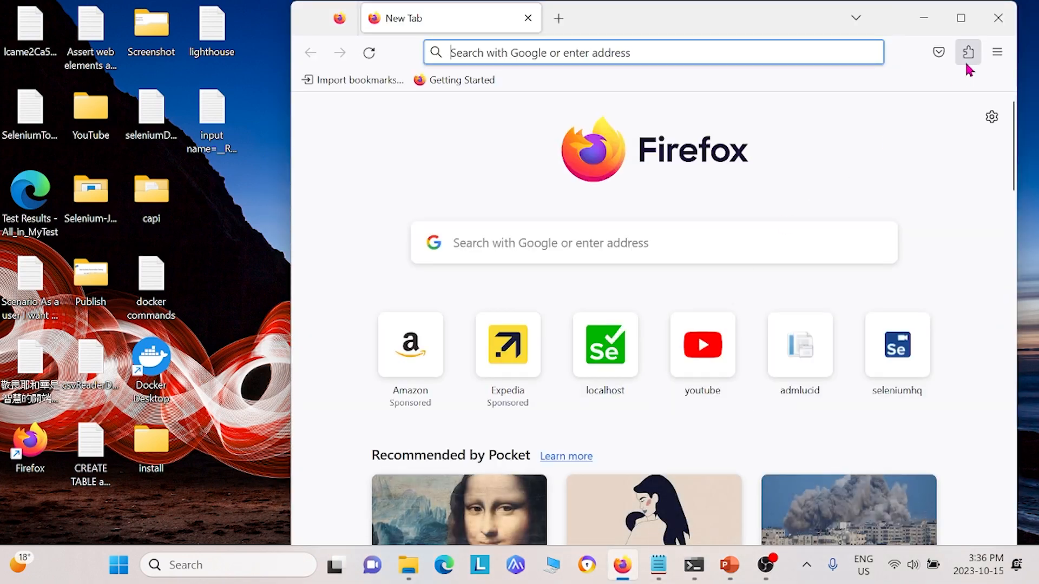
Relaunch Selenium IDE from the fresh Firefox window's toolbar icon
click(967, 52)
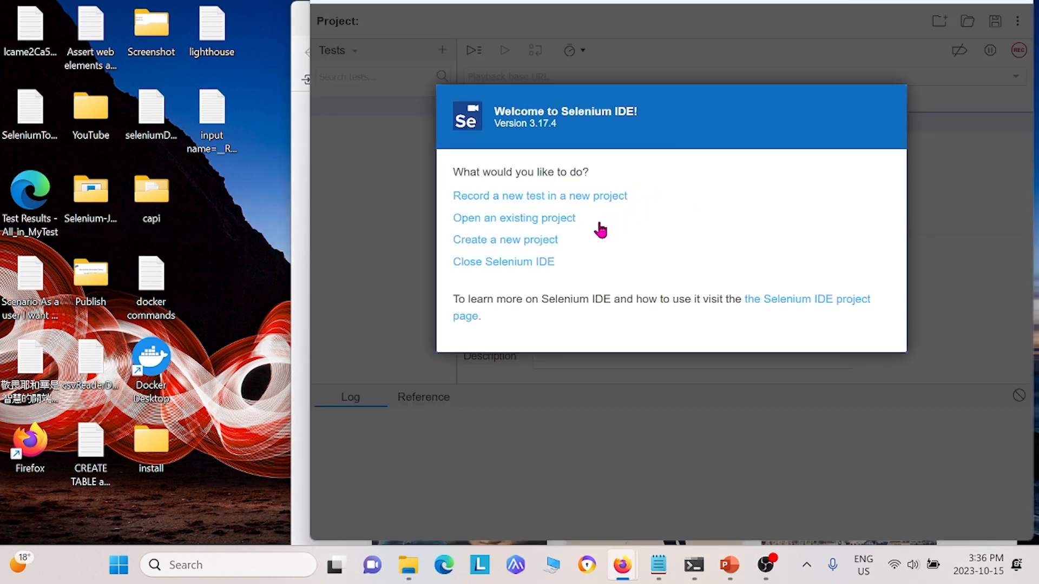
mouse_move(543, 250)
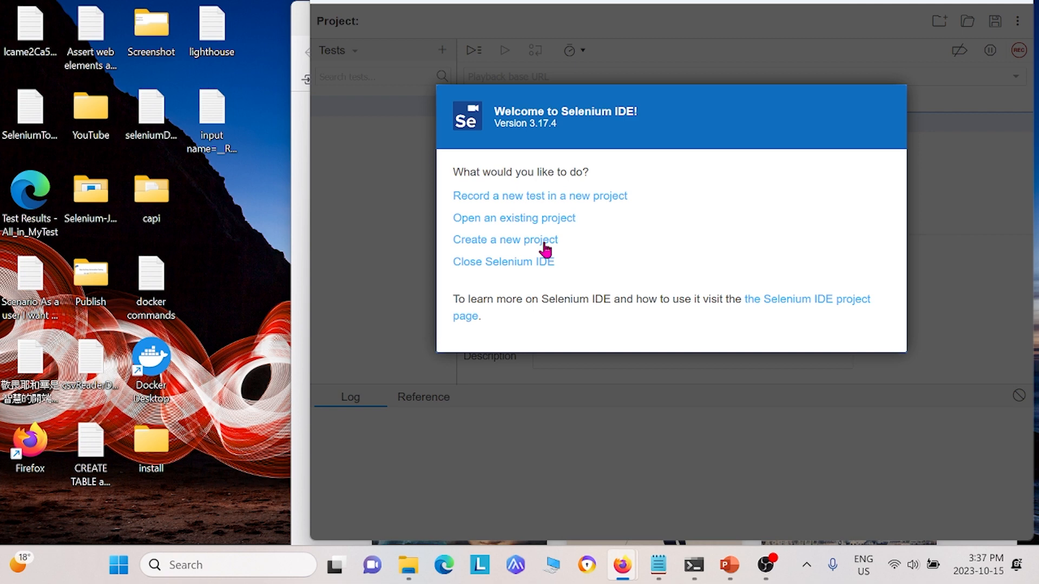
Create a new Selenium IDE project named 'video'
click(506, 239)
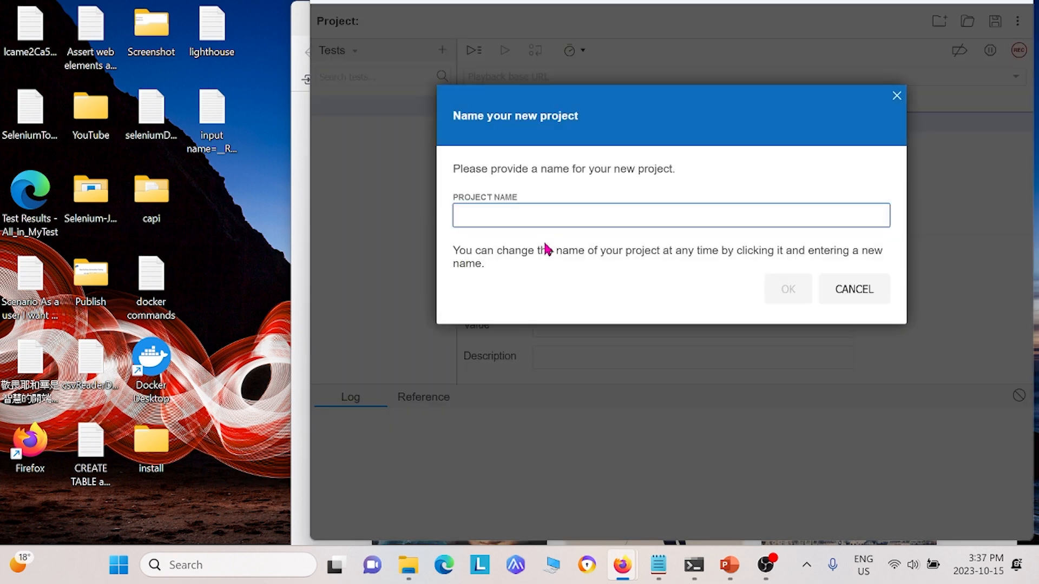
text(video)
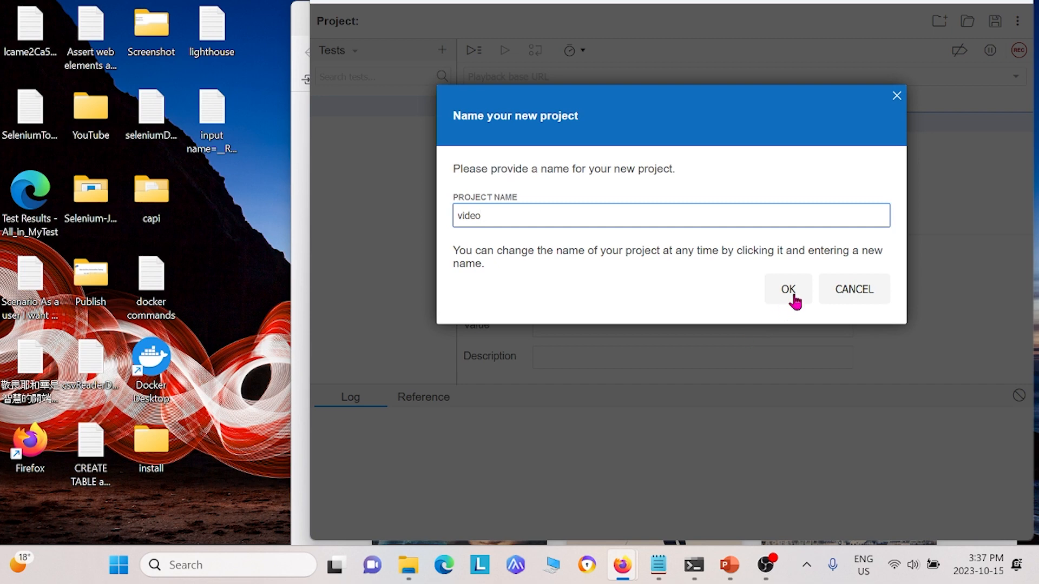
click(786, 289)
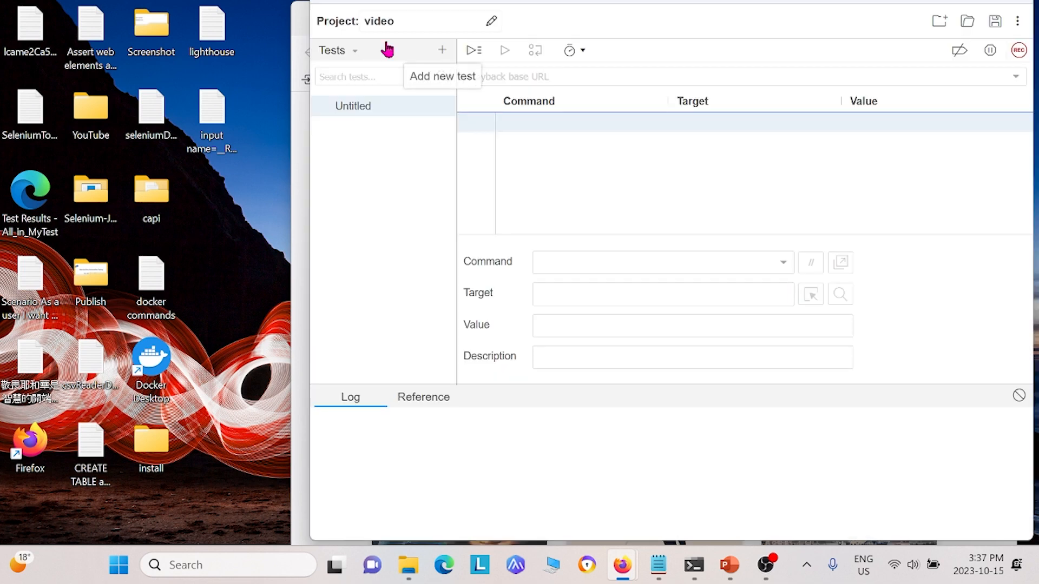
mouse_move(967, 31)
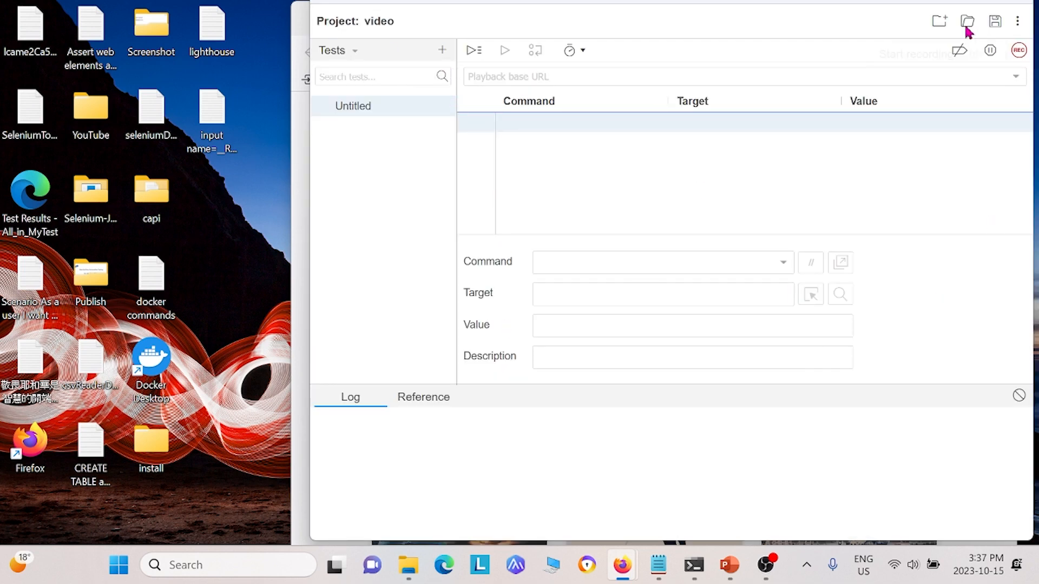
mouse_move(441, 50)
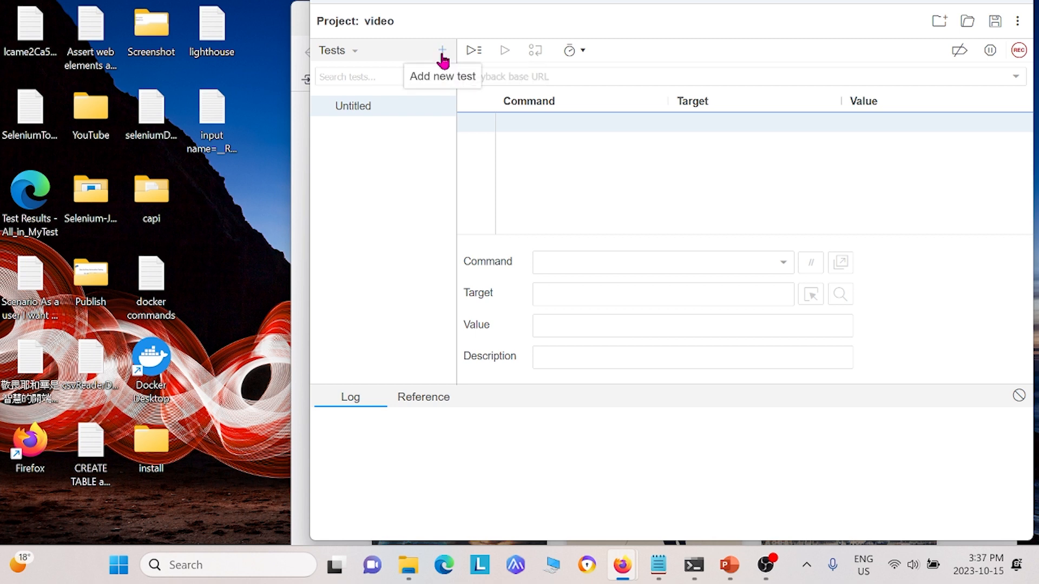
Add a new test case named 'Home' to the video project
click(441, 50)
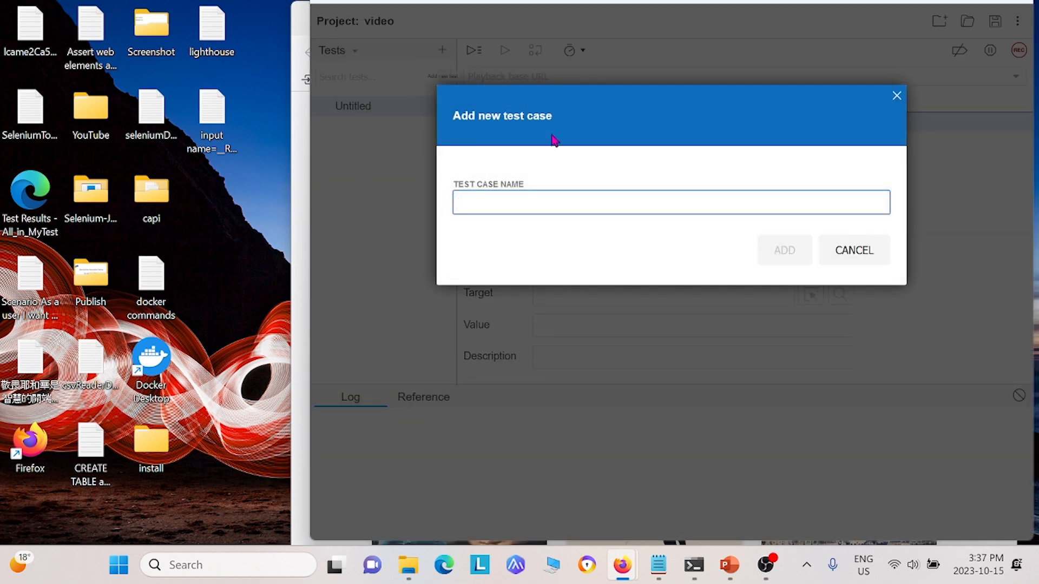
text(H)
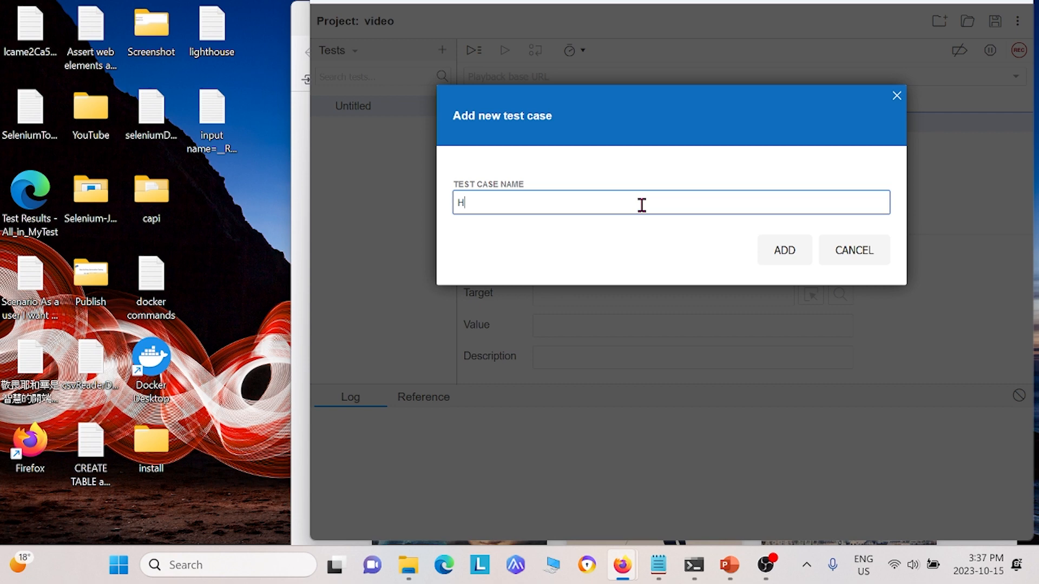
text(ome)
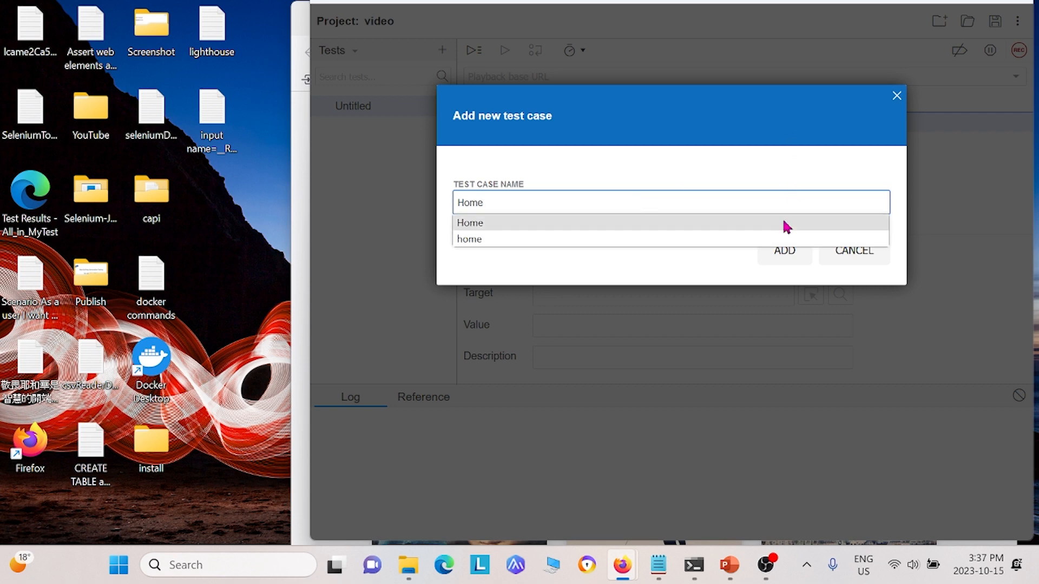
click(784, 250)
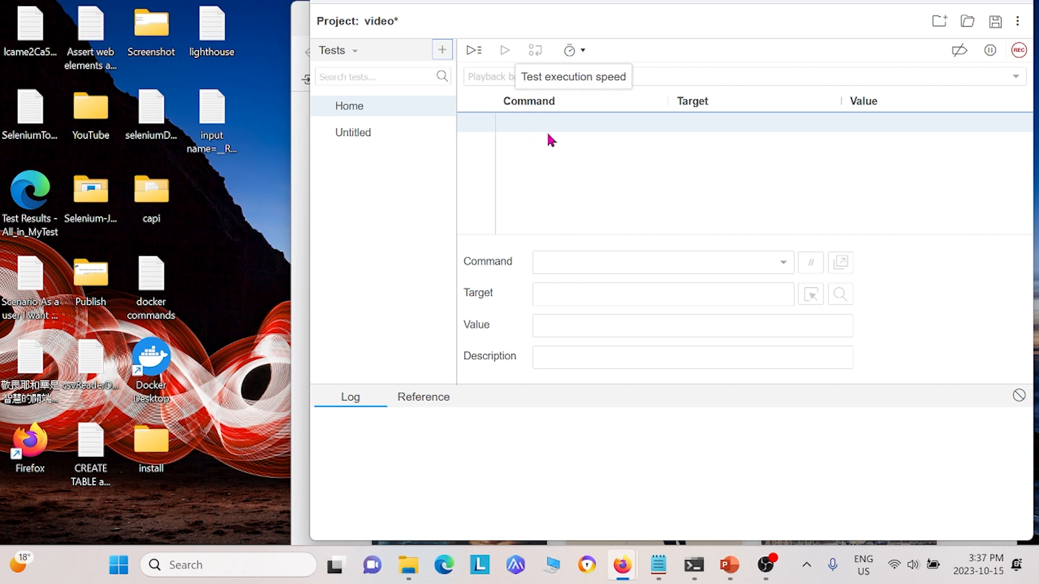
mouse_move(613, 111)
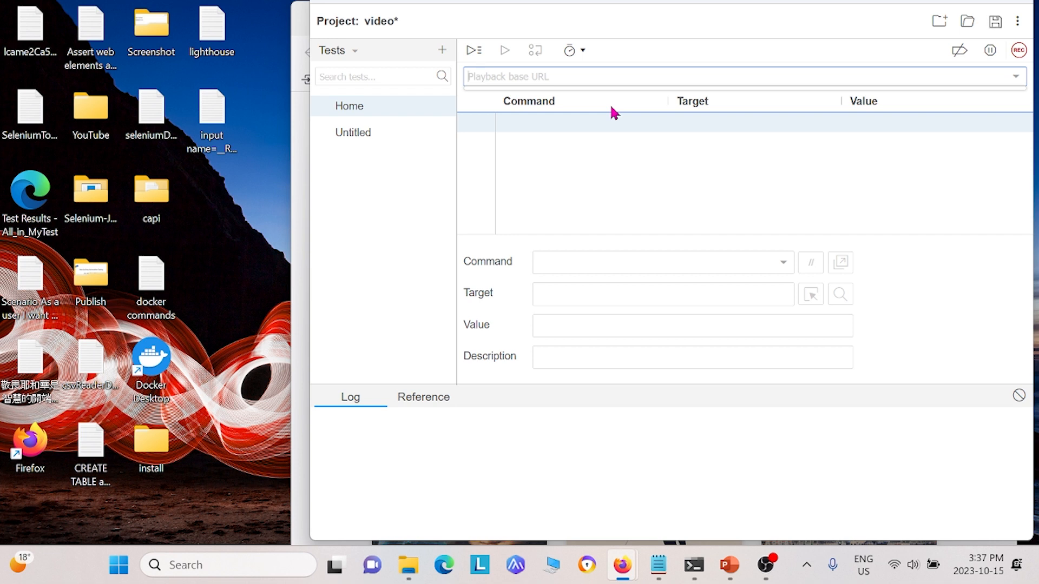
text(h)
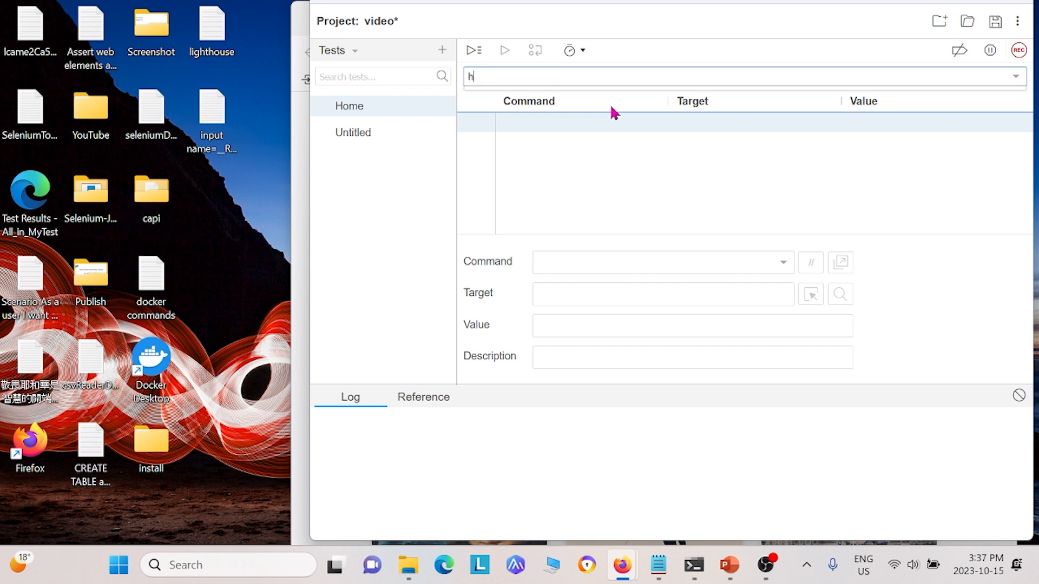
text(ttps)
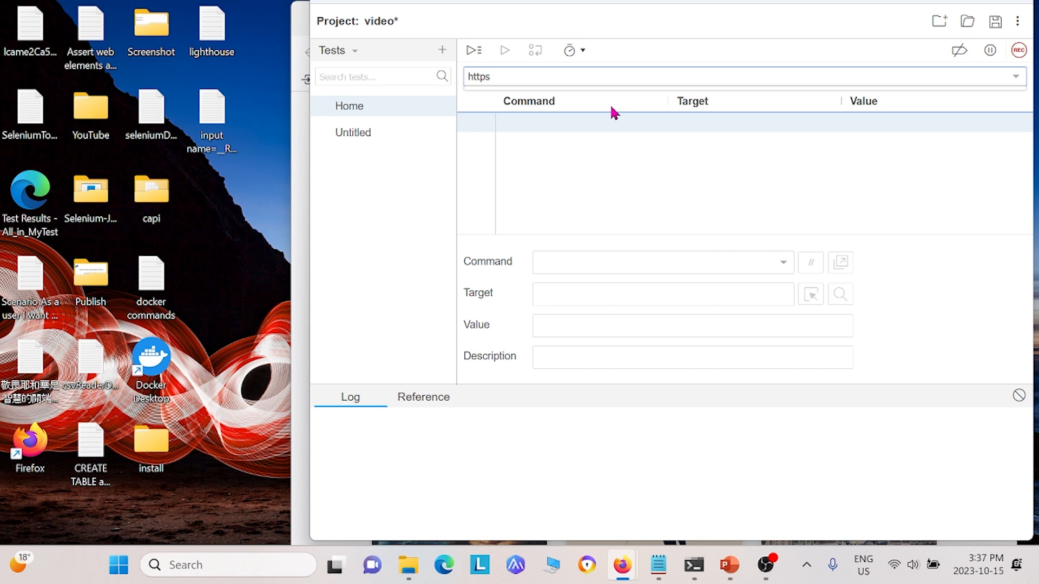
text(://admlc)
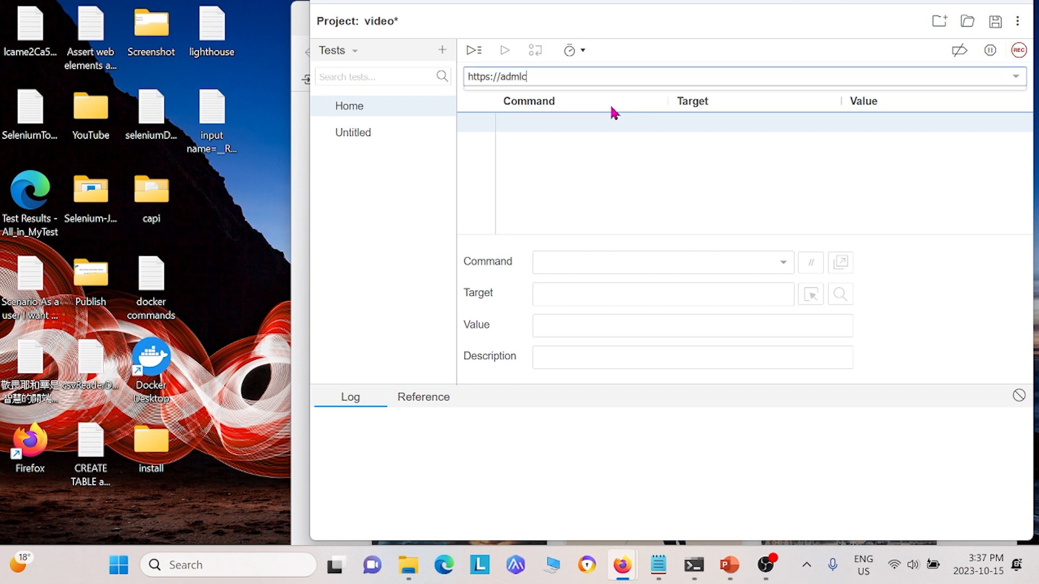
text(ucid.com)
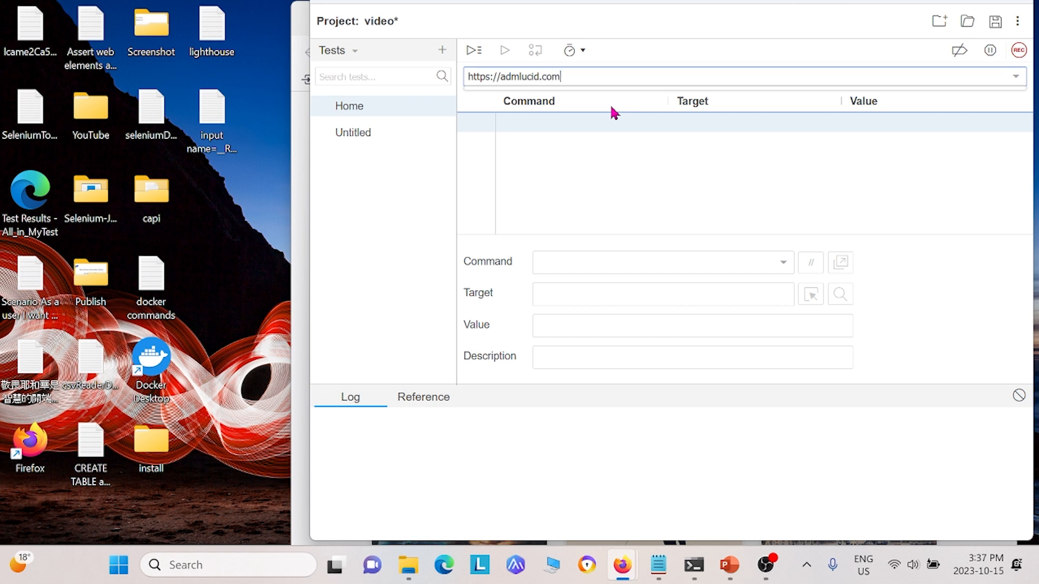
mouse_move(639, 67)
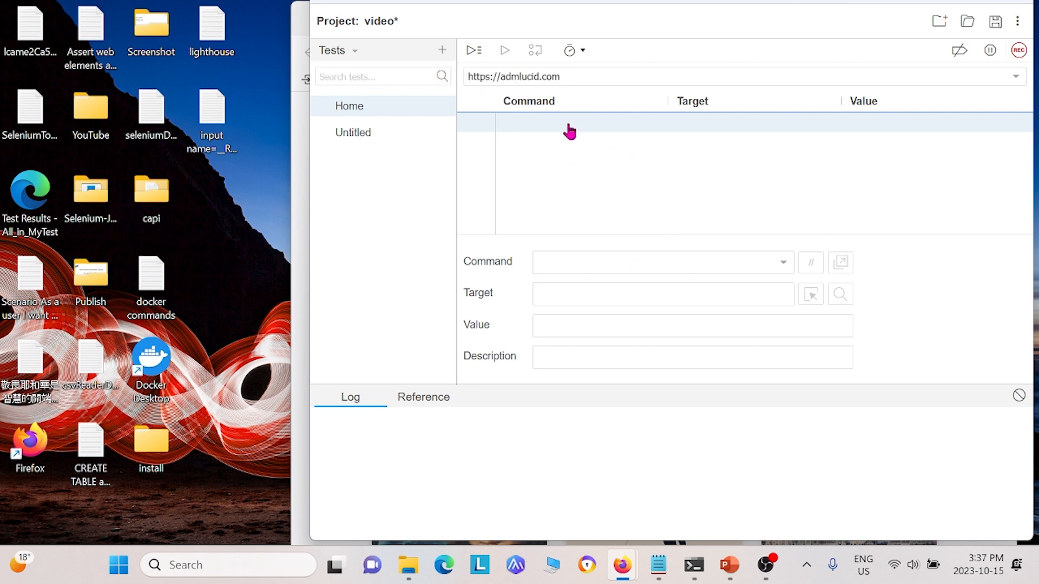
mouse_move(1019, 49)
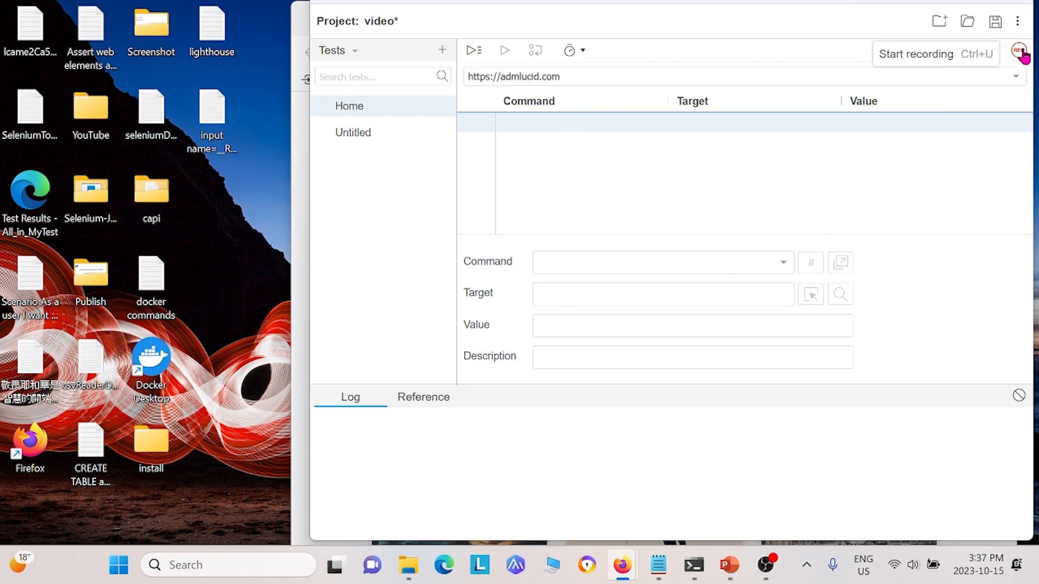
Record the Home test: browse the site and follow the Read More reference article link
click(1018, 55)
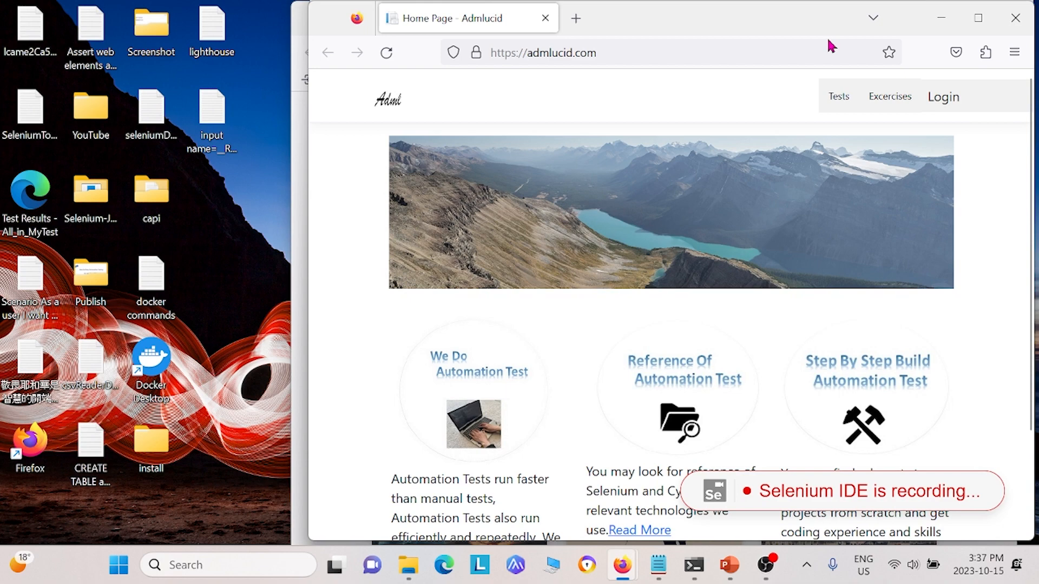
scroll(down, 3)
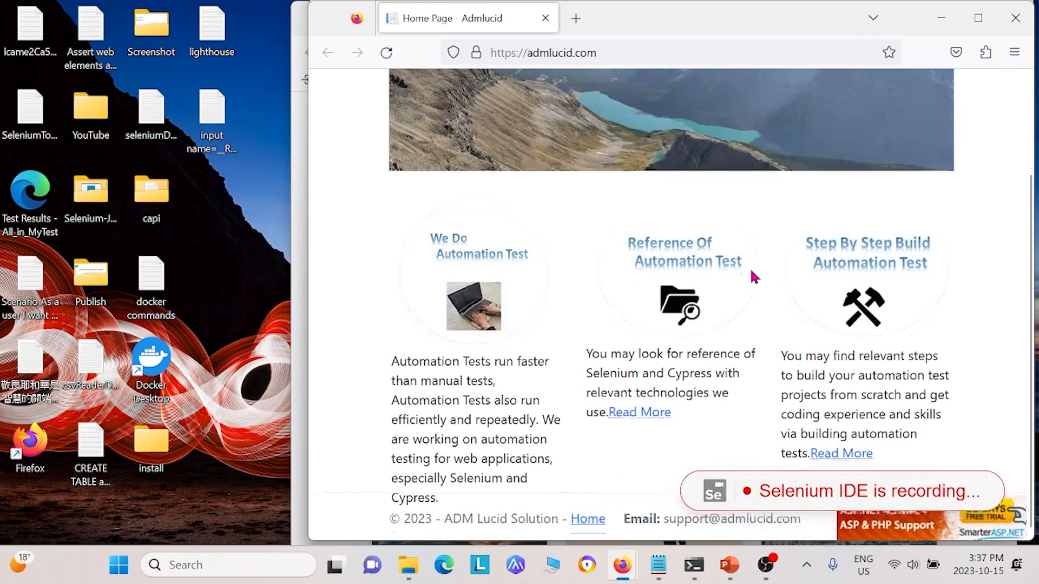
click(639, 413)
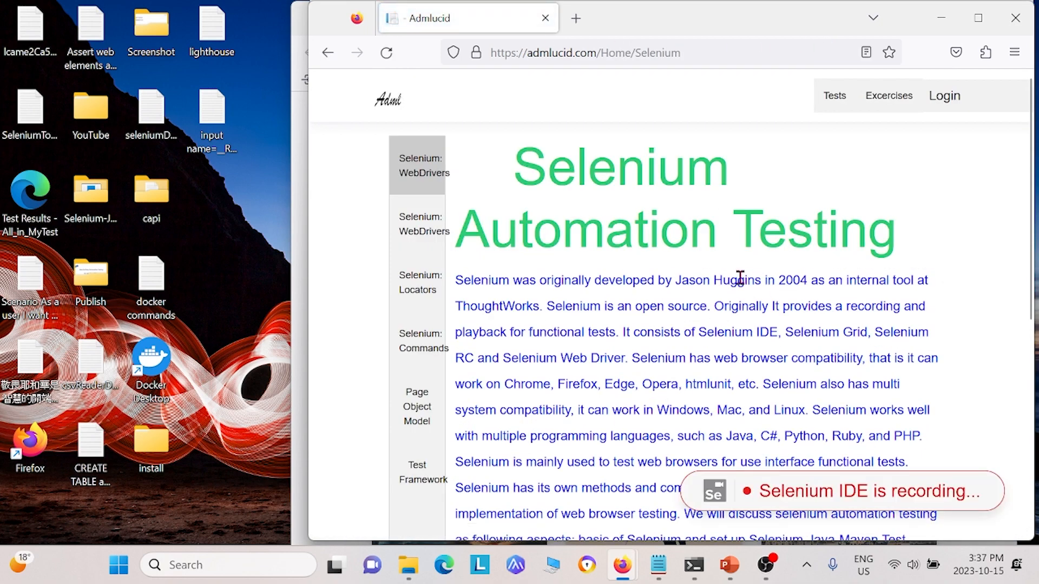
scroll(down, 3)
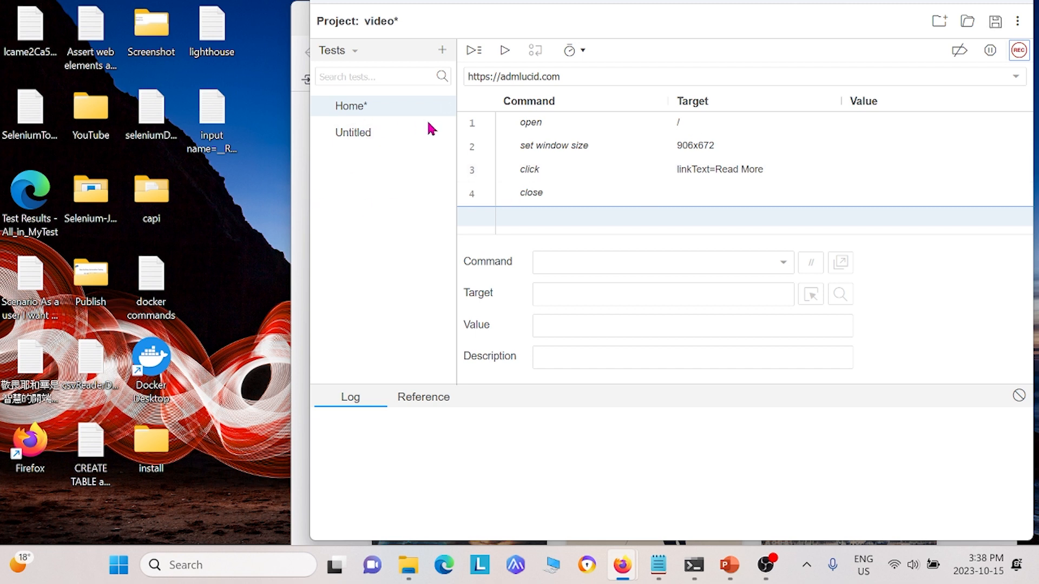
Delete the empty Untitled test and create a new test named 'Golf'
right_click(353, 132)
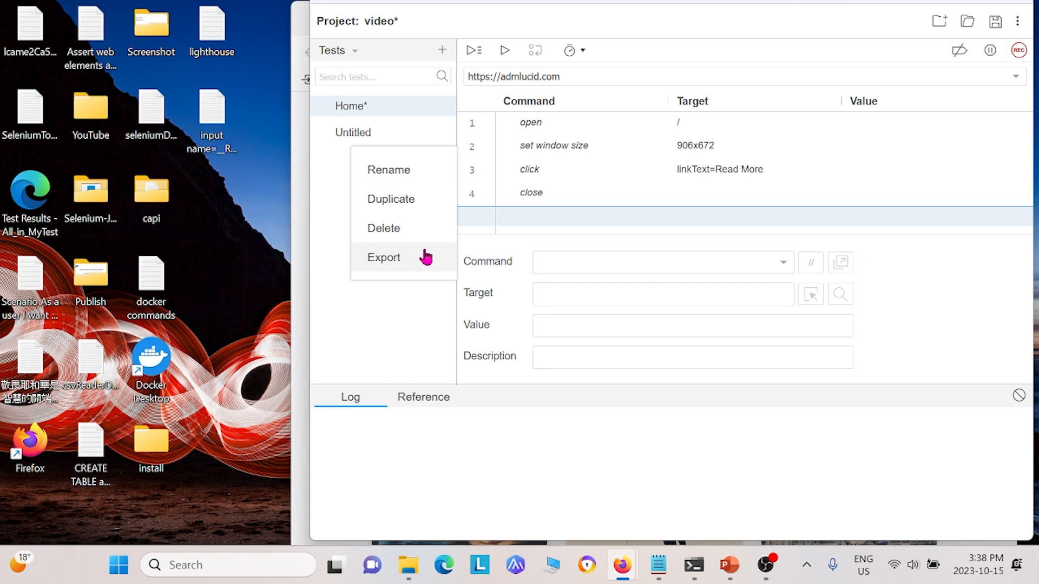
click(383, 229)
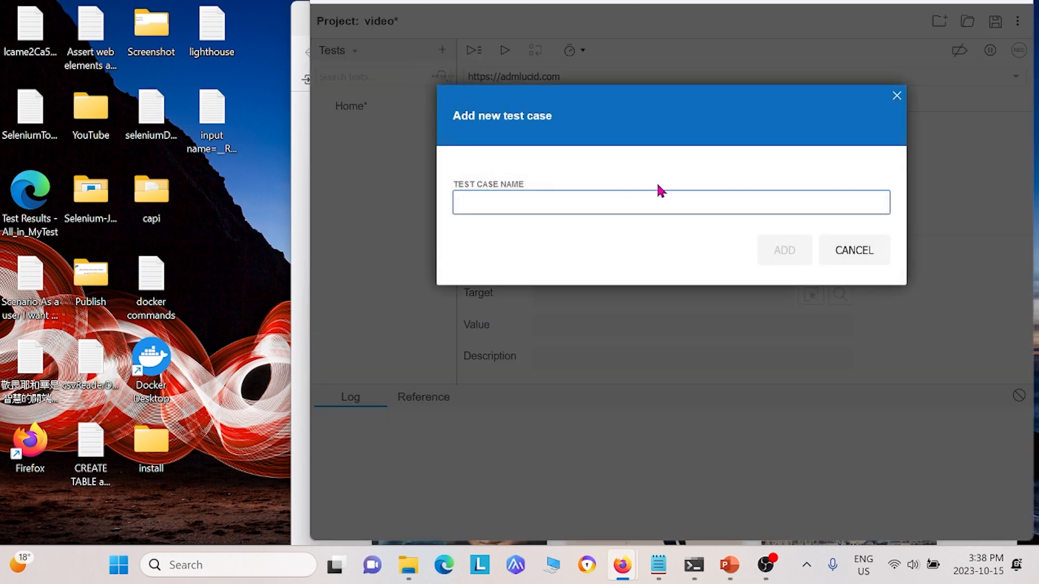
text(Golf)
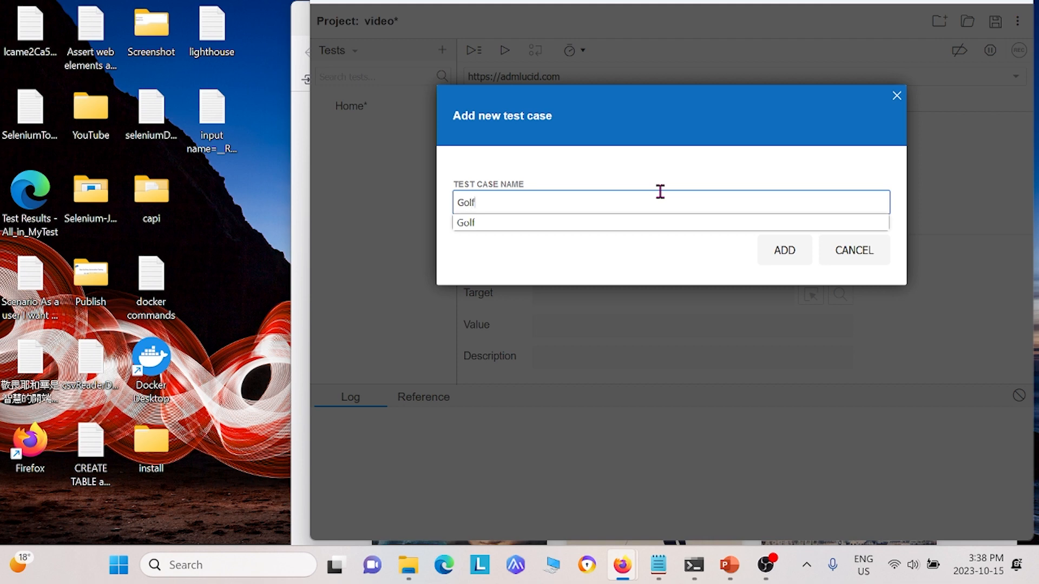
click(783, 250)
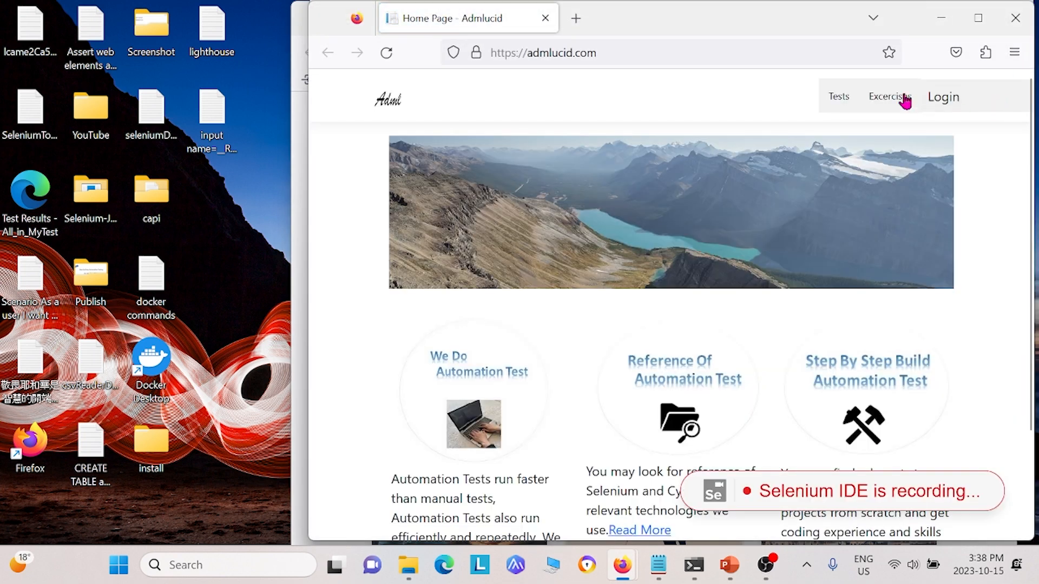
Record the Golf test: Tests > Golf_Course, then Book Golf Course
click(837, 96)
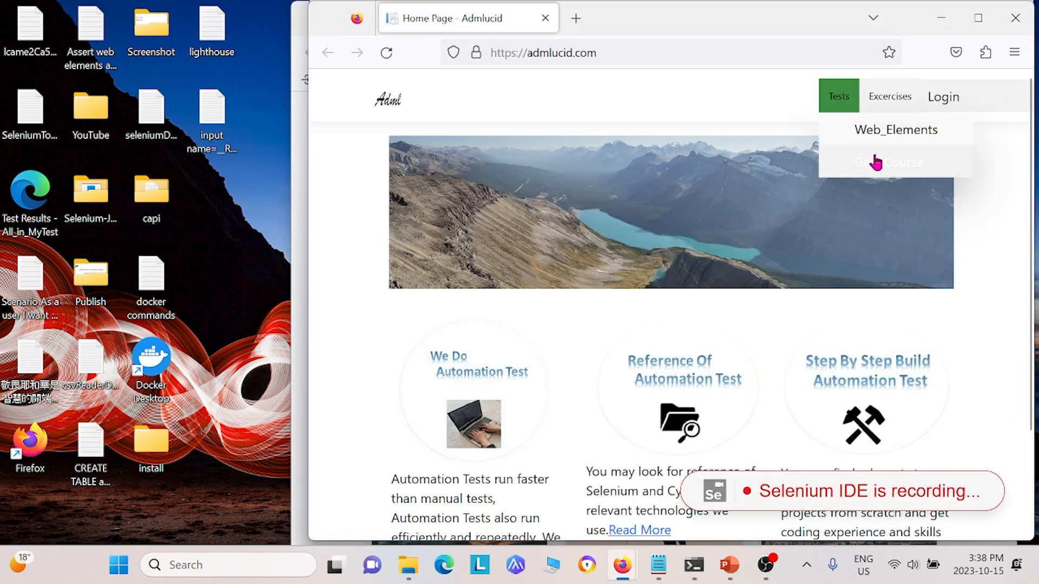
click(889, 163)
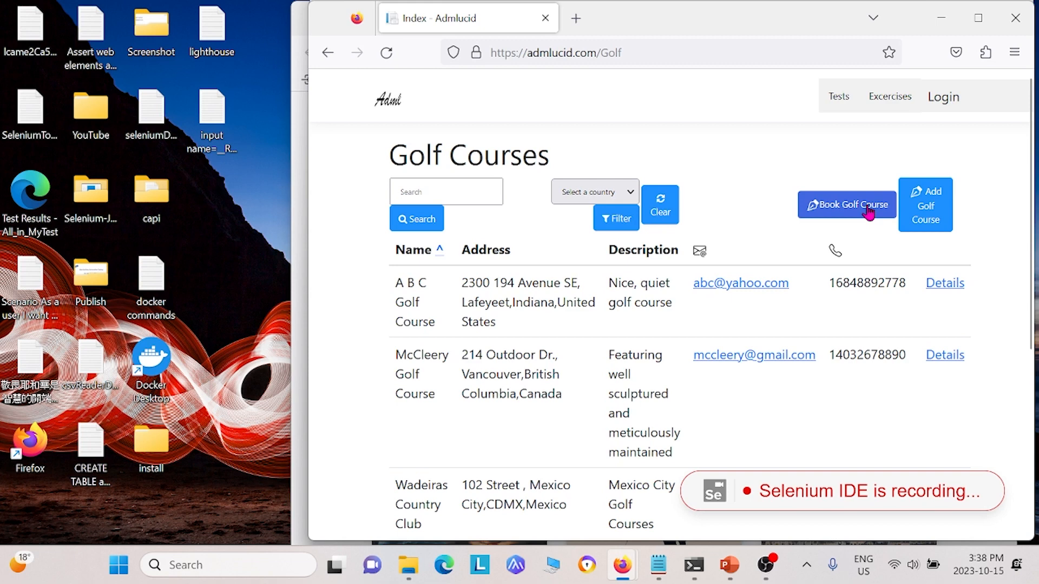
click(846, 205)
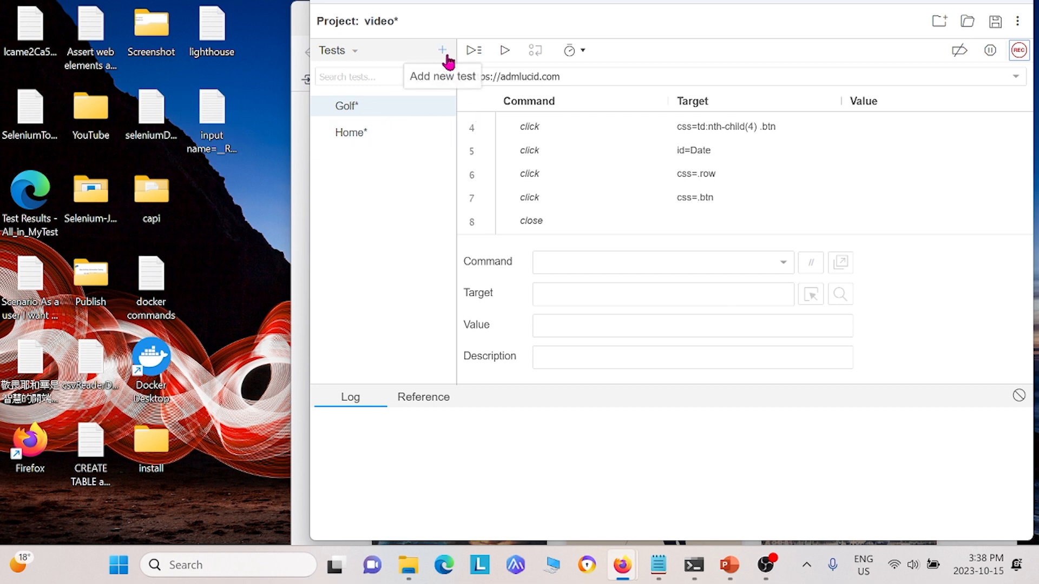
Create a 'WebElement' test and record navigating to the Web Elements page
click(443, 49)
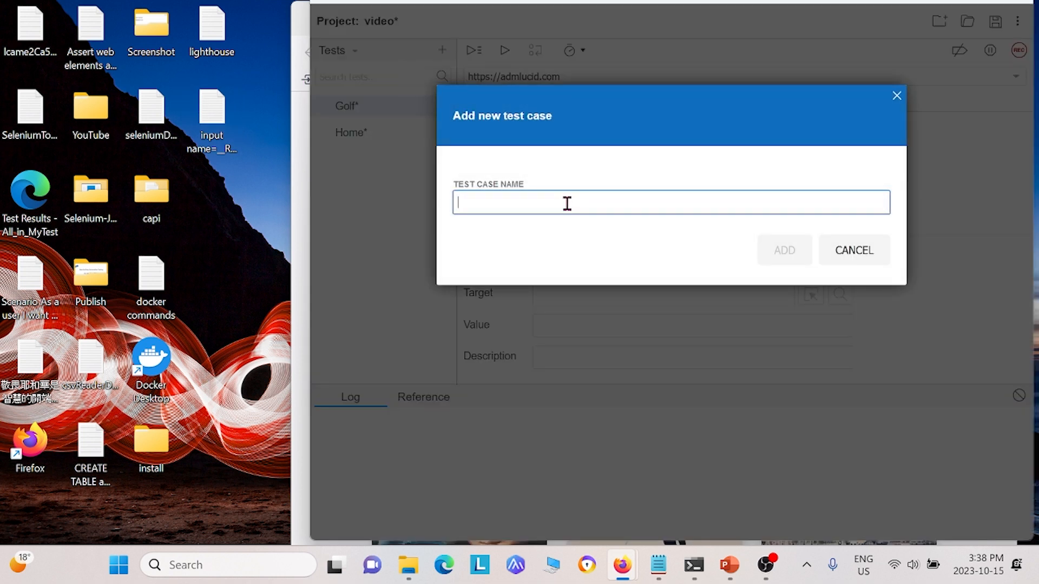
text(We)
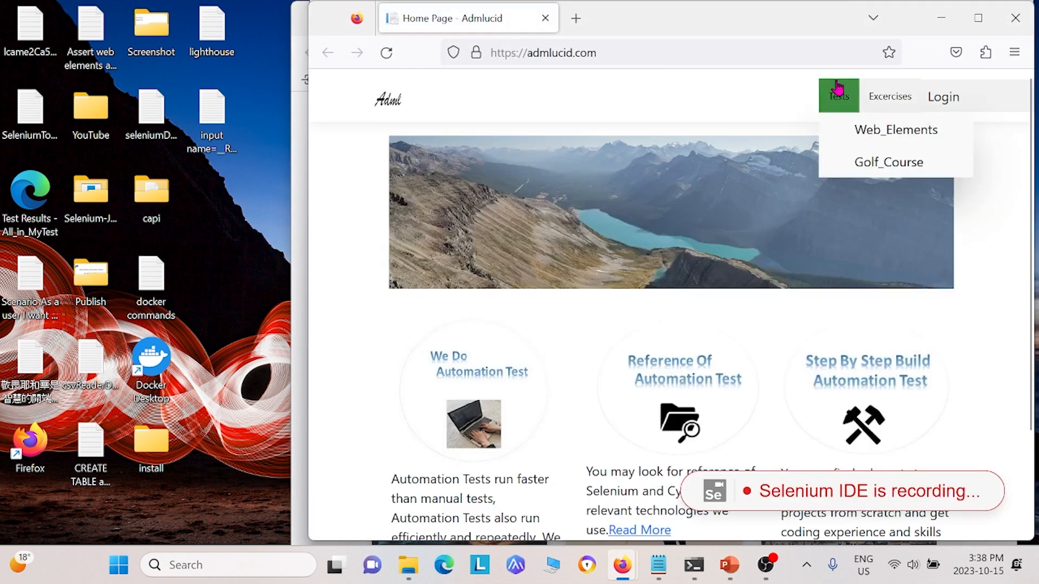
click(895, 130)
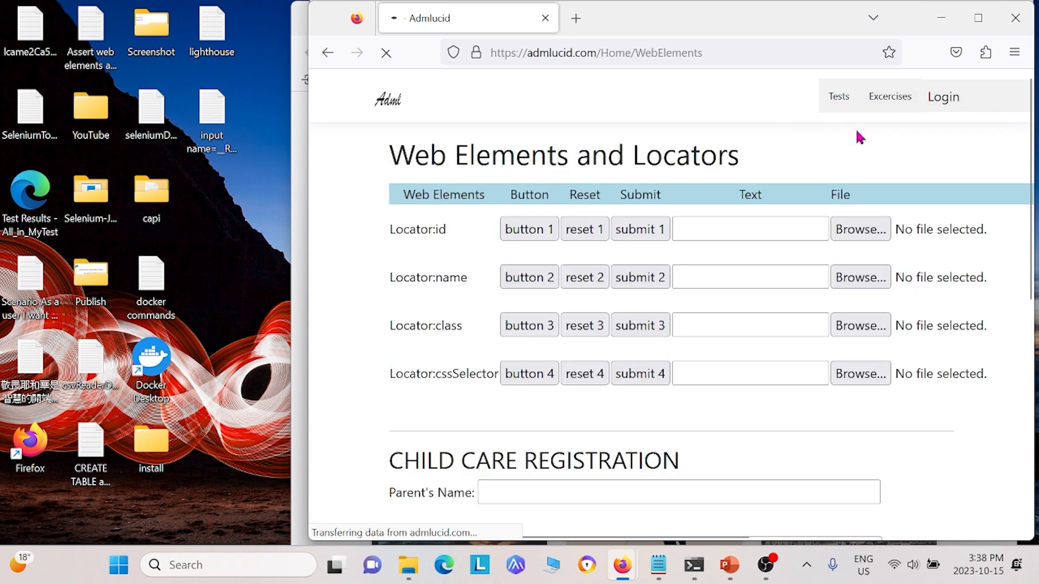
Record clicking Submit1, accepting the disabled alert, then close the browser to stop recording
click(639, 228)
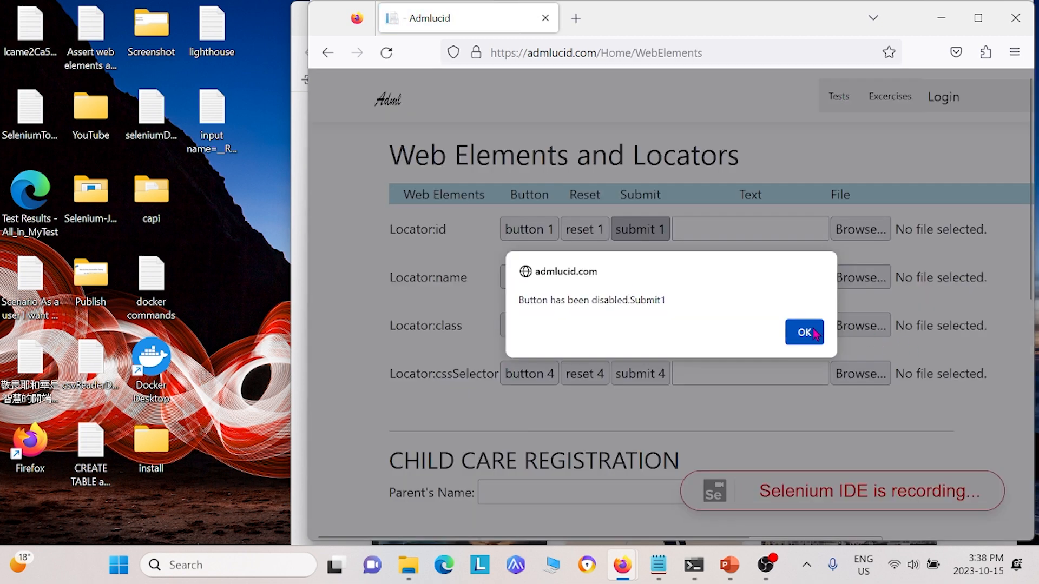
click(804, 332)
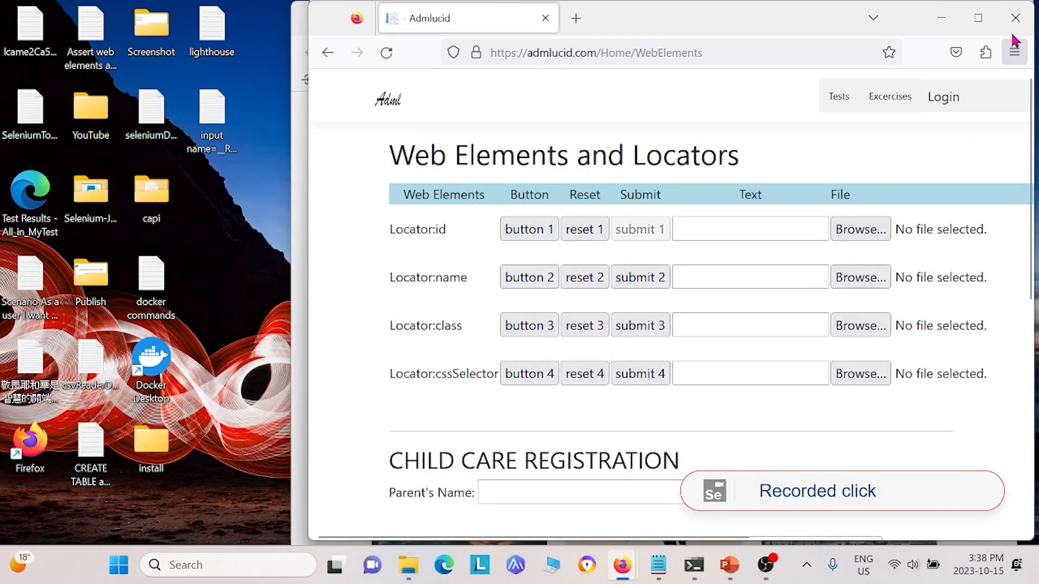
click(1018, 51)
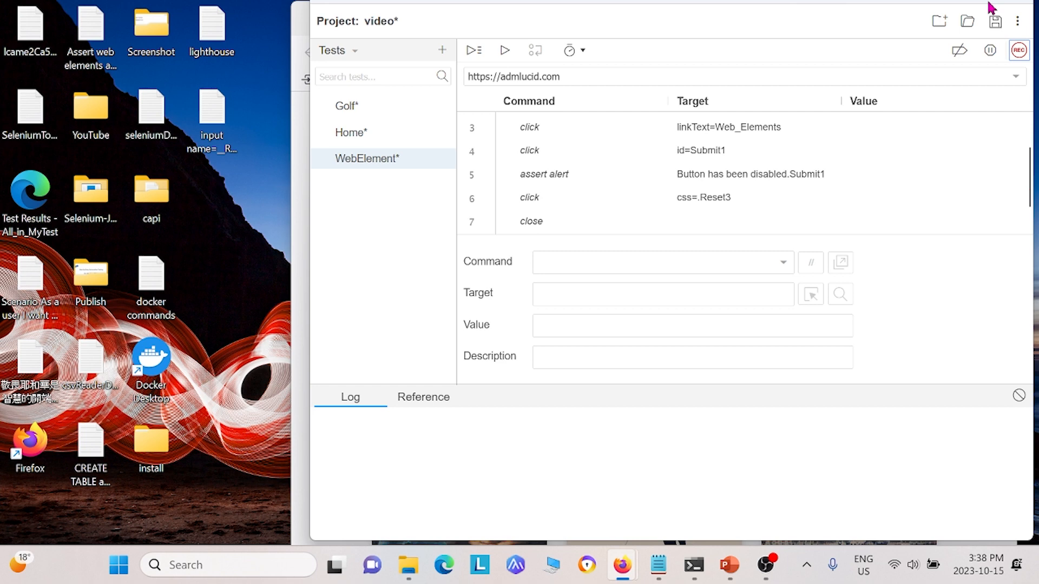
Save the project as 'video' with its Golf, Home and WebElement tests
click(994, 21)
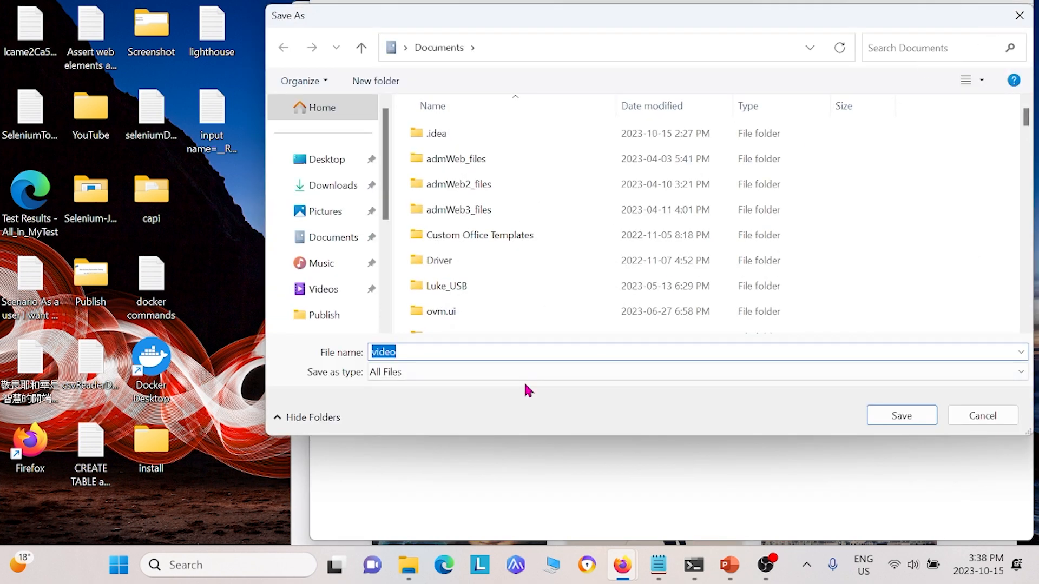
click(900, 416)
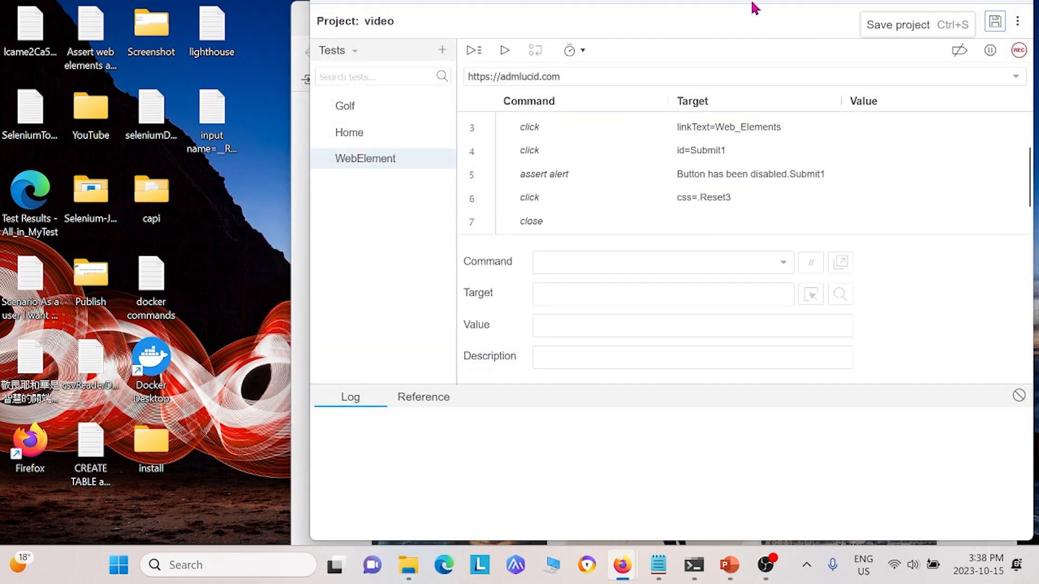
mouse_move(339, 112)
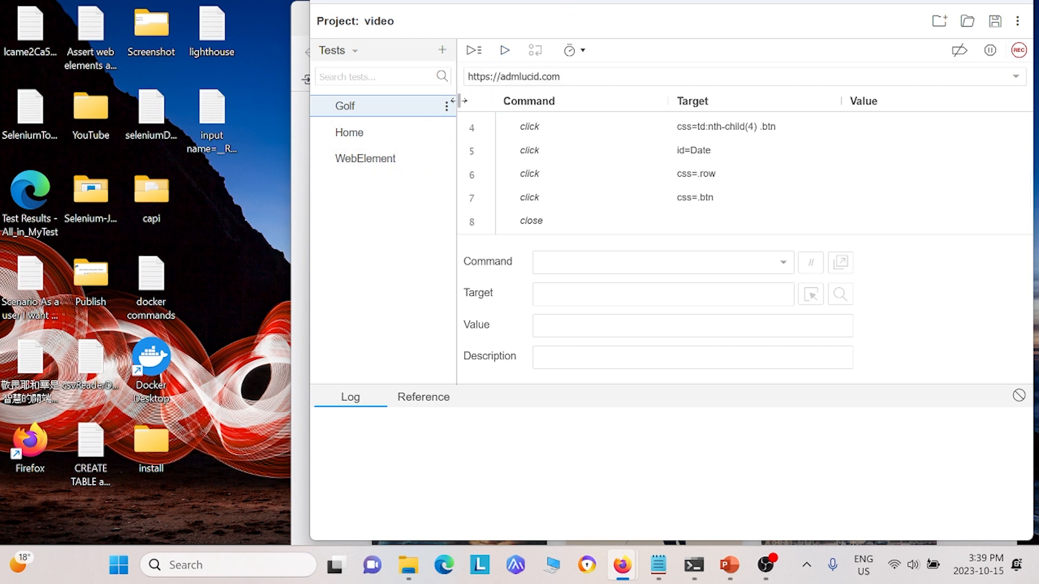
mouse_move(468, 70)
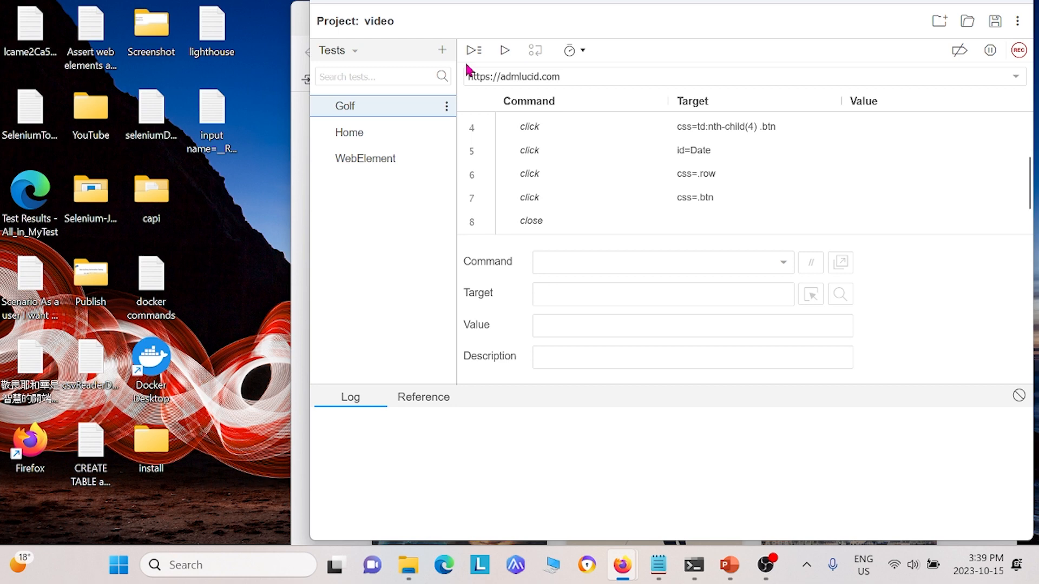
mouse_move(506, 51)
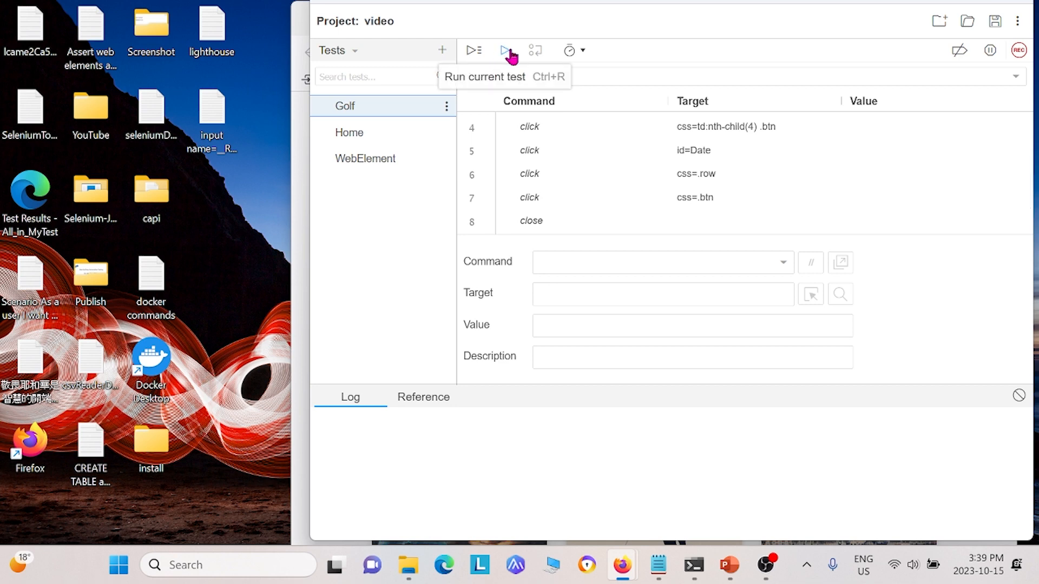
Run the Golf test alone; it fails with a timeout on the linkText=Golf_Course click
click(505, 51)
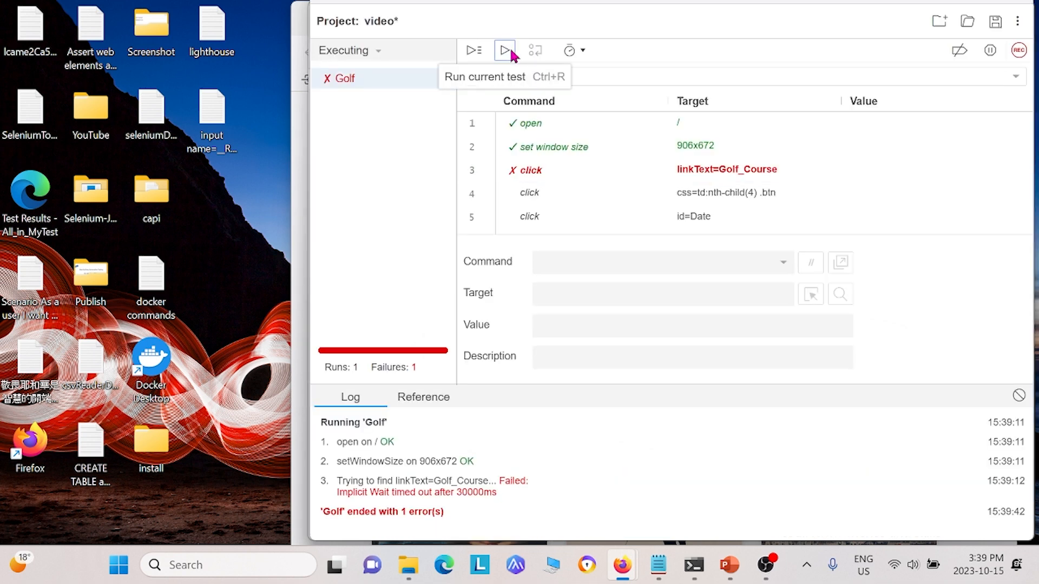
mouse_move(450, 534)
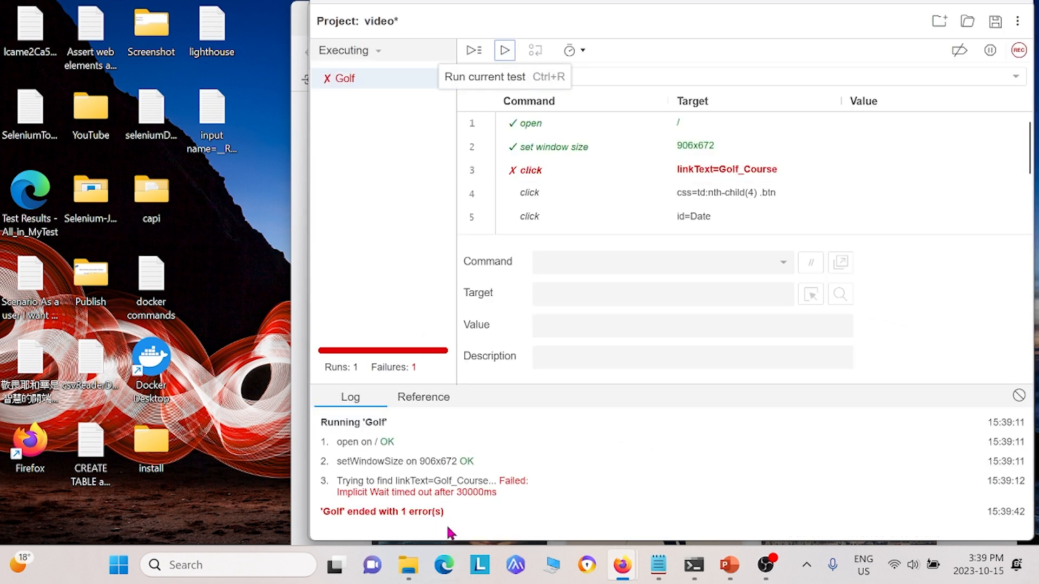
mouse_move(491, 507)
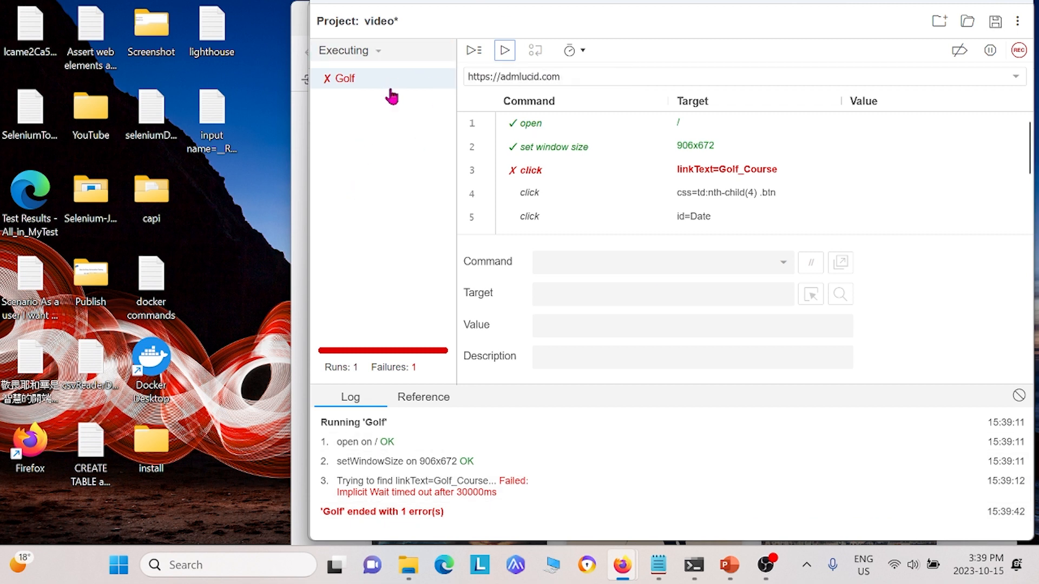
mouse_move(322, 187)
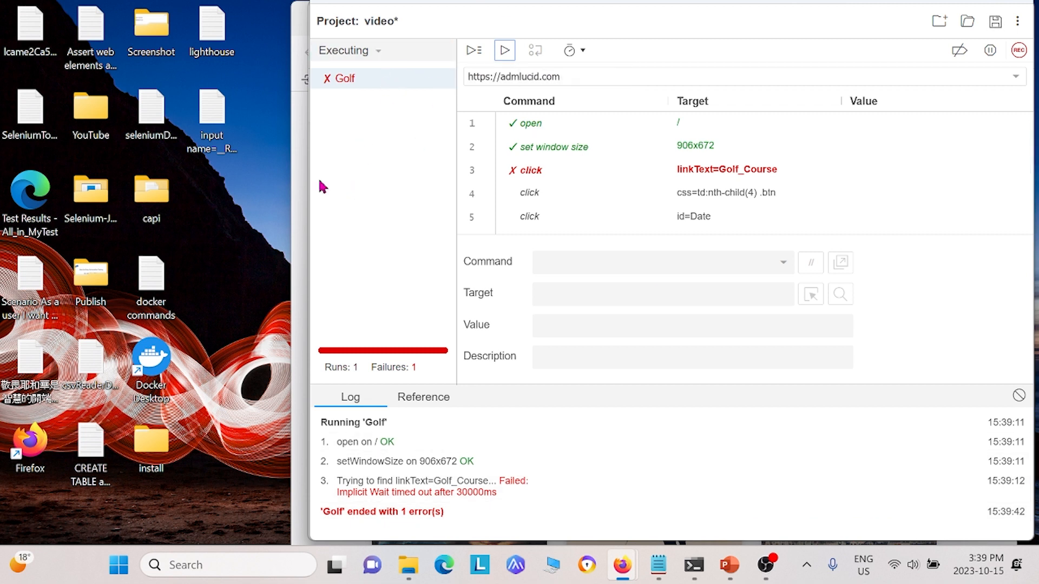
mouse_move(515, 480)
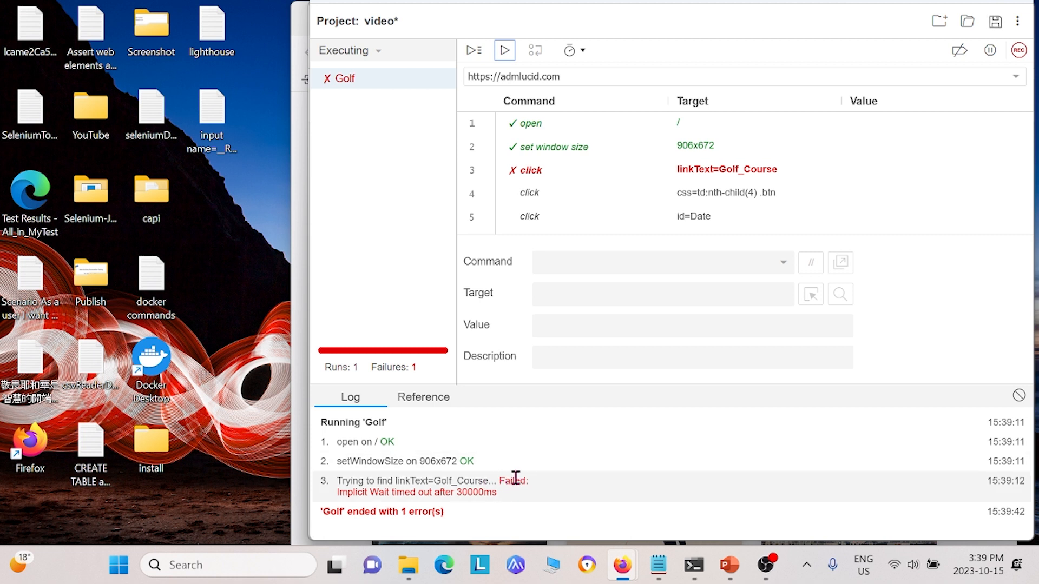
mouse_move(597, 468)
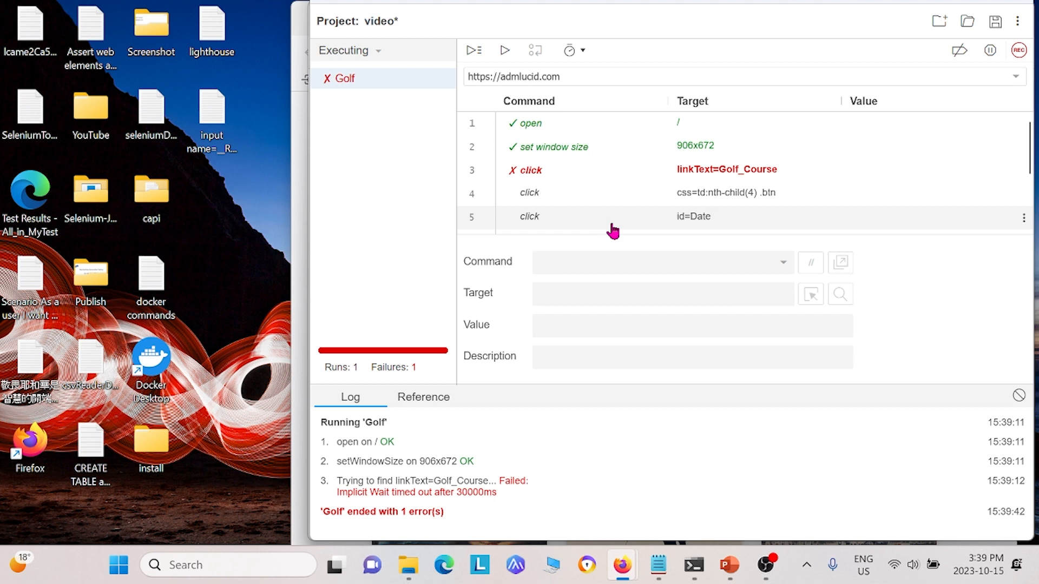
mouse_move(378, 51)
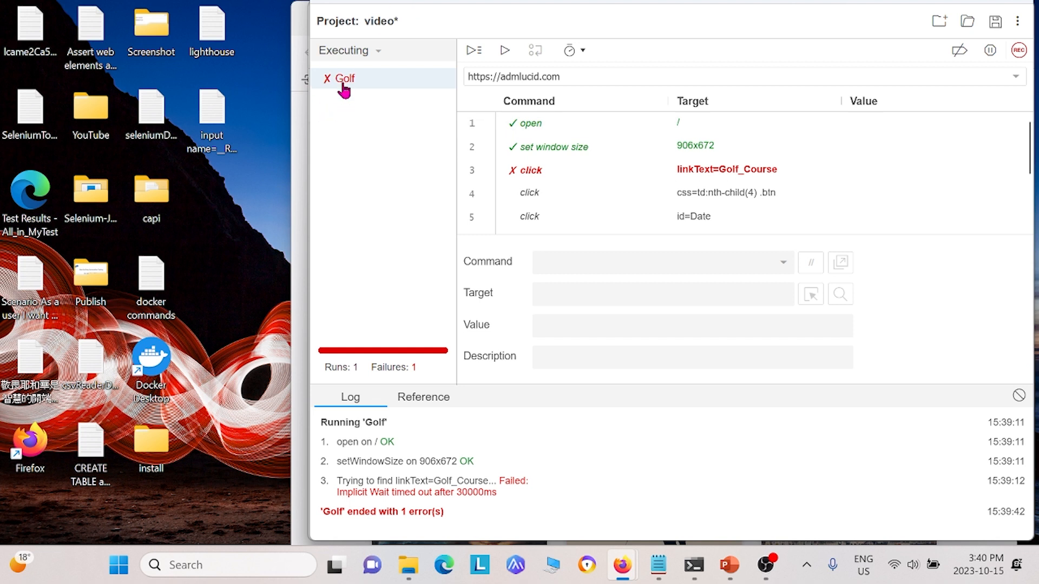
Switch the sidebar from Tests to the Test suites view
click(349, 51)
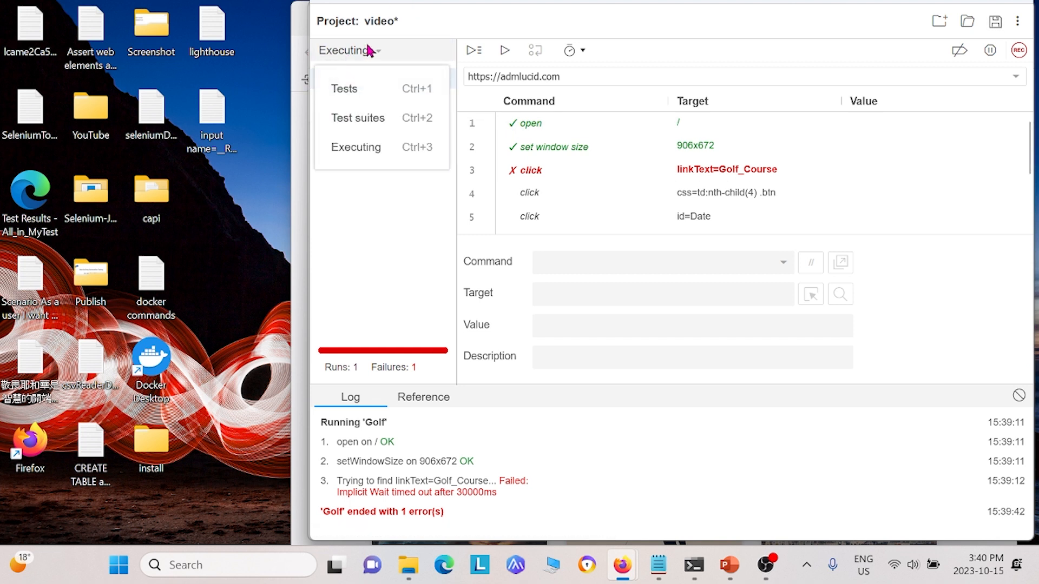
click(356, 147)
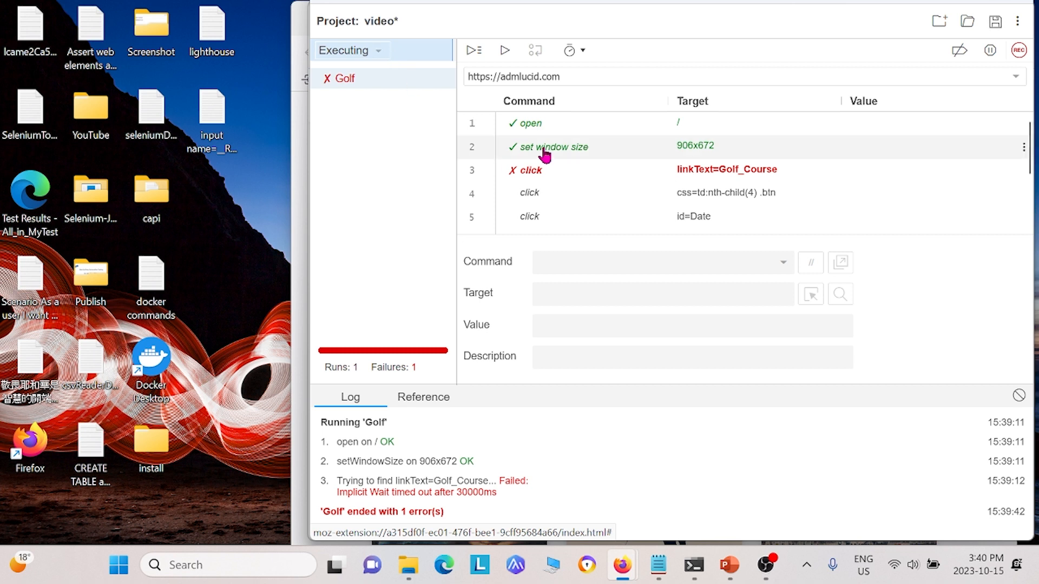
mouse_move(403, 254)
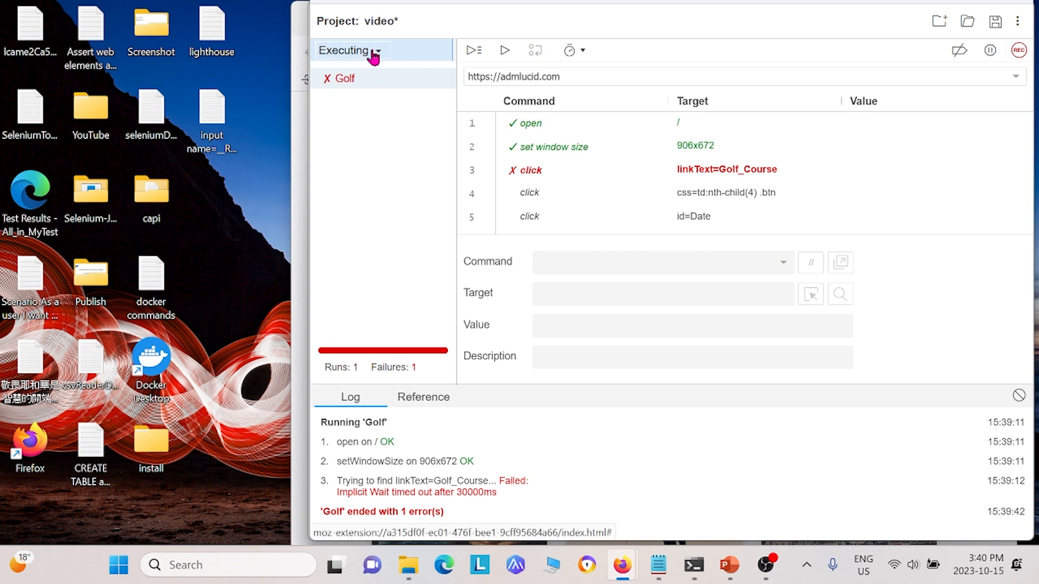
click(349, 50)
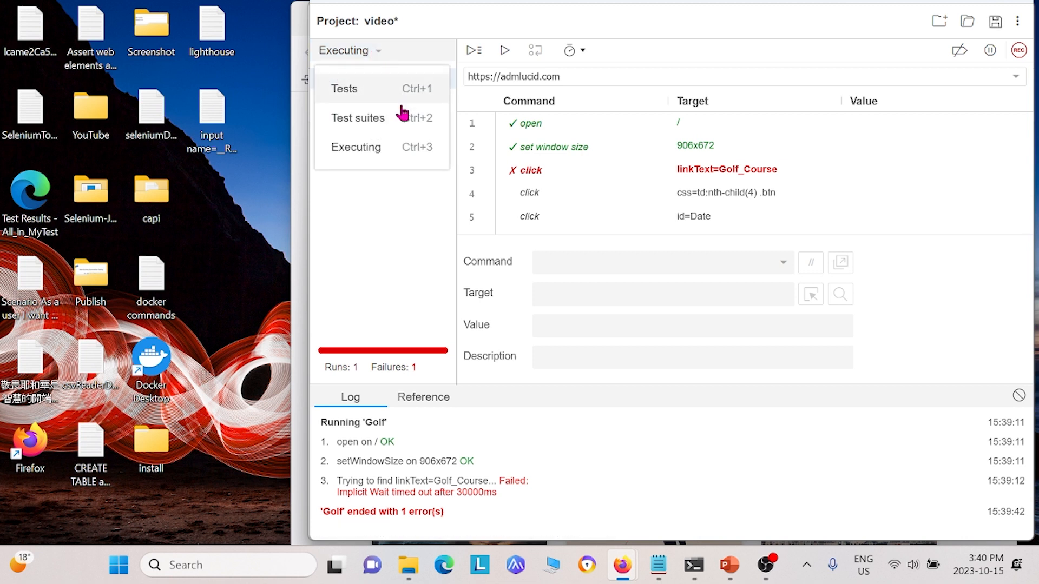
click(357, 118)
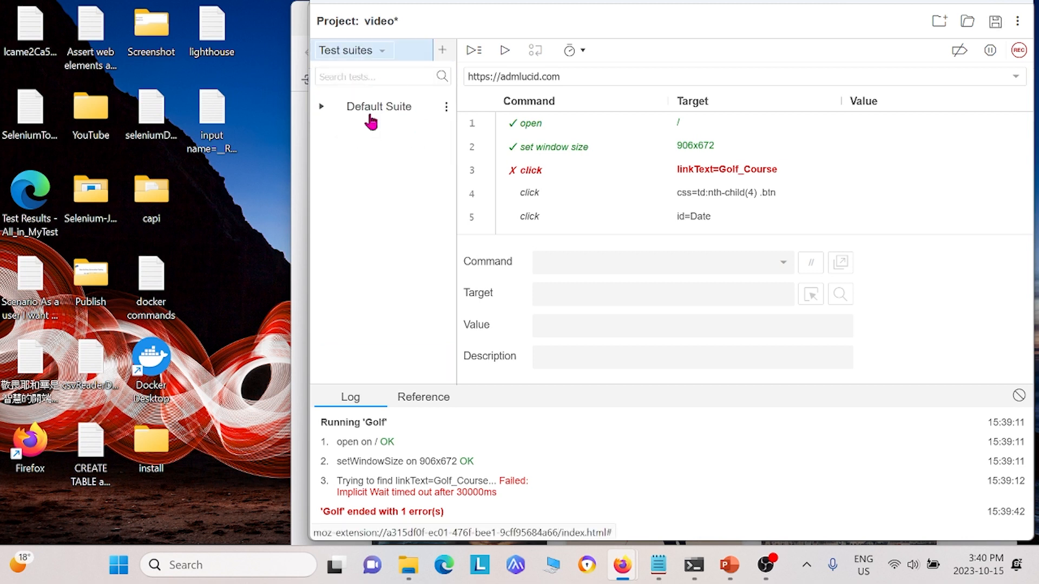
Add the Golf, Home and WebElement tests to the Default Suite
click(446, 107)
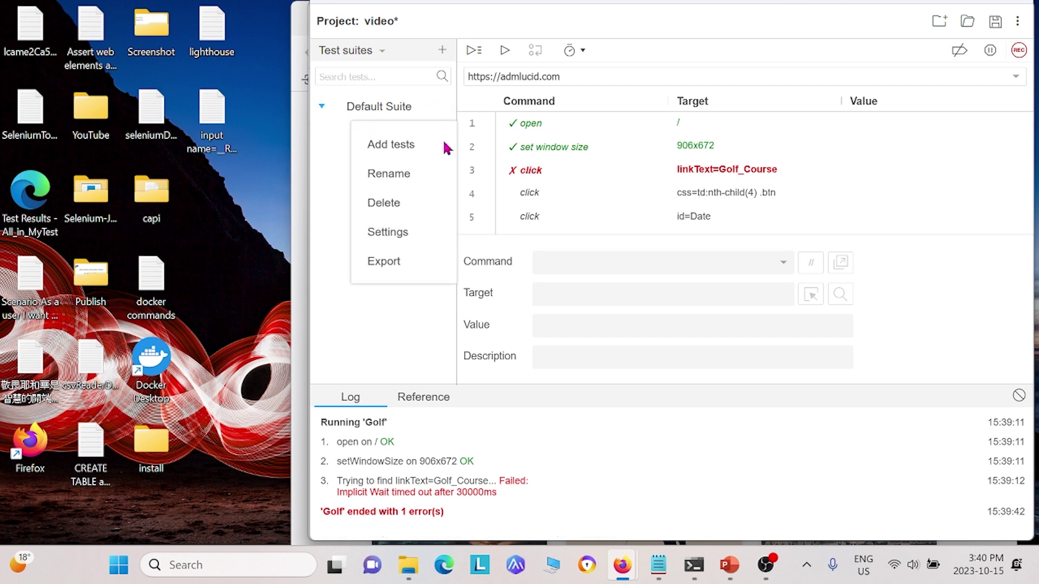
click(391, 144)
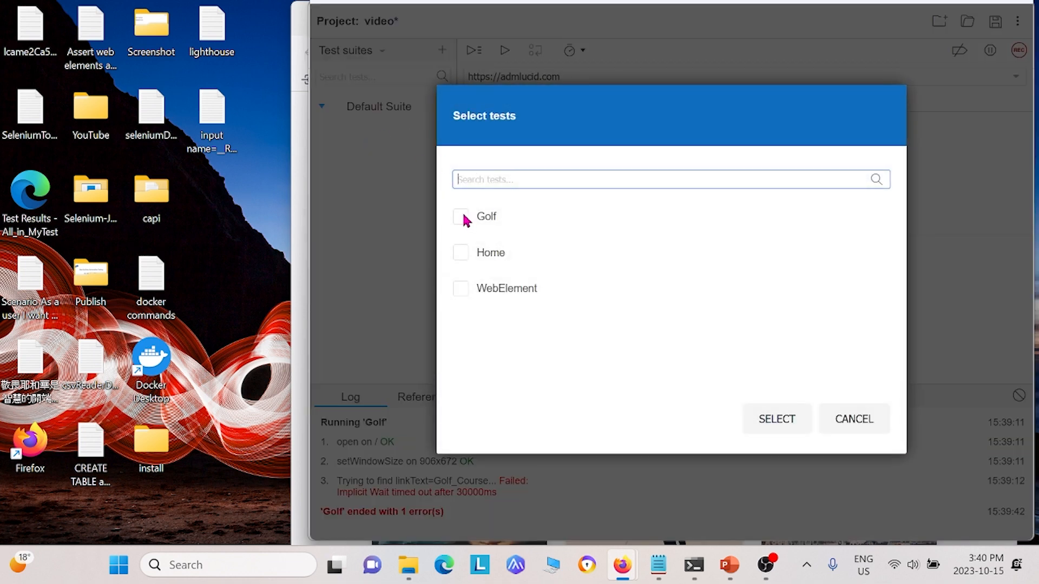
click(461, 217)
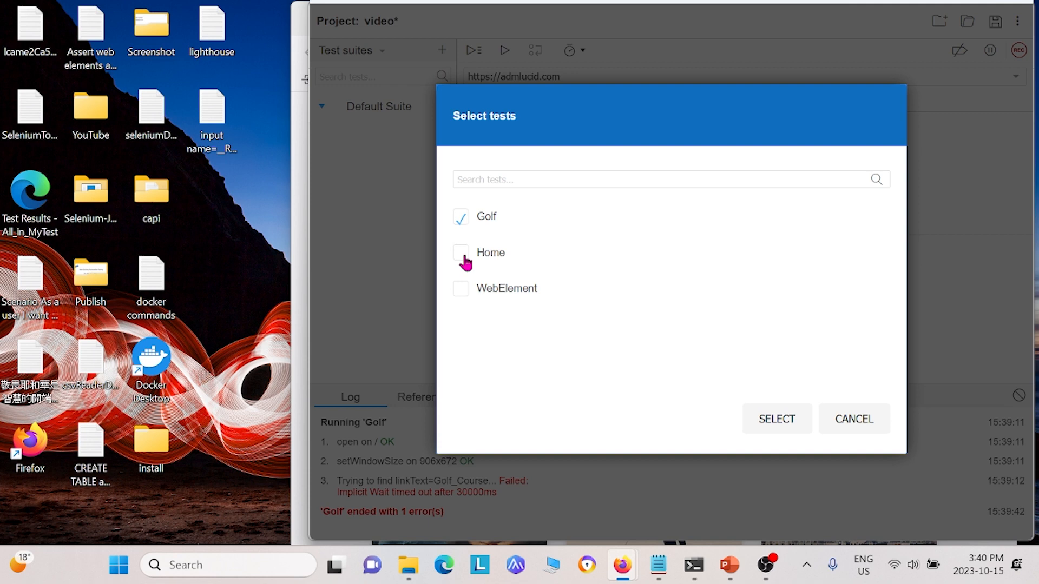
click(461, 252)
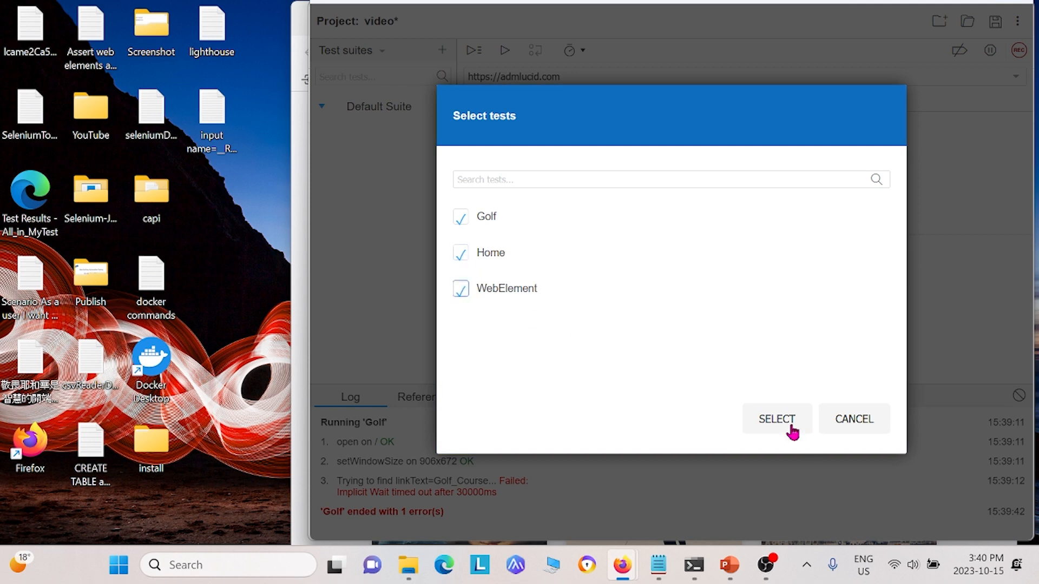
click(777, 419)
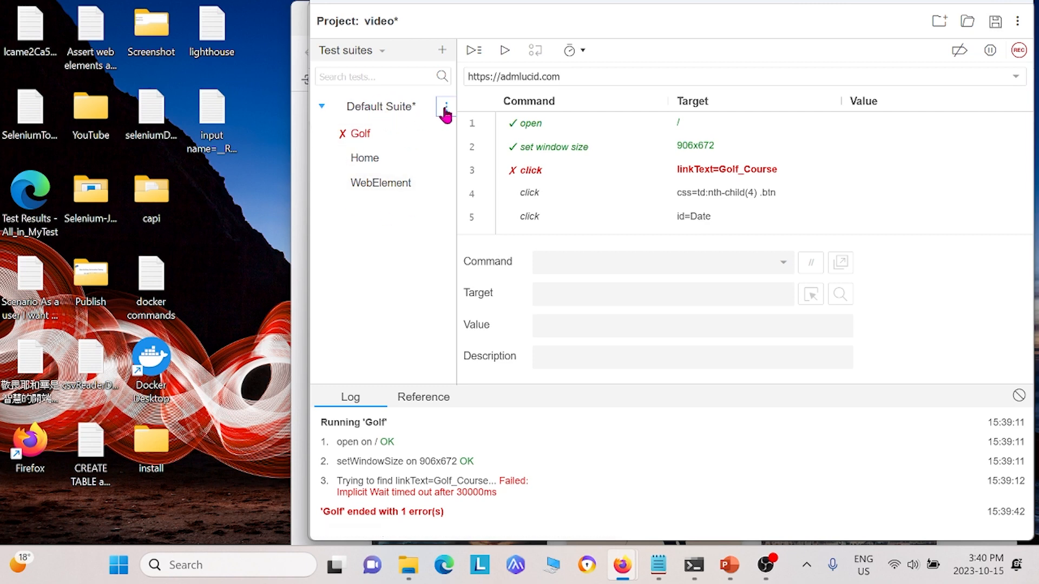
Export the Default Suite as Java JUnit code, saved as DefaultSuiteTest in Documents
click(445, 110)
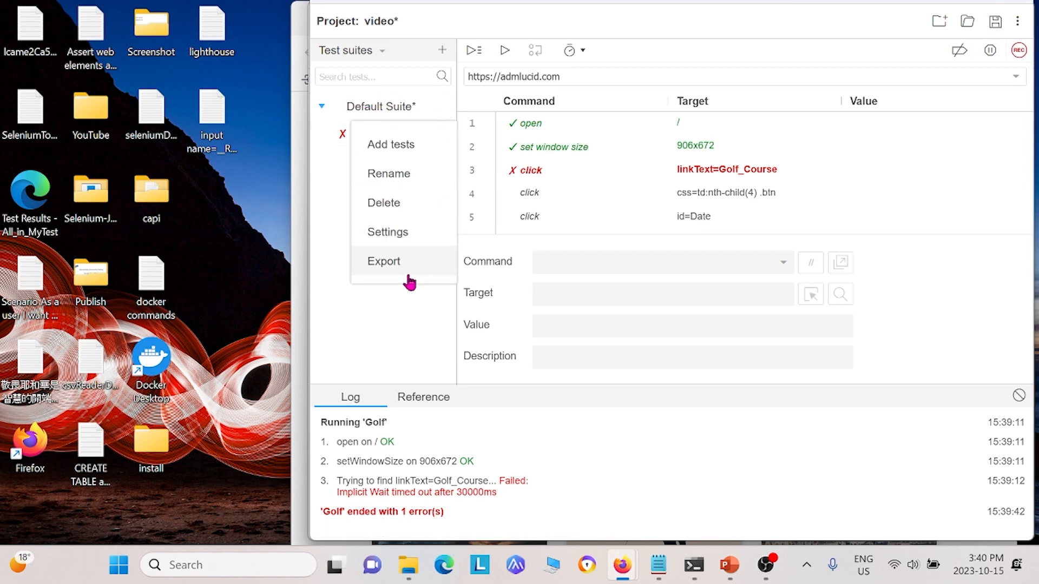
click(383, 261)
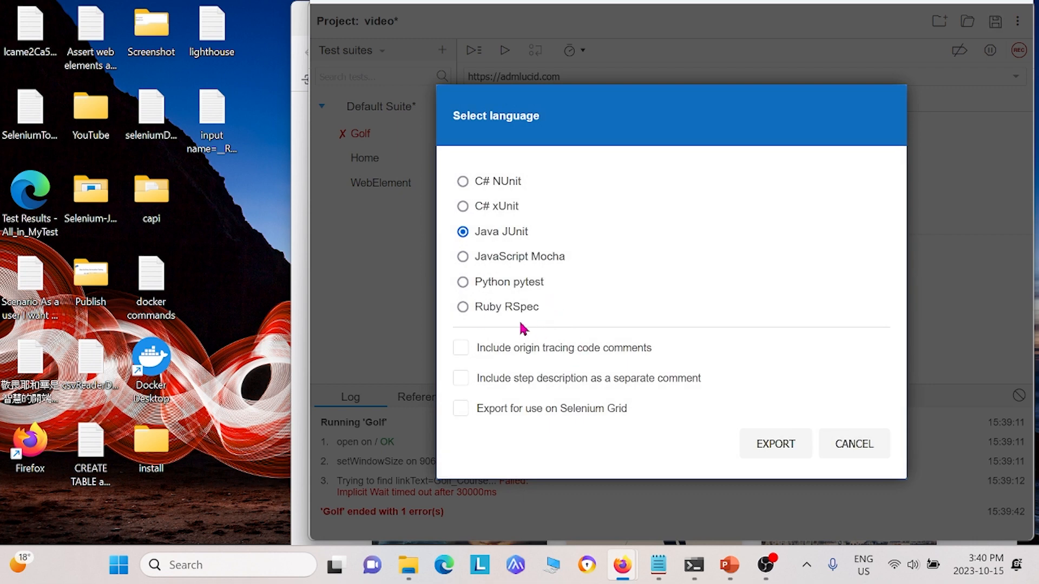
mouse_move(337, 7)
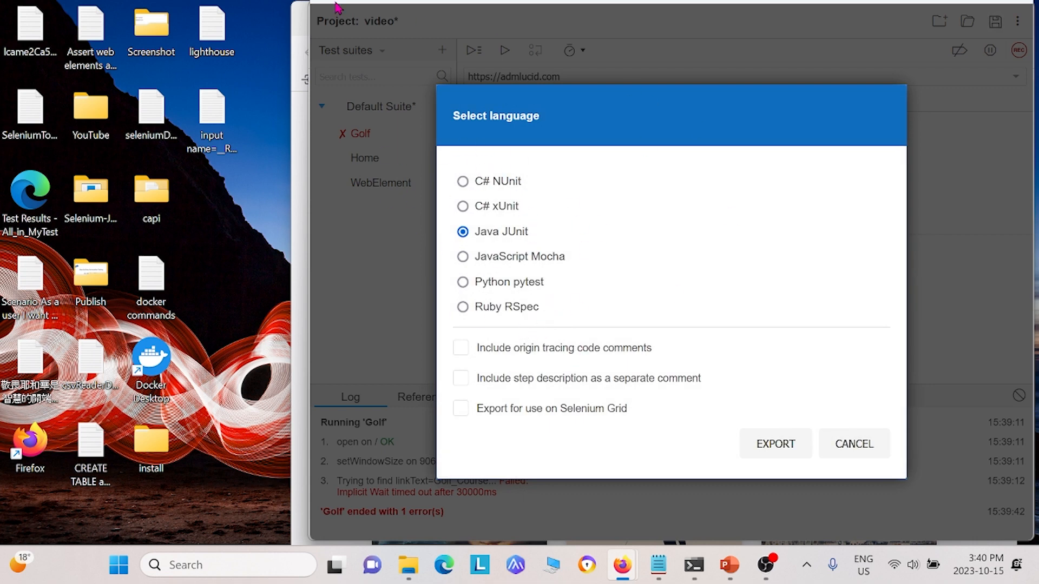
mouse_move(462, 257)
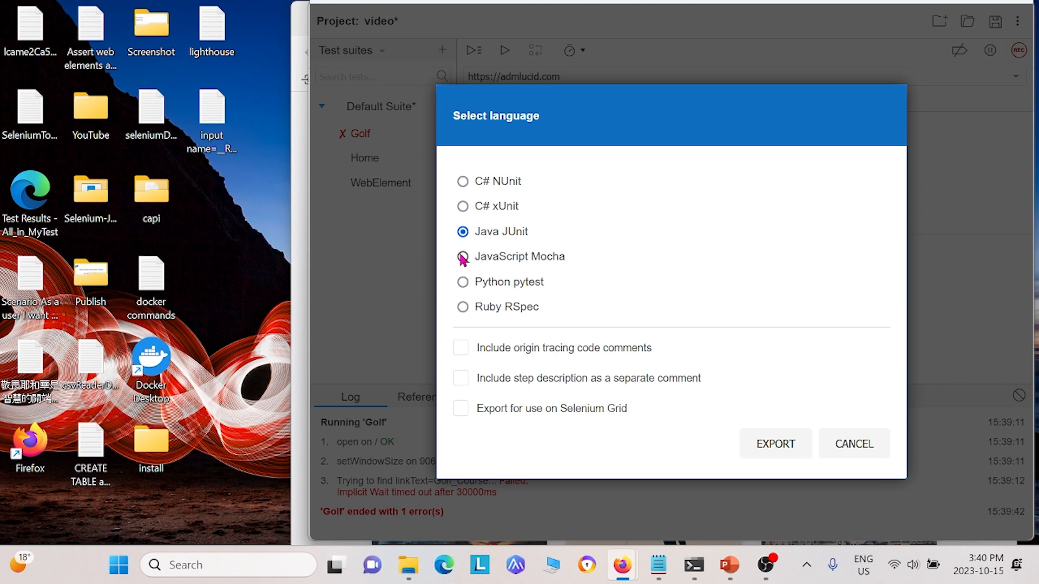
mouse_move(462, 231)
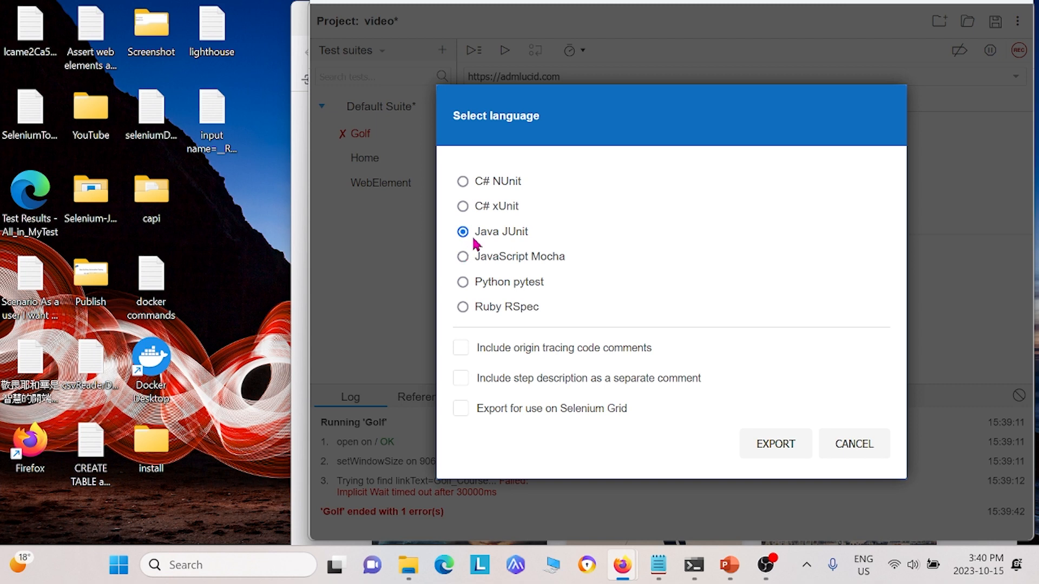
click(774, 443)
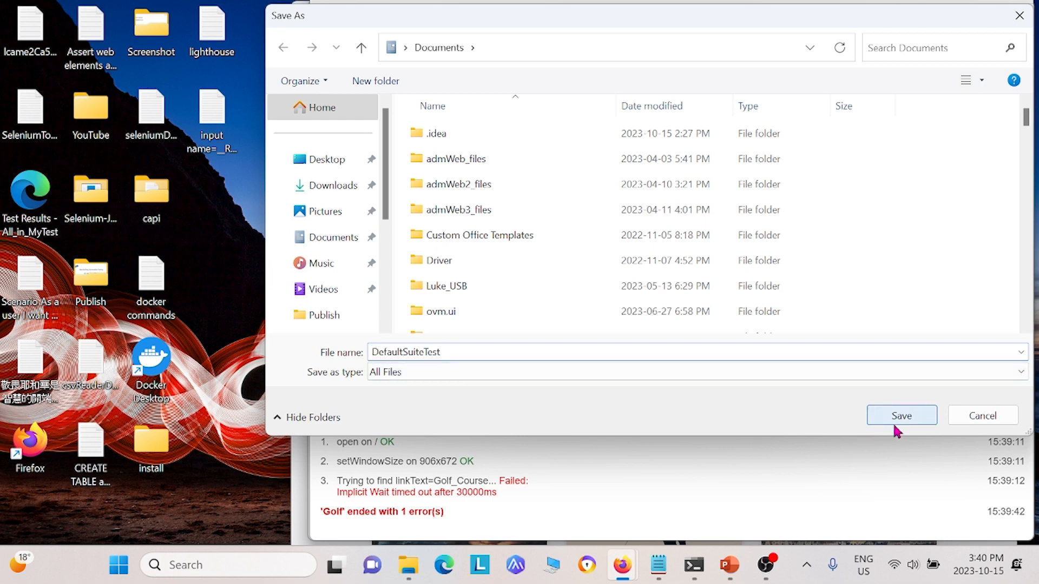
click(900, 416)
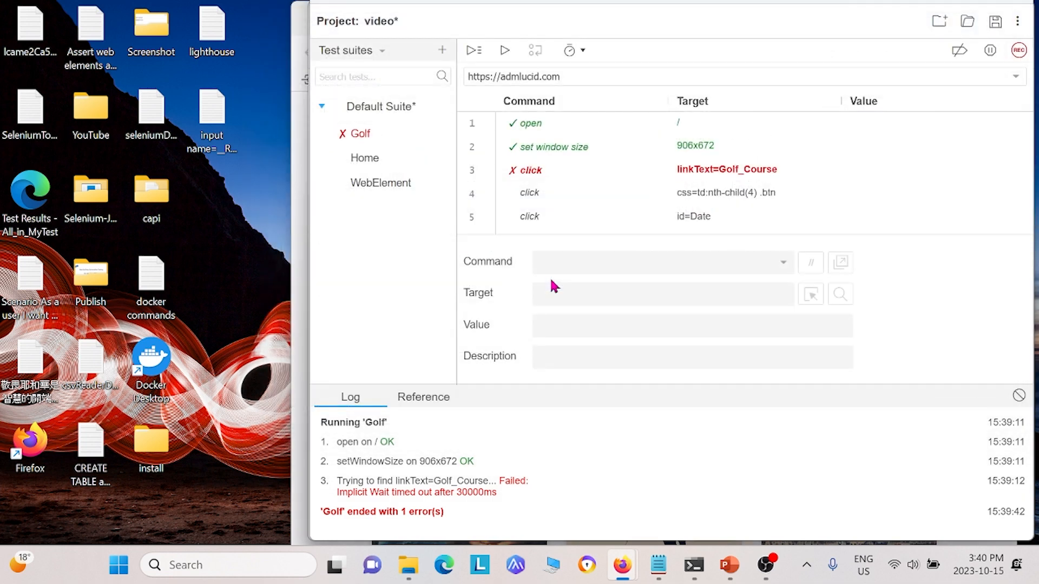
mouse_move(442, 105)
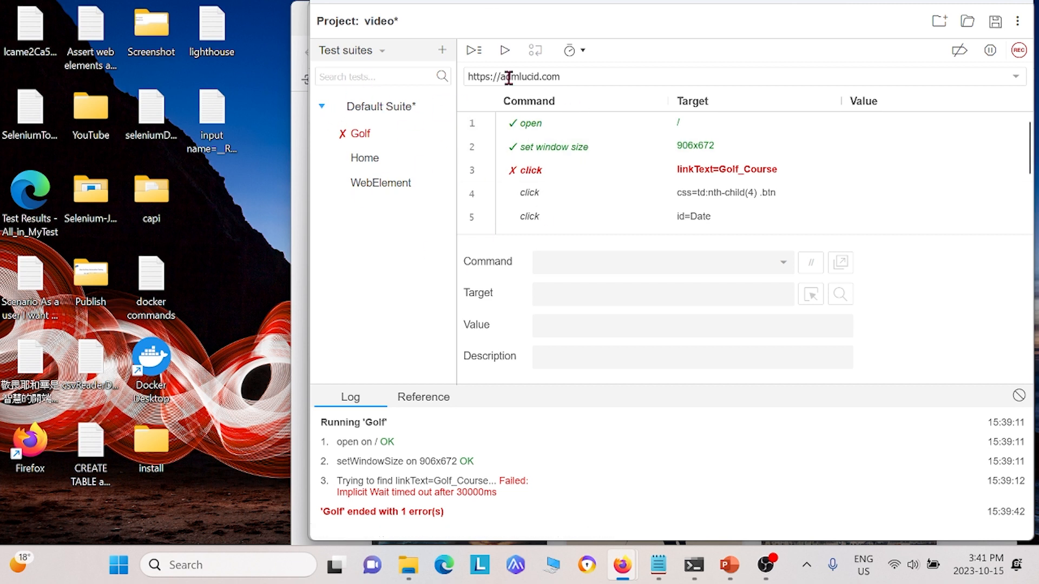
mouse_move(913, 164)
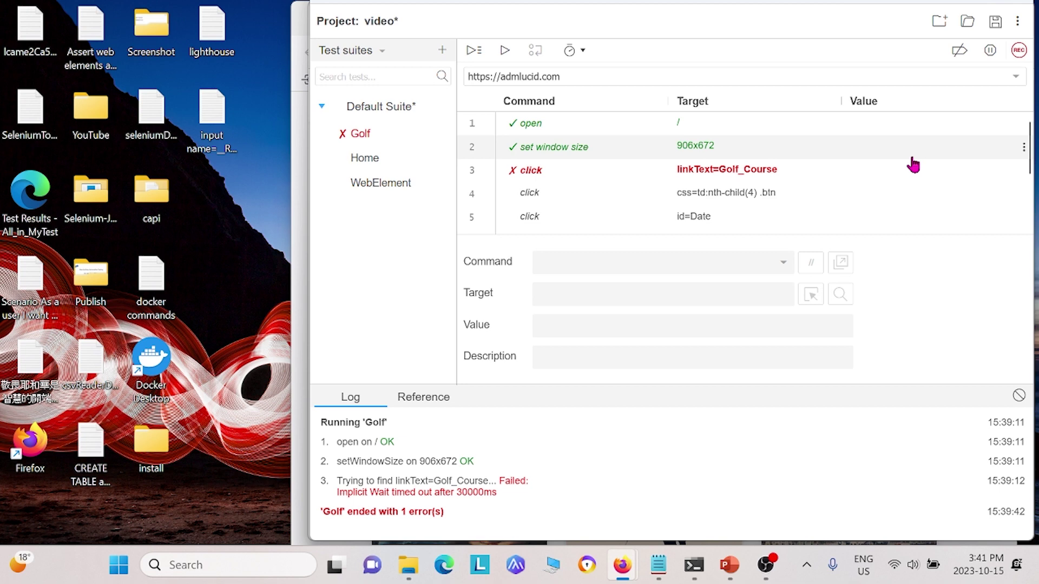
mouse_move(766, 77)
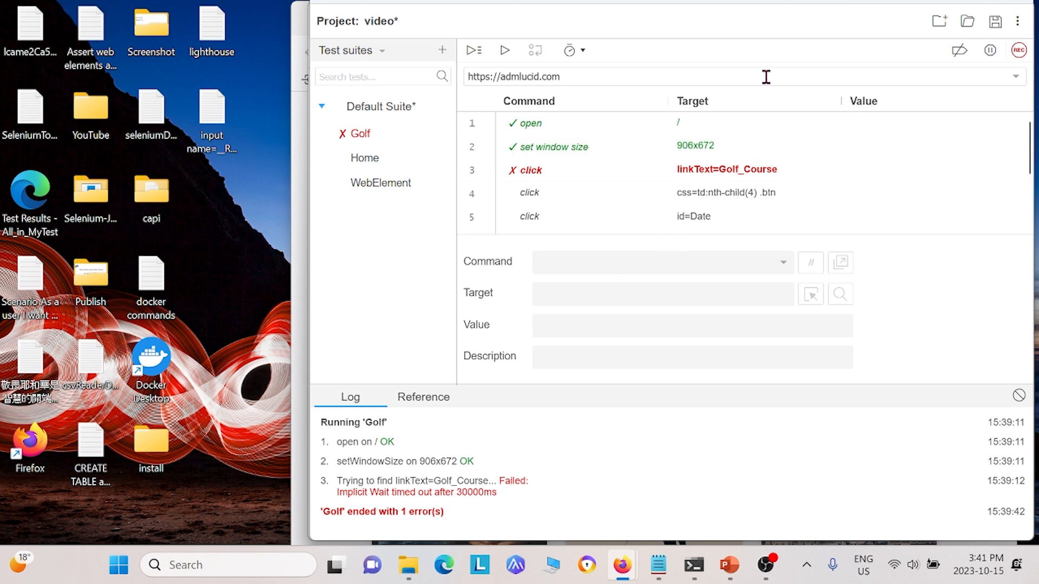
Save the project as video.side in Documents, replacing the existing file
click(994, 21)
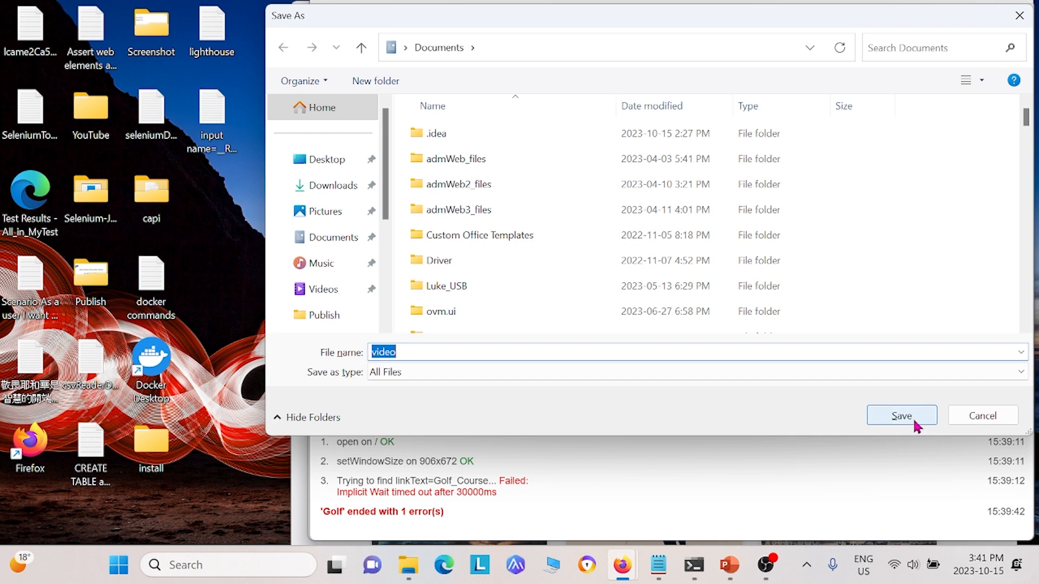
mouse_move(396, 351)
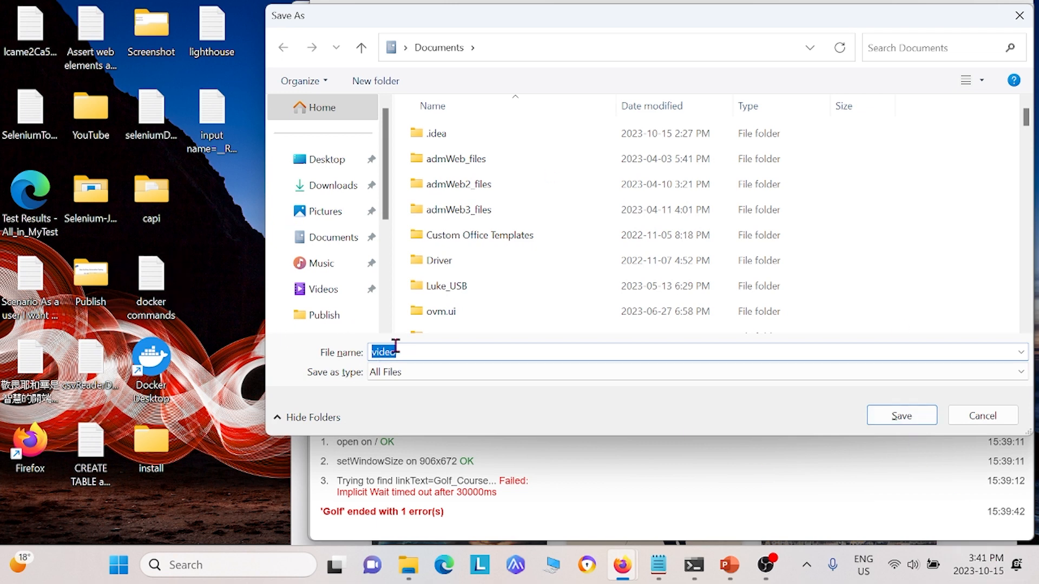
mouse_move(901, 415)
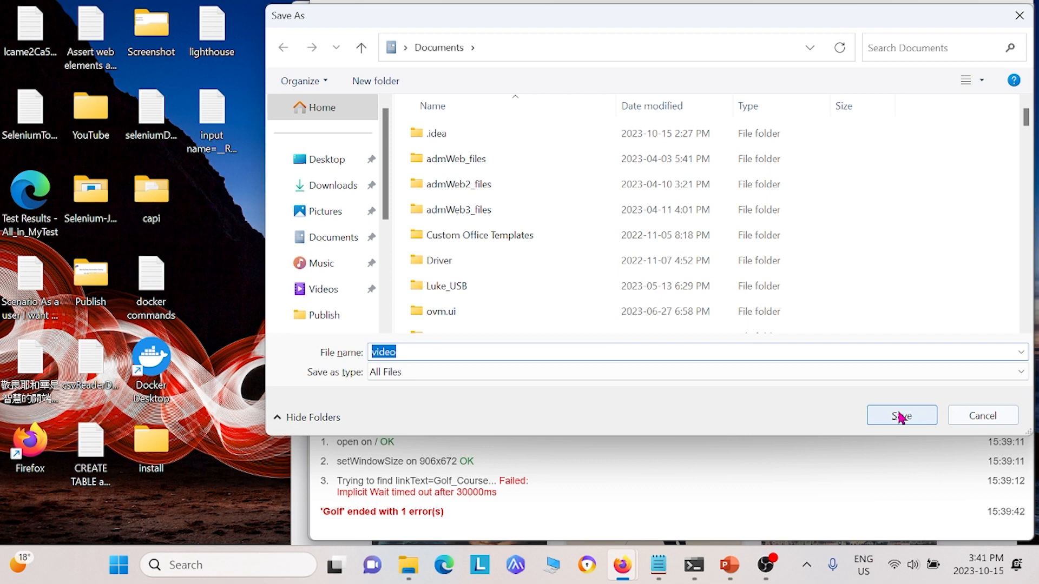
click(900, 415)
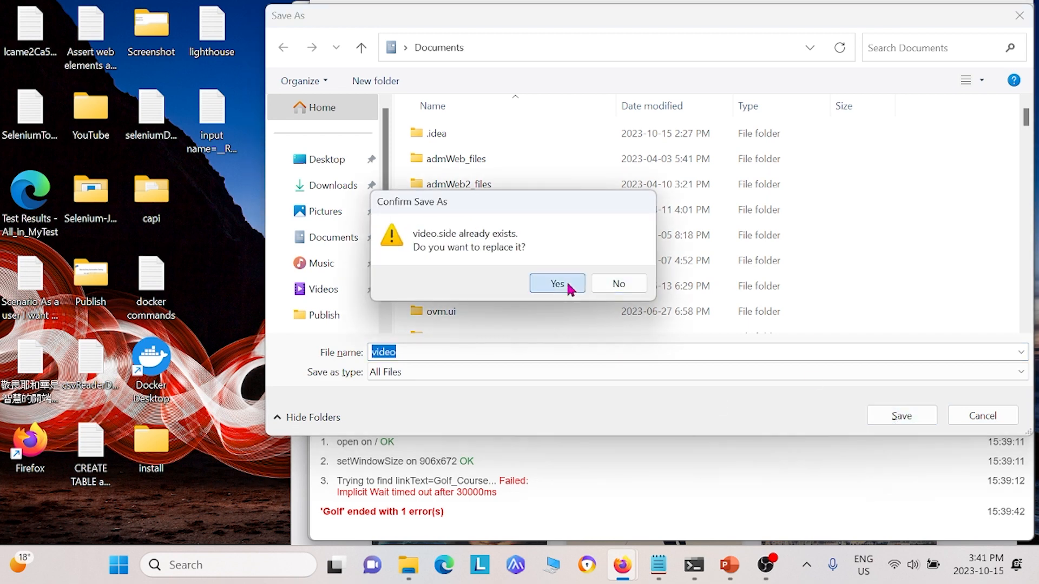
click(556, 283)
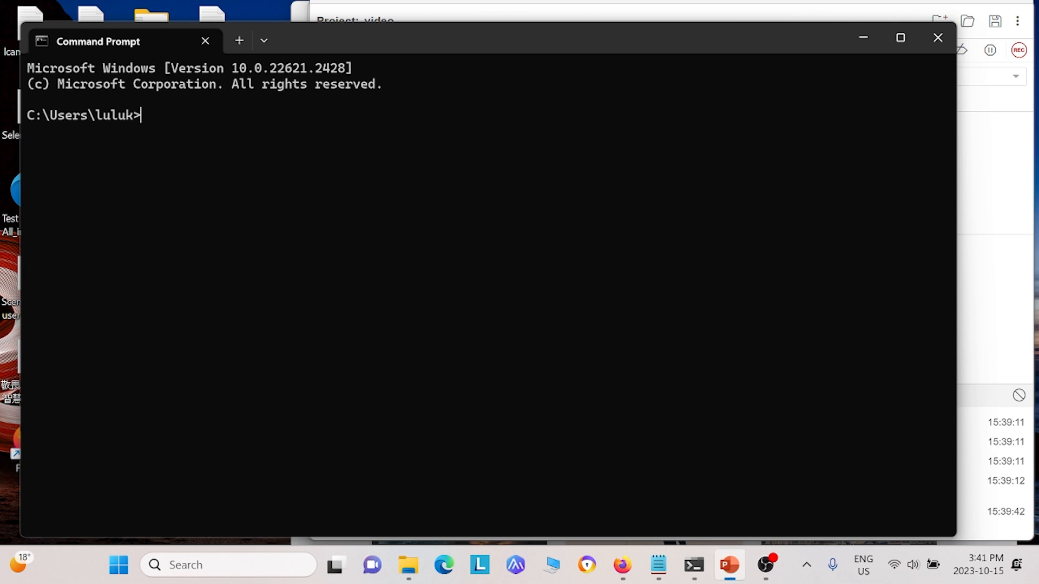
mouse_move(345, 139)
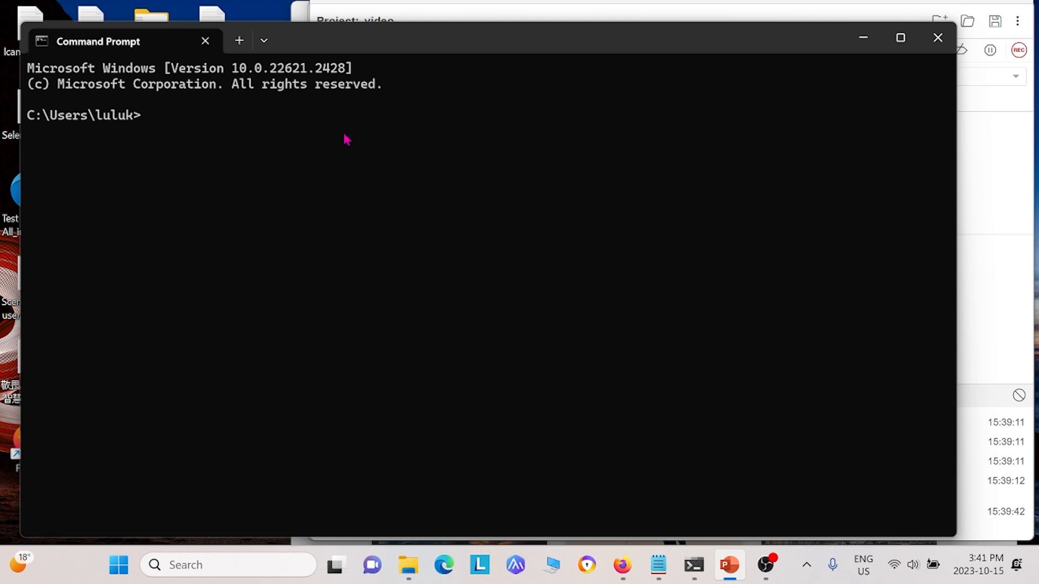
Show the npm install -g commands for selenium-side-runner, chromedriver, edgedriver and geckodriver, then clear them
text(npm install -g selenium-side-runner)
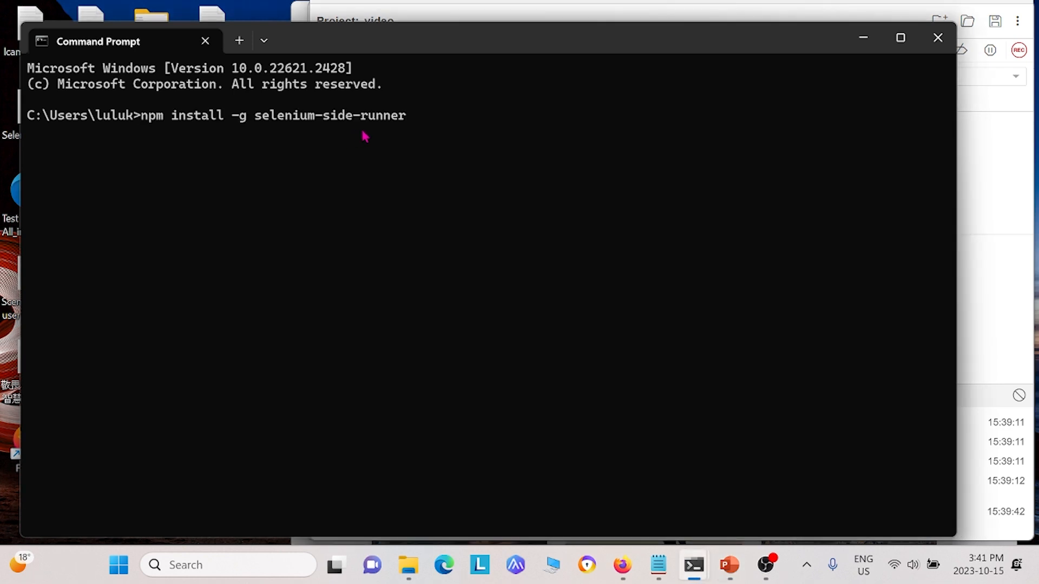
mouse_move(187, 125)
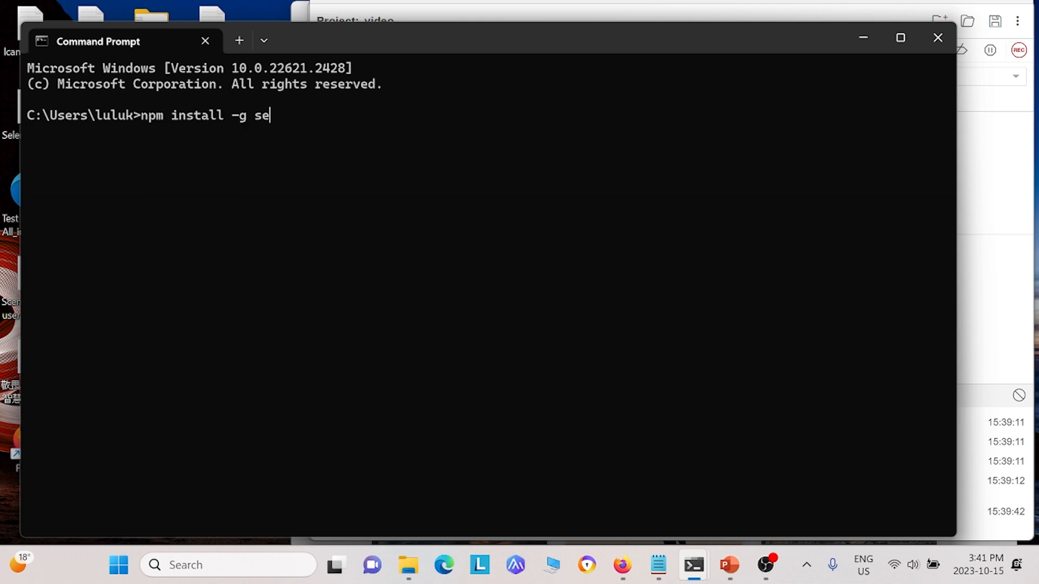
key(escape)
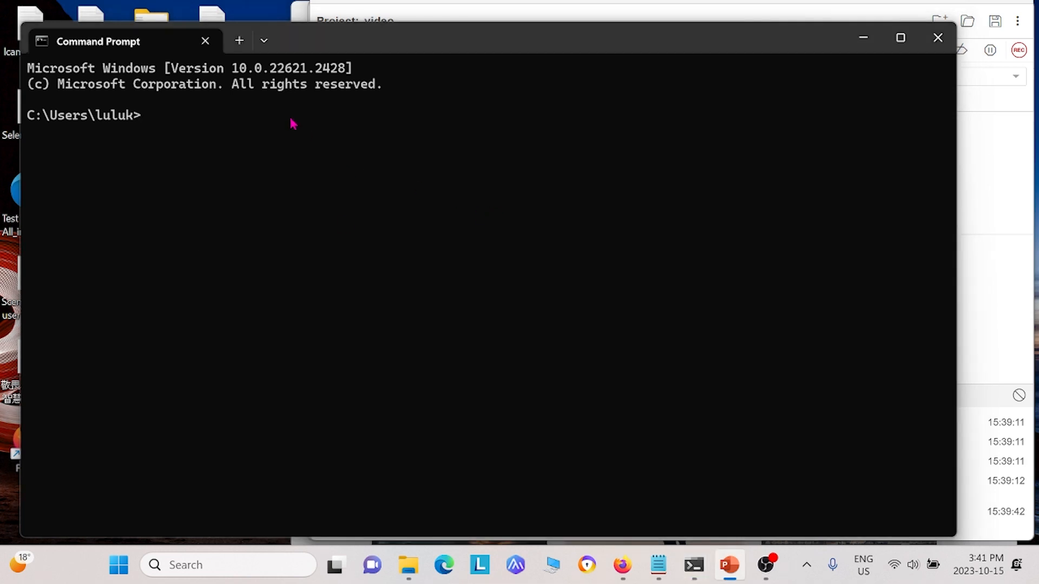
text(npm install -g chromedriver)
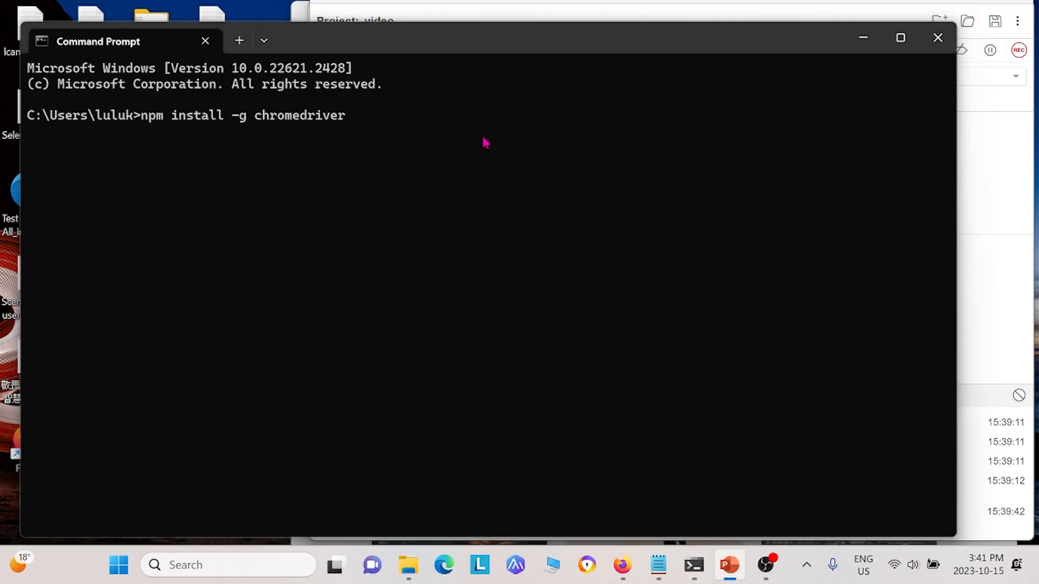
key(Backspace)
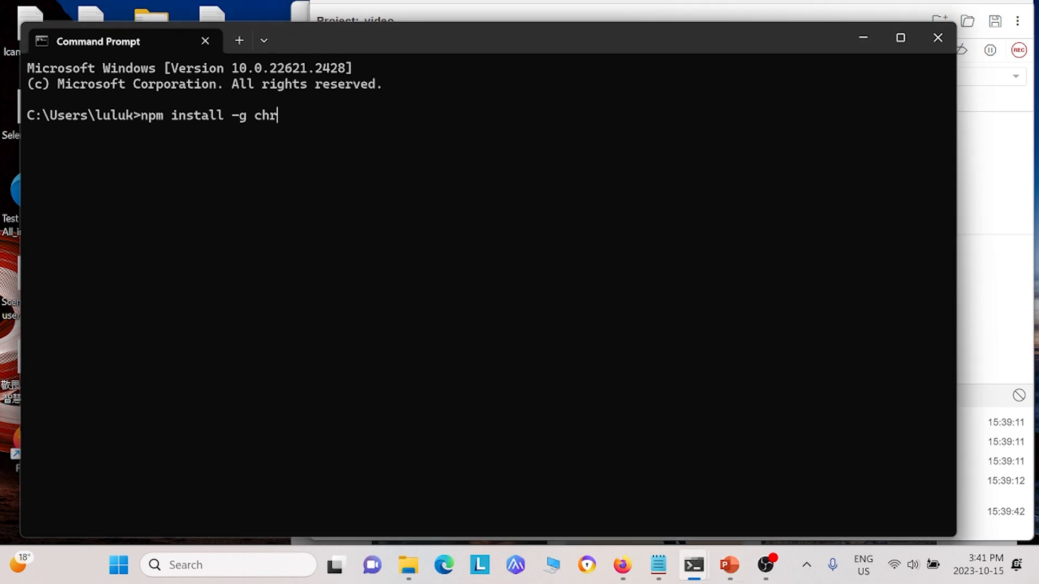
text(edgedriver)
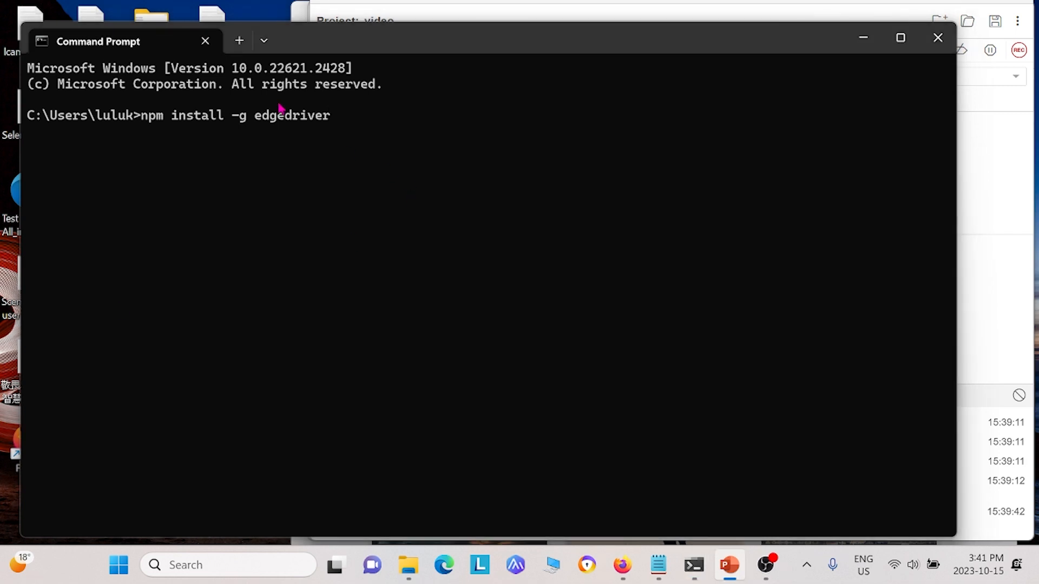
key(Backspace)
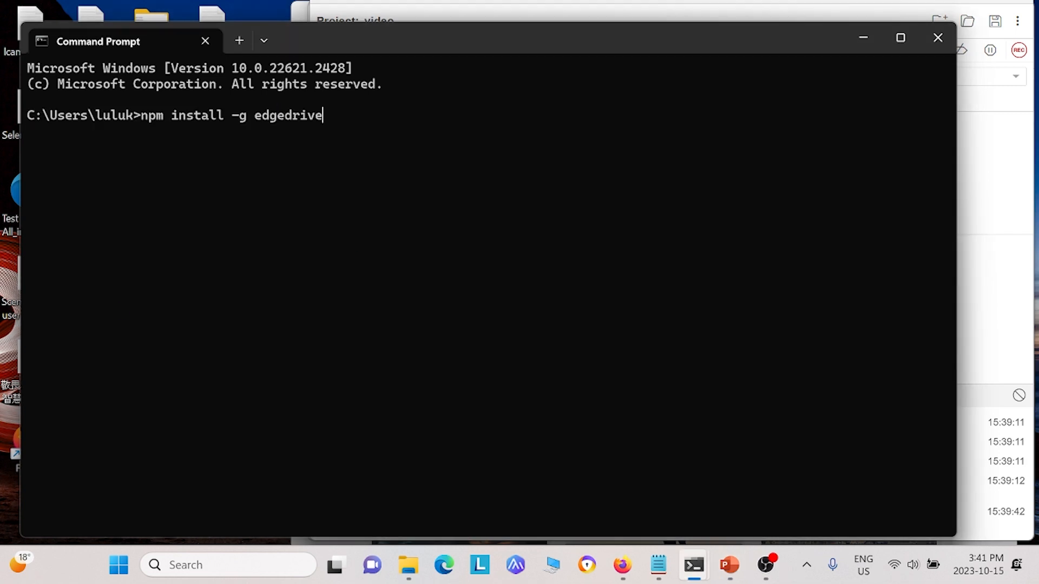
text(geckodriver)
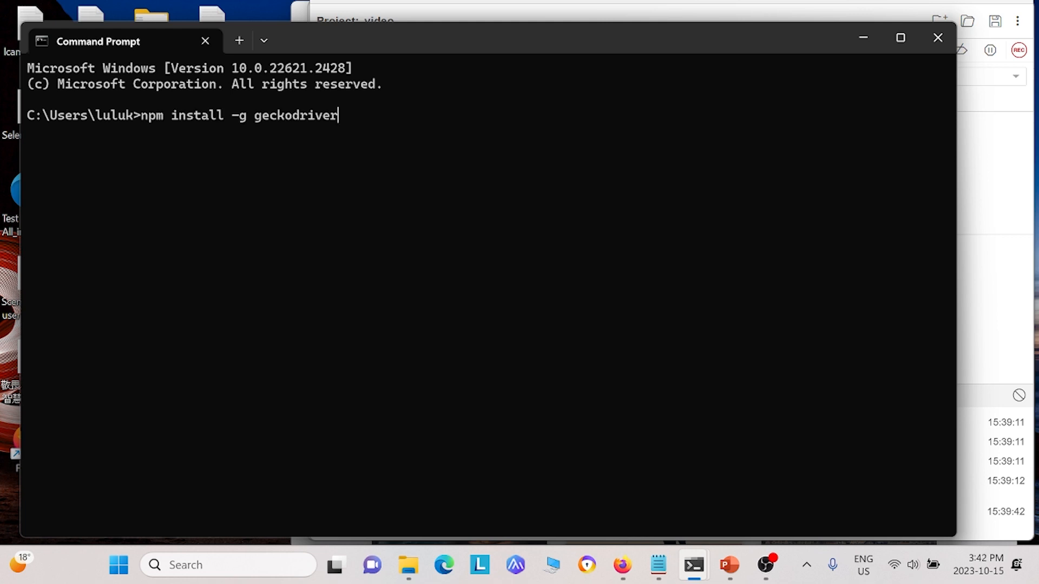
mouse_move(322, 120)
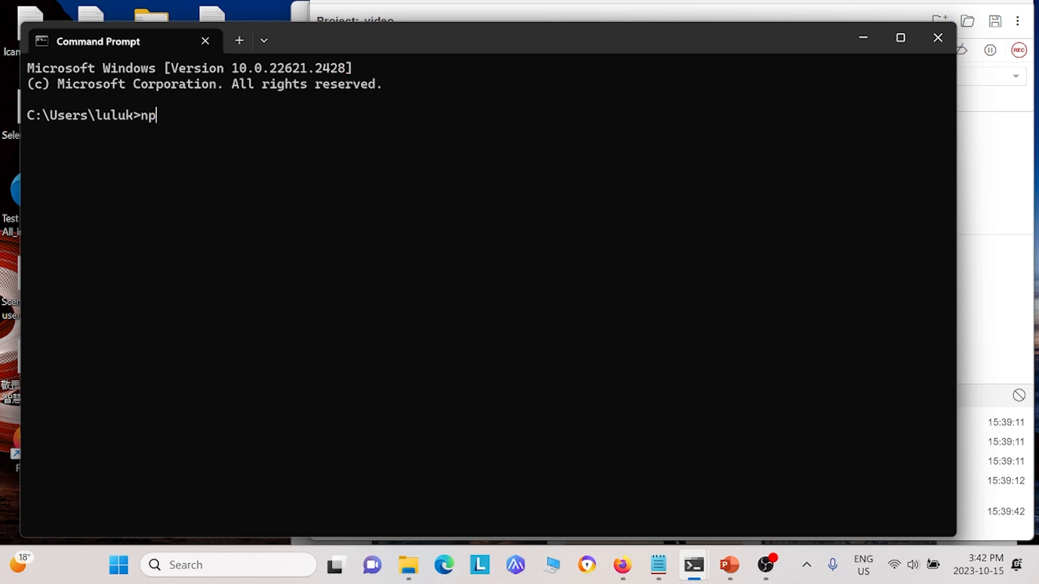
key(Backspace)
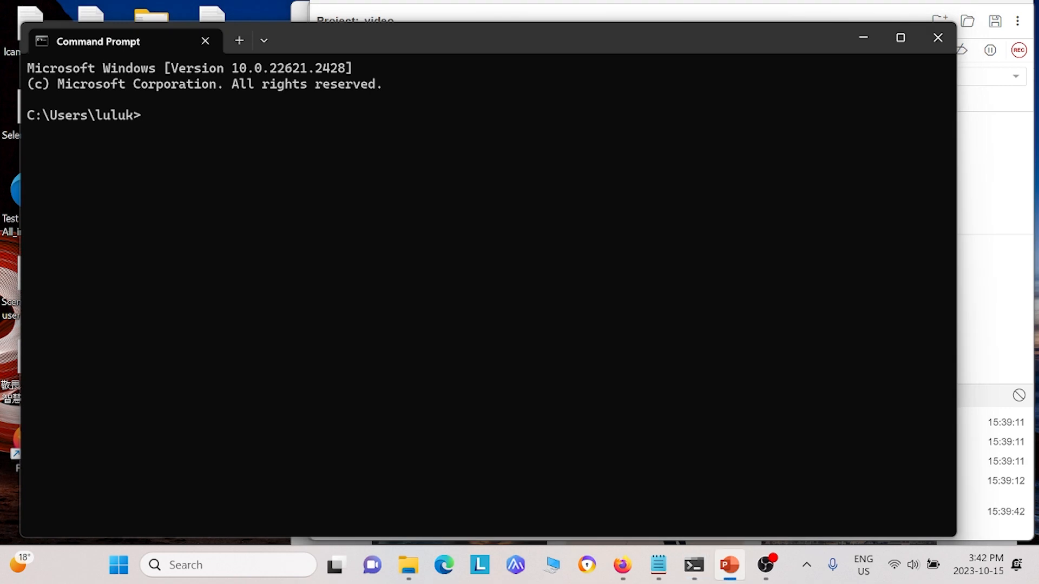
Enter the command selenium-side-runner C:/Users/luluk/Documents/video.side
text(selenium-side-runner C:/Users/luluk/Documents/)
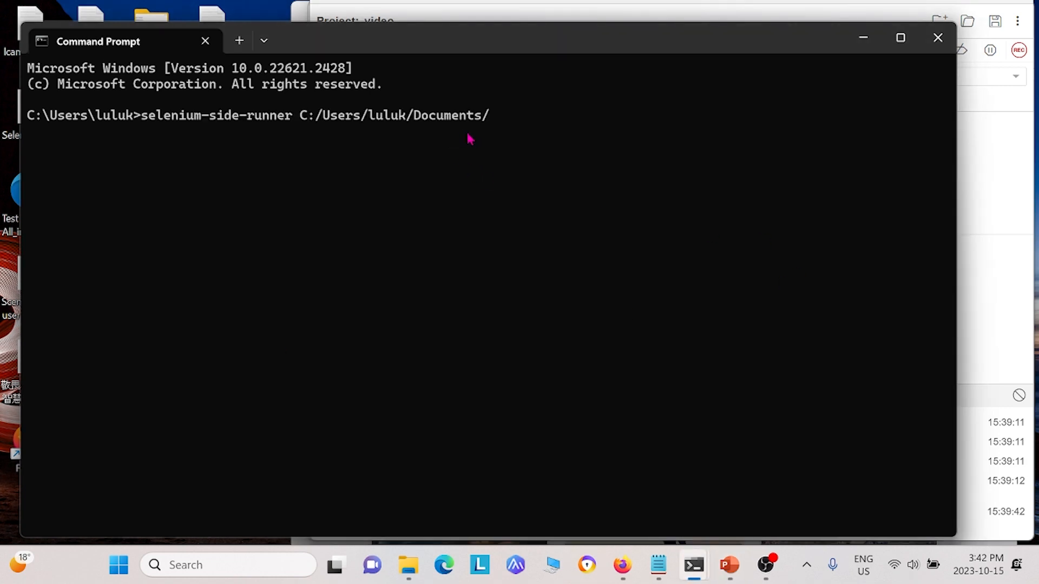
mouse_move(521, 173)
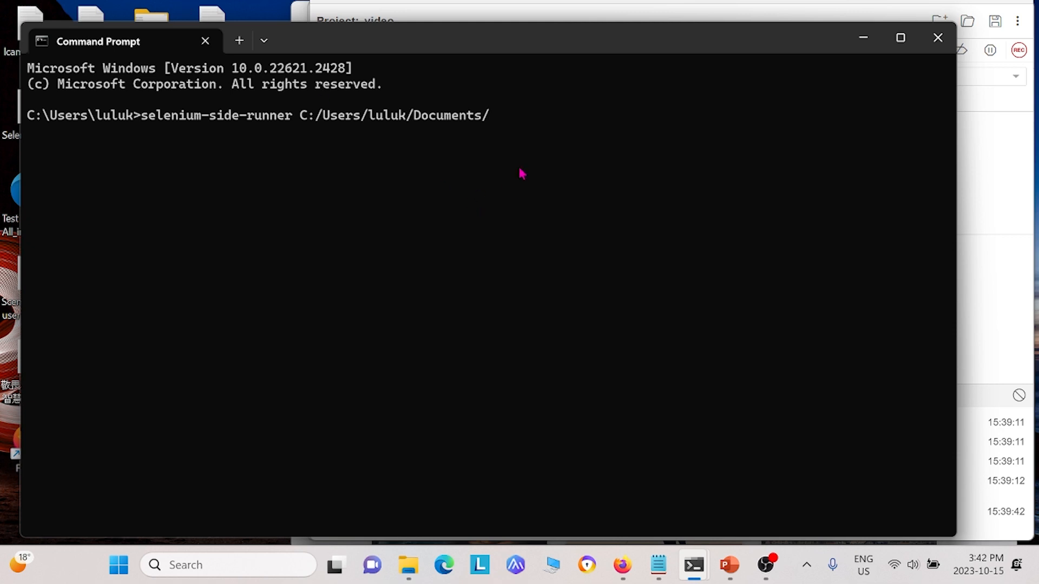
text(video)
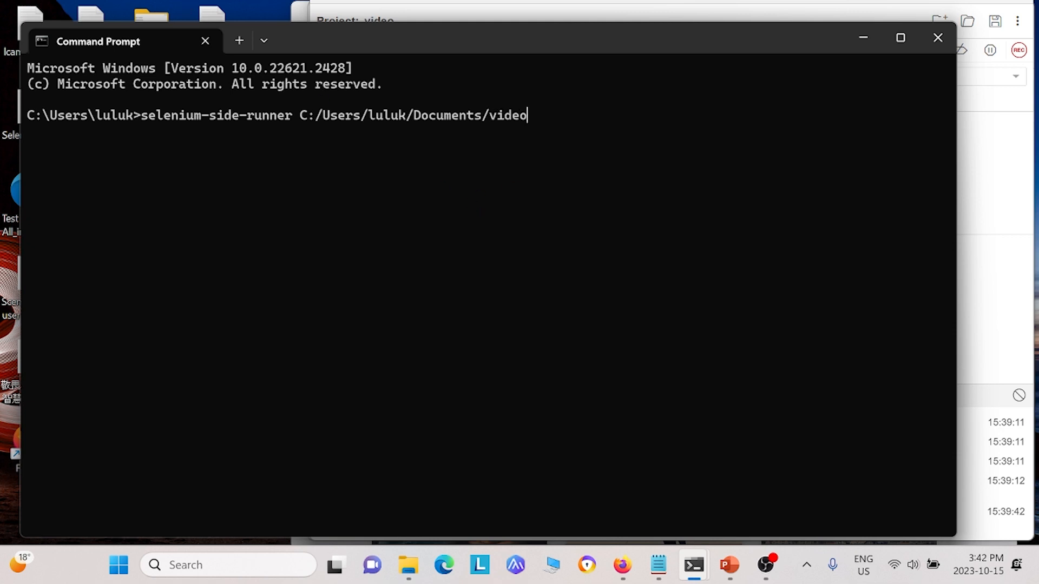
text(.side)
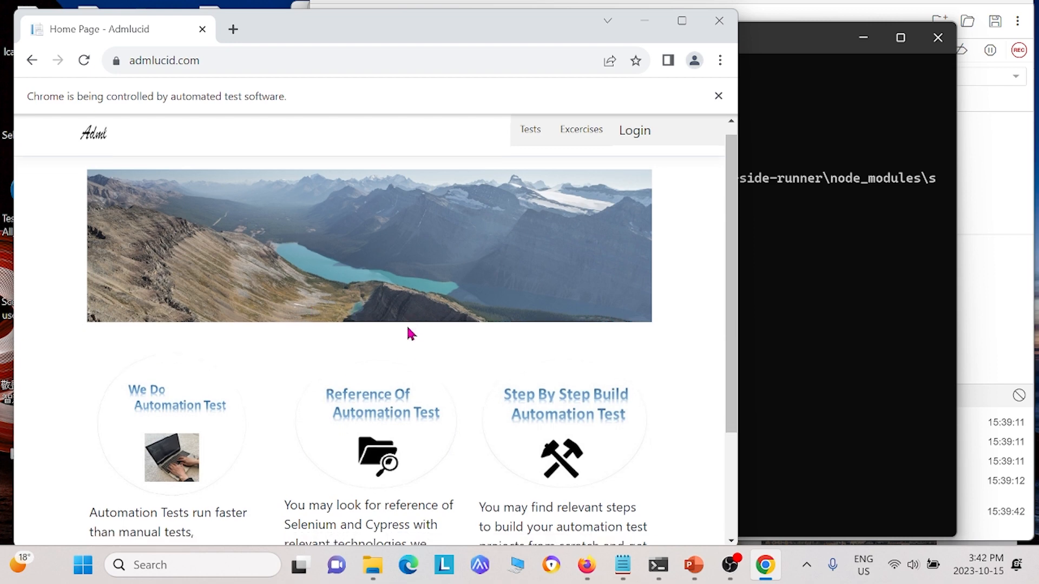
Scroll through the admlucid.com page opened in Chrome by the running test
scroll(down, 3)
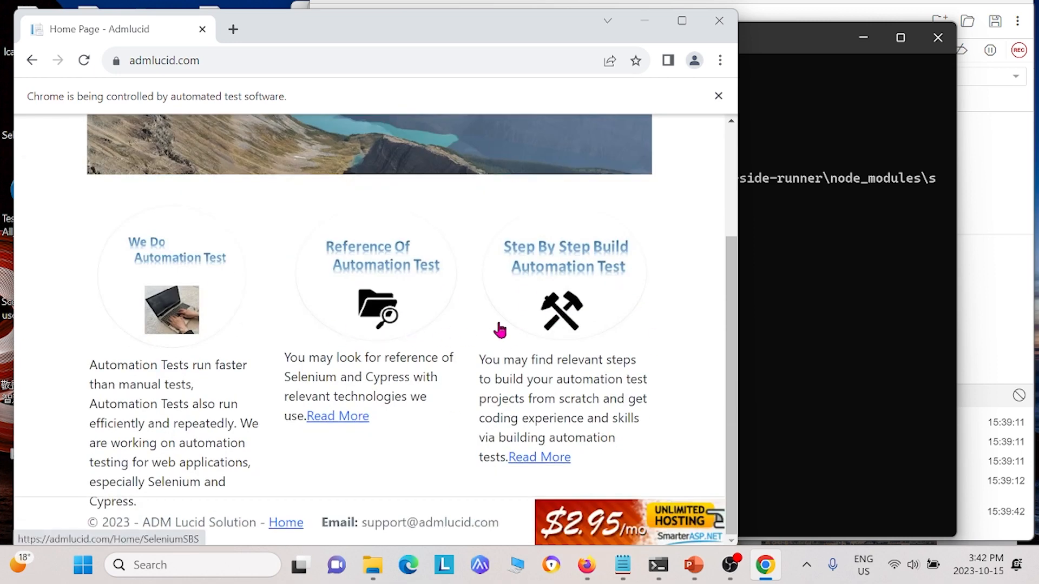
mouse_move(589, 260)
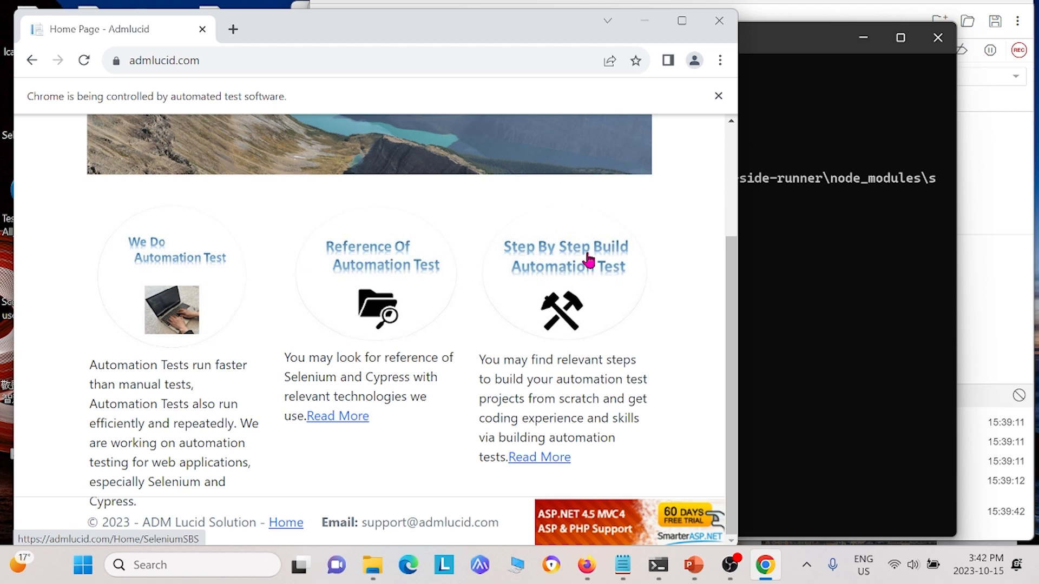
mouse_move(576, 276)
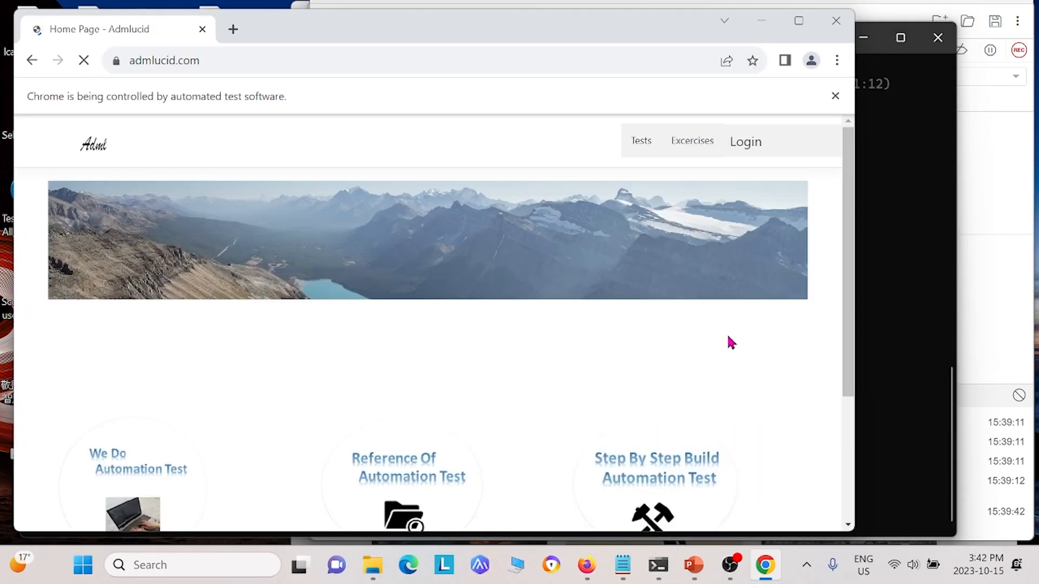
scroll(down, 3)
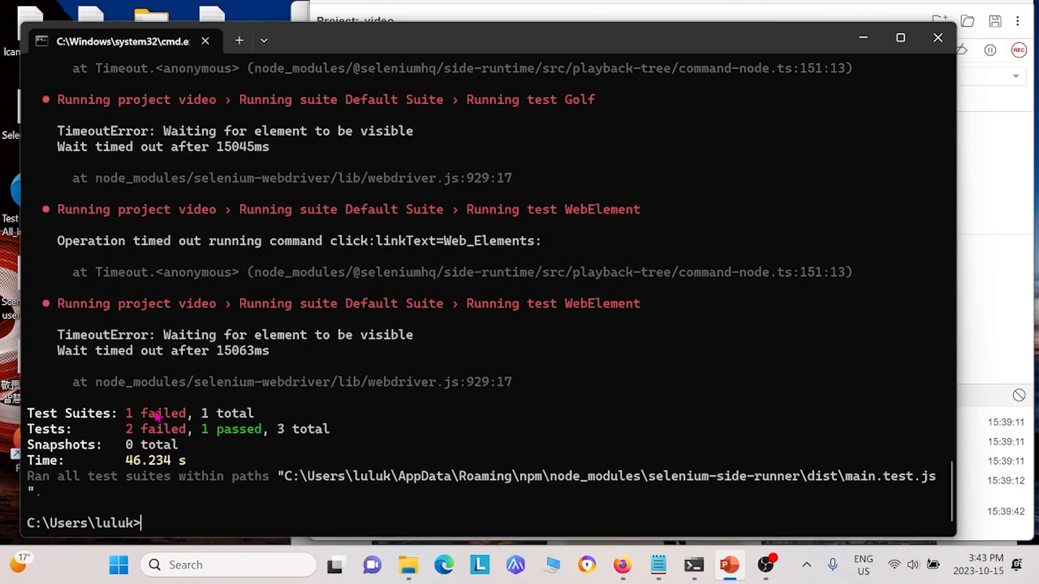
mouse_move(165, 489)
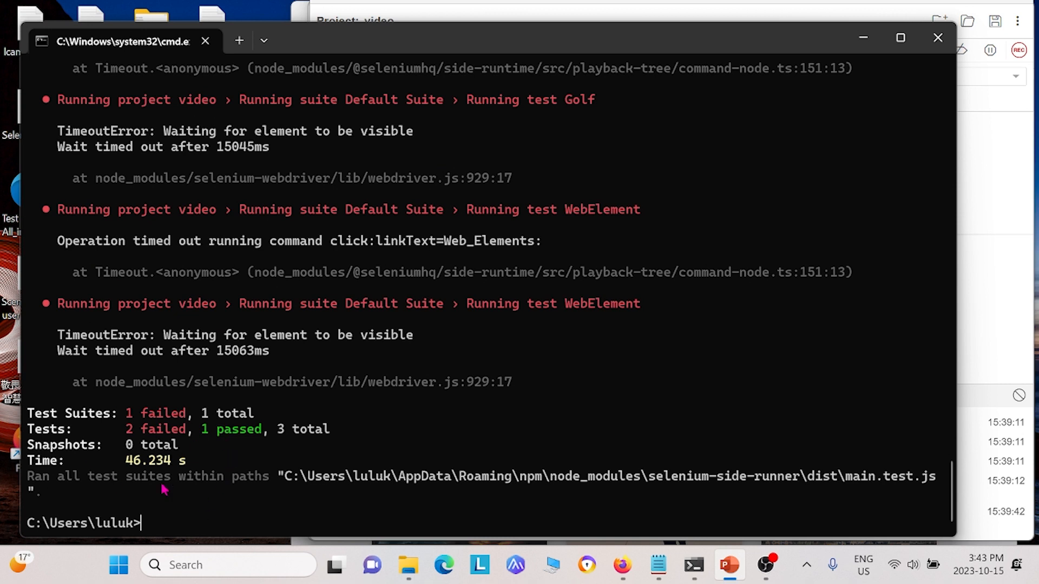
mouse_move(182, 534)
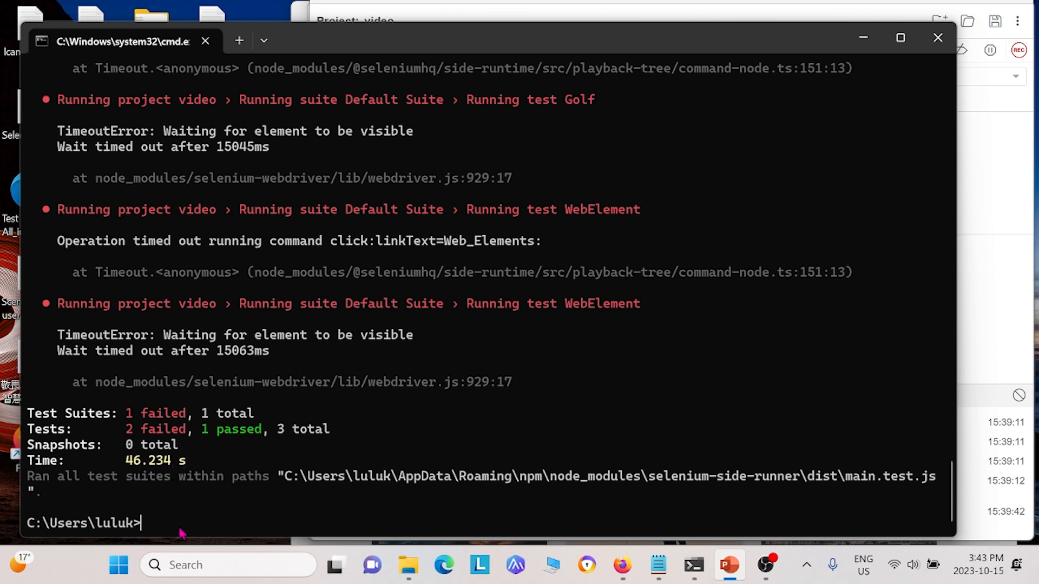
Type an example selenium-side-runner command with -c "browserName=firefox" and the Documents path
text(selenium-side-runner -c "browserName=firefox" C:/Users/luluk/Documents/)
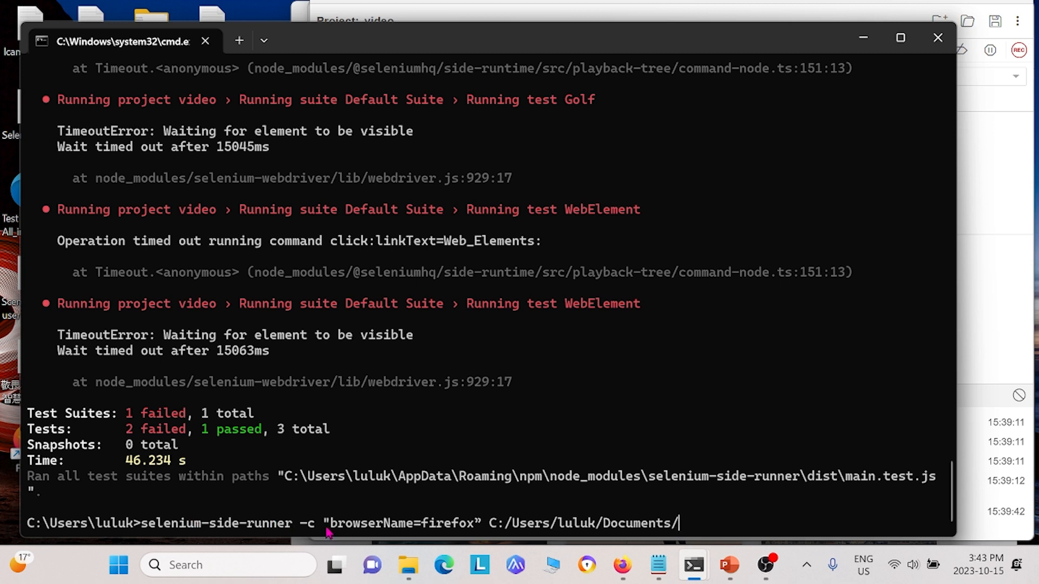
mouse_move(474, 527)
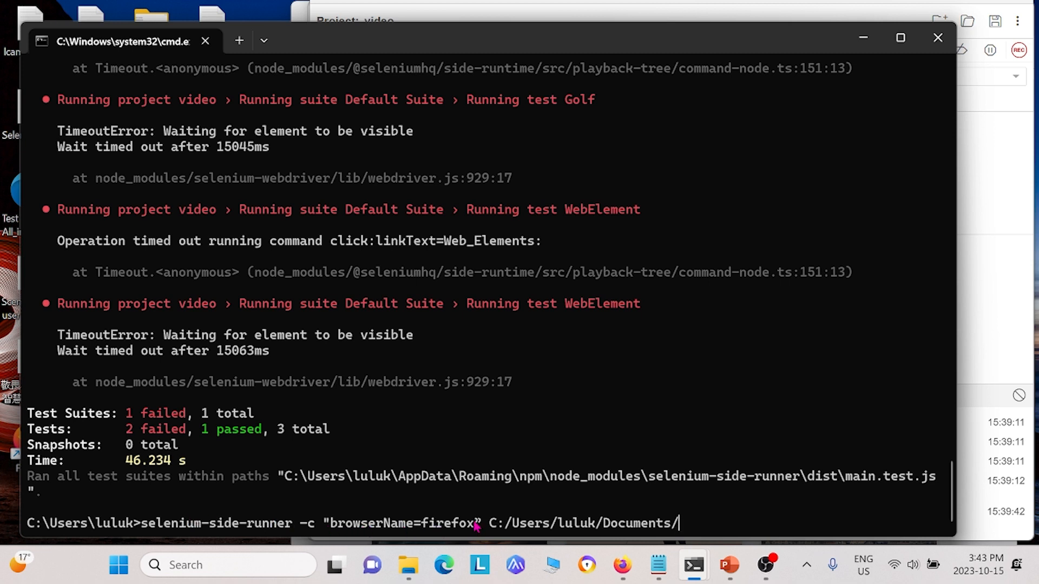
mouse_move(416, 485)
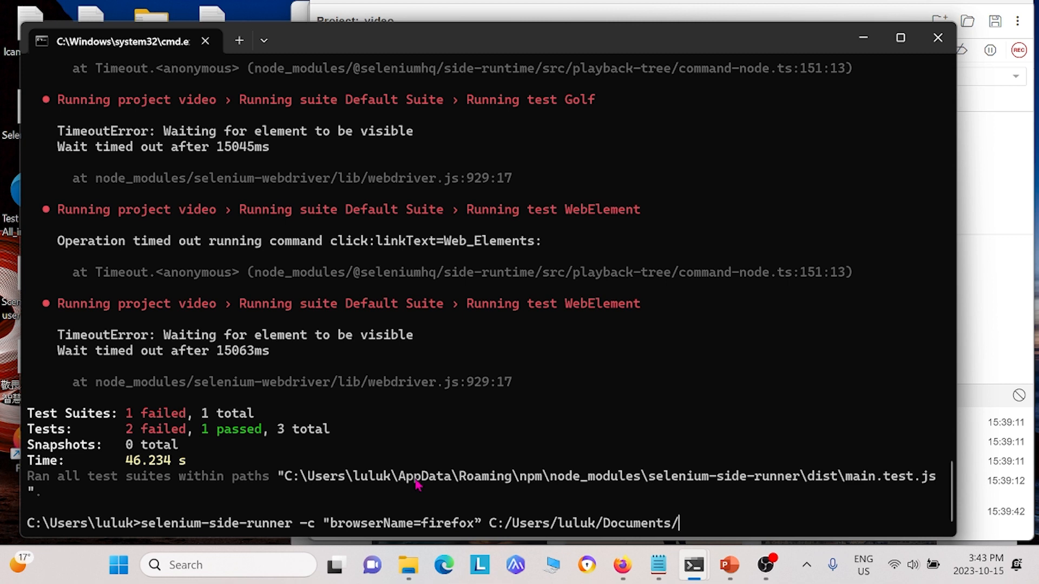
mouse_move(476, 491)
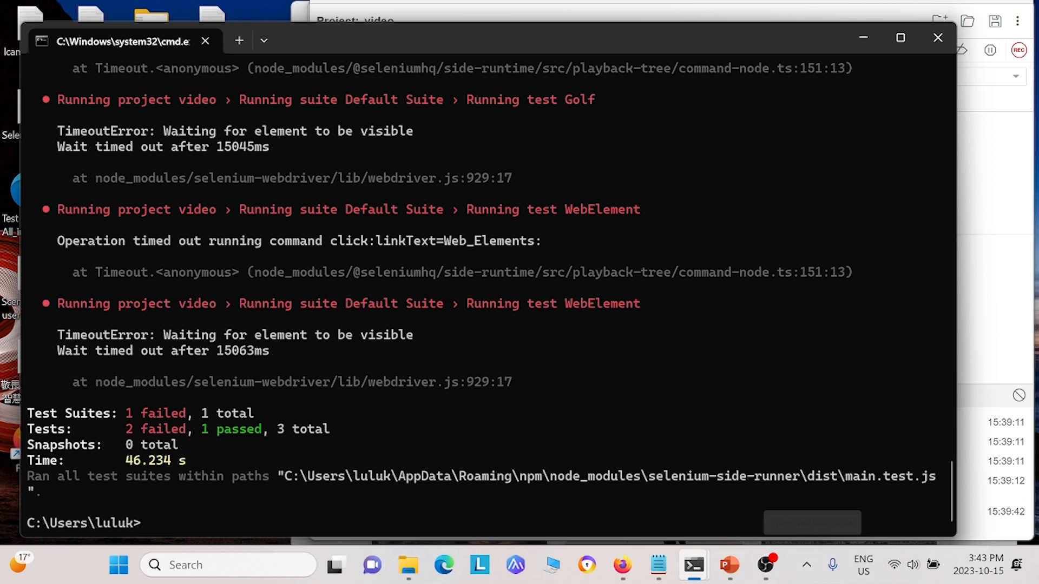
mouse_move(657, 564)
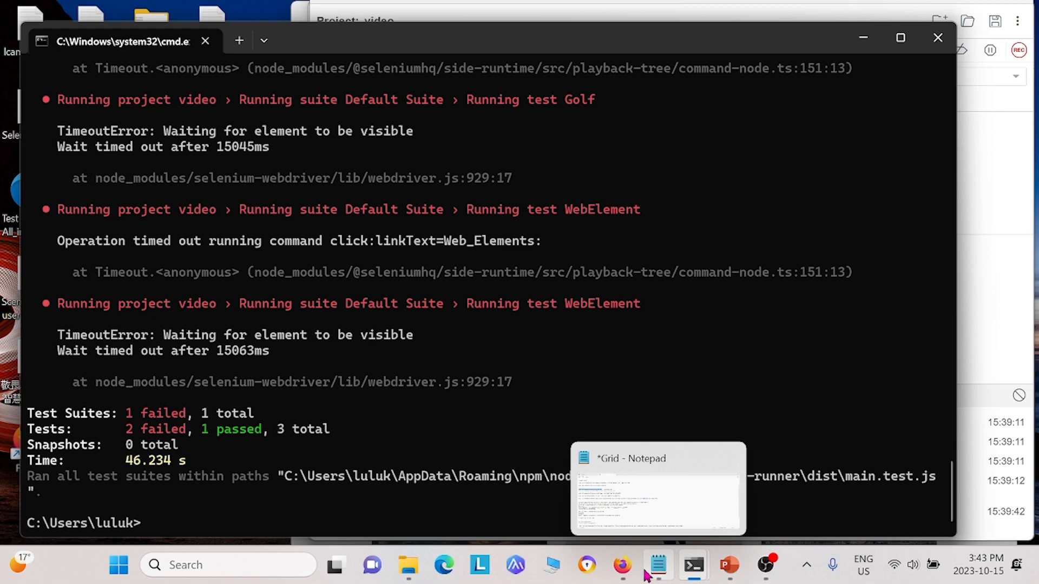
mouse_move(619, 565)
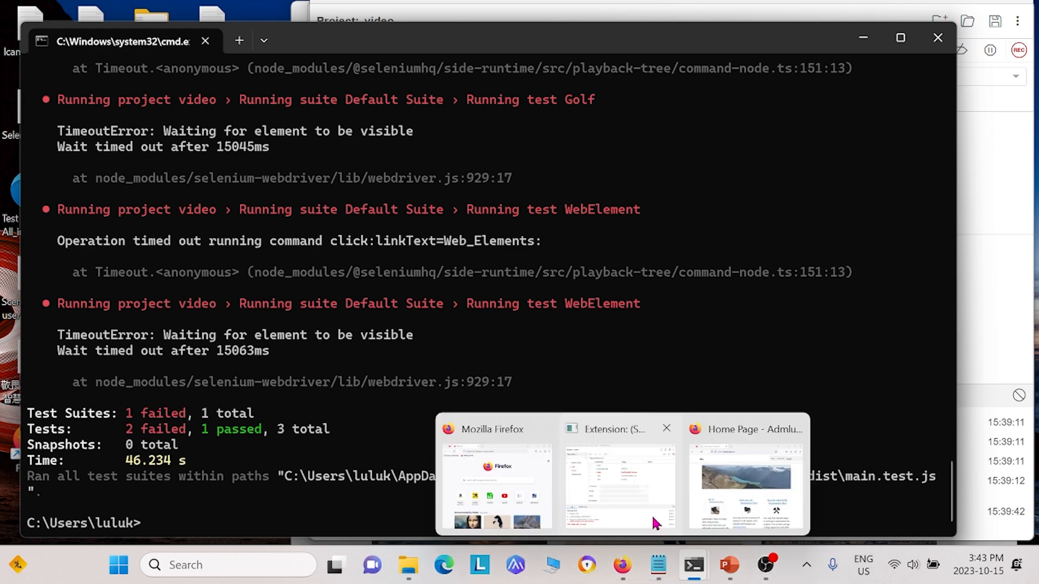
Set Default Suite to Run in parallel in its settings and resave the project over video.side
click(619, 483)
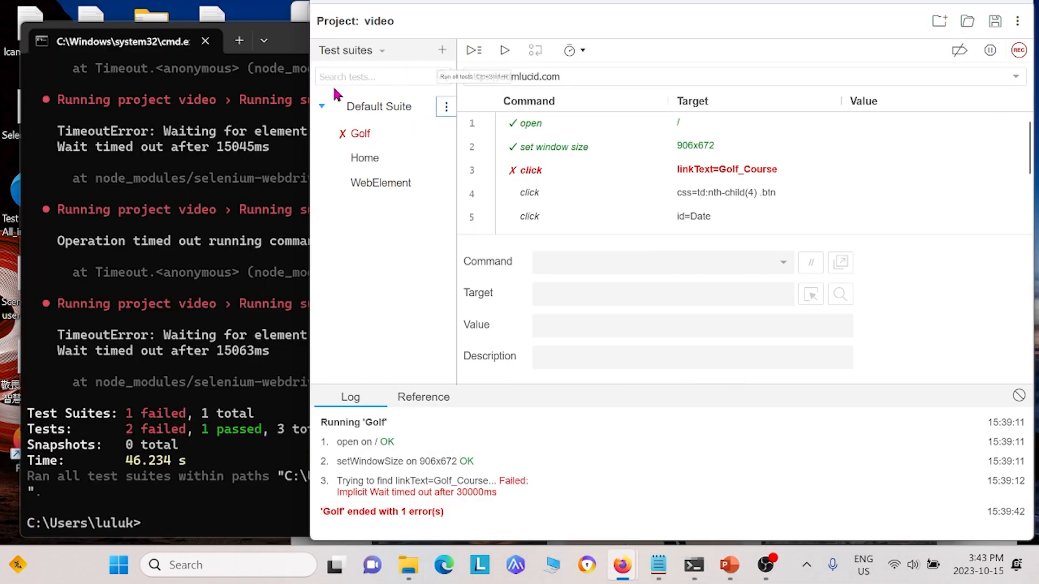
click(445, 107)
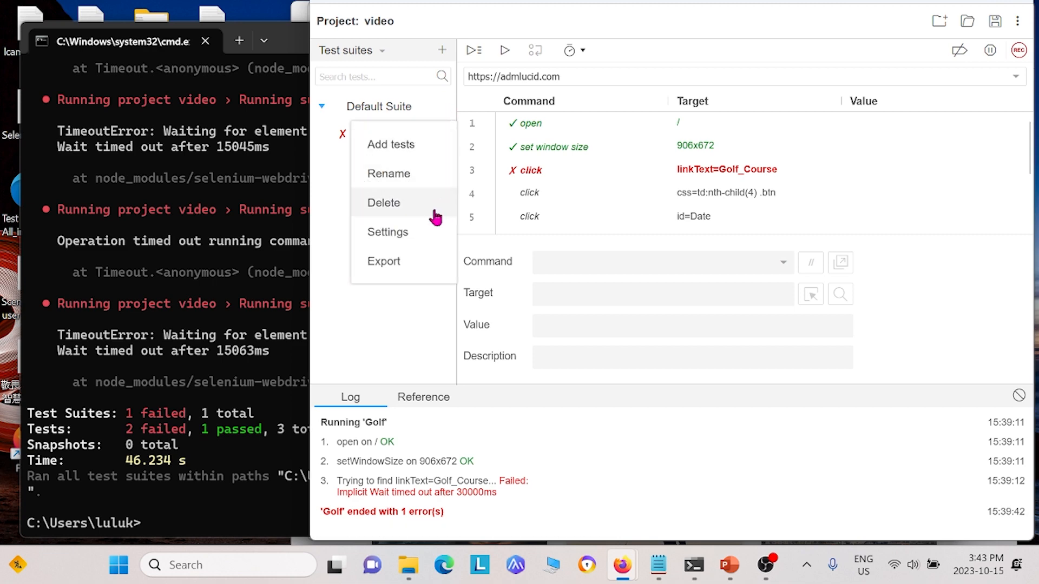
click(387, 231)
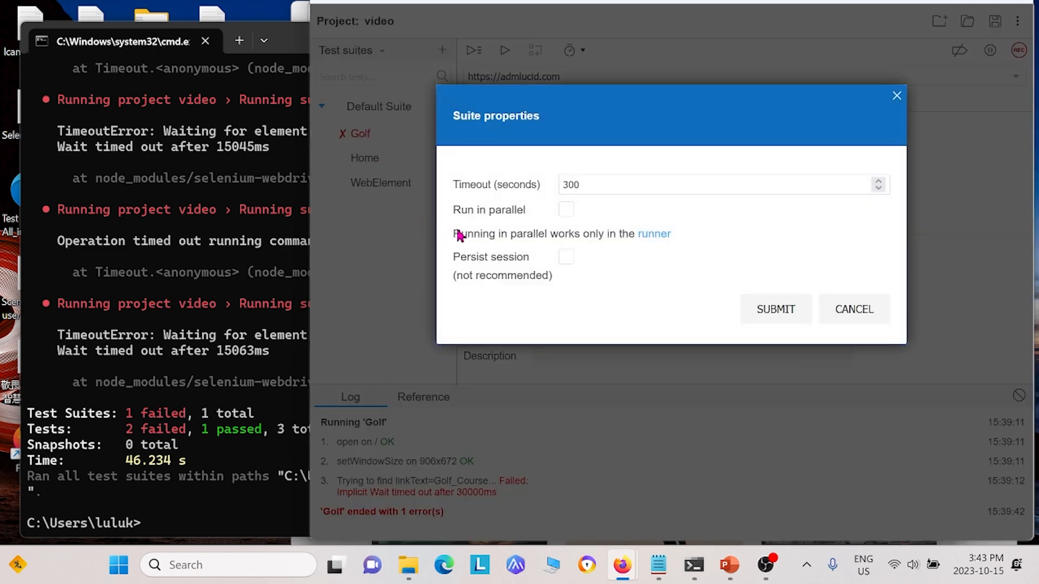
mouse_move(563, 220)
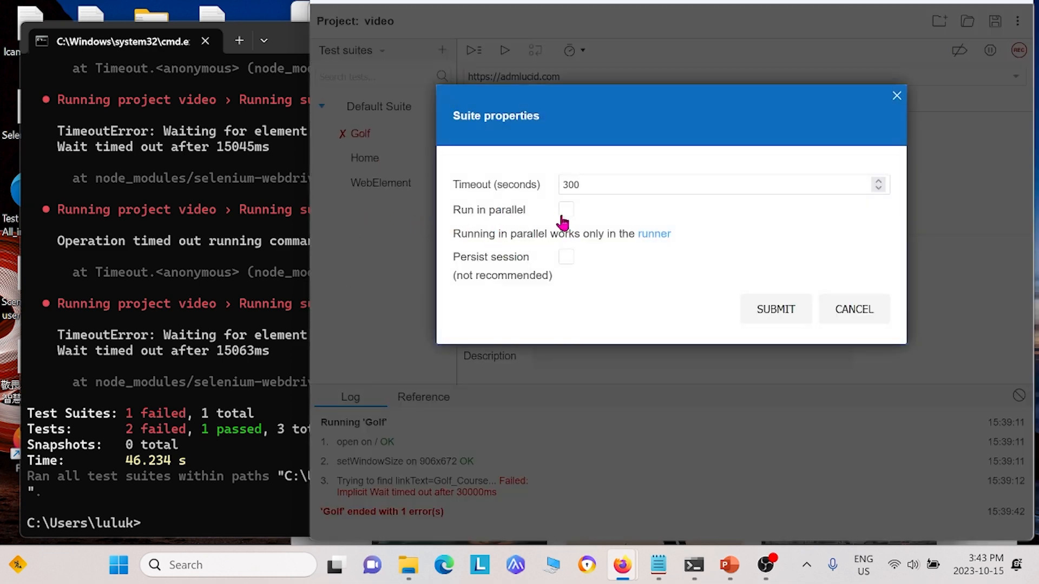
click(565, 209)
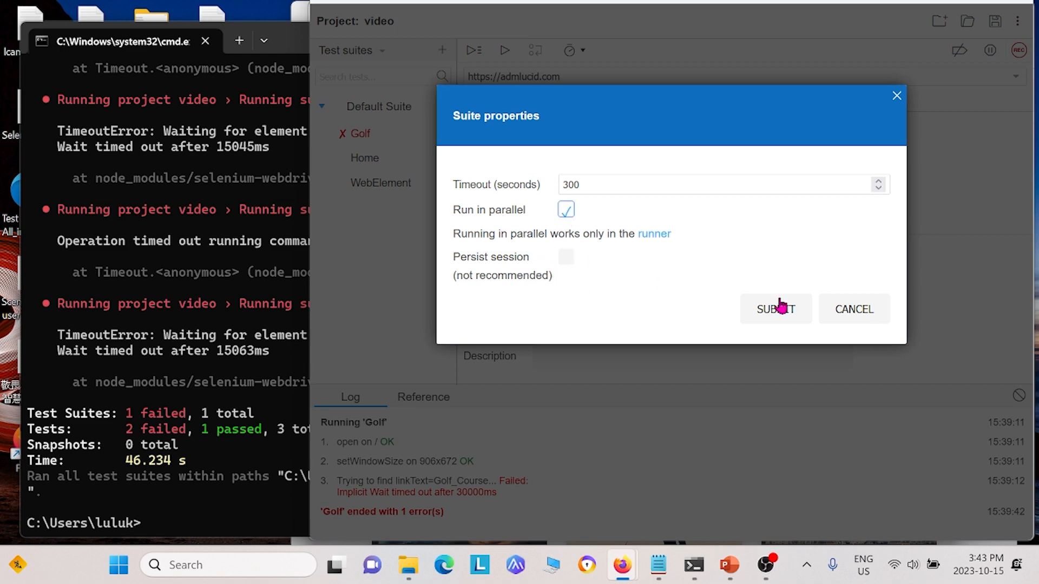
click(774, 308)
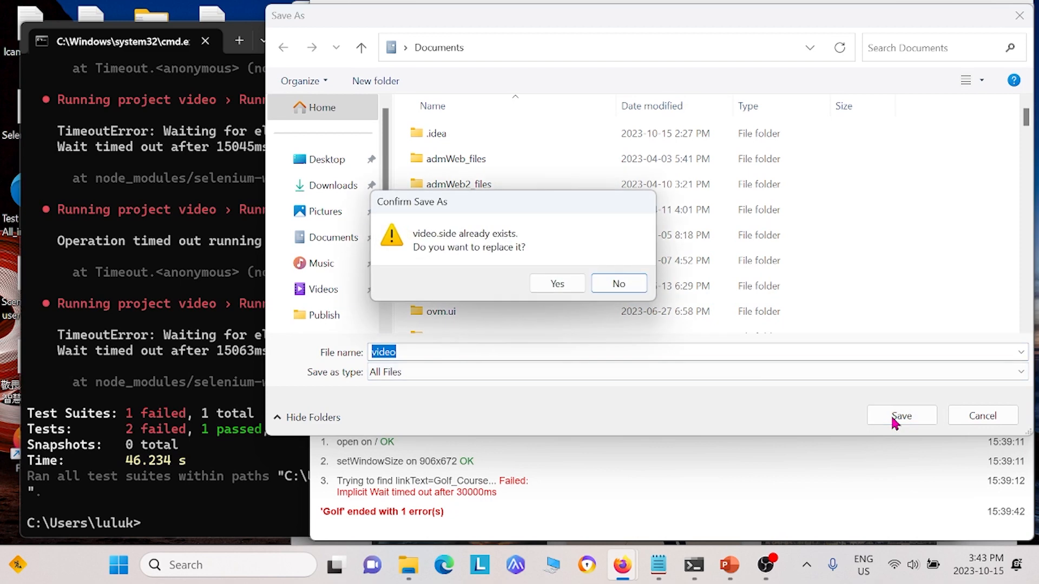
click(556, 283)
text(selenium-side-runner C:/Users/luluk/Documents/video.side)
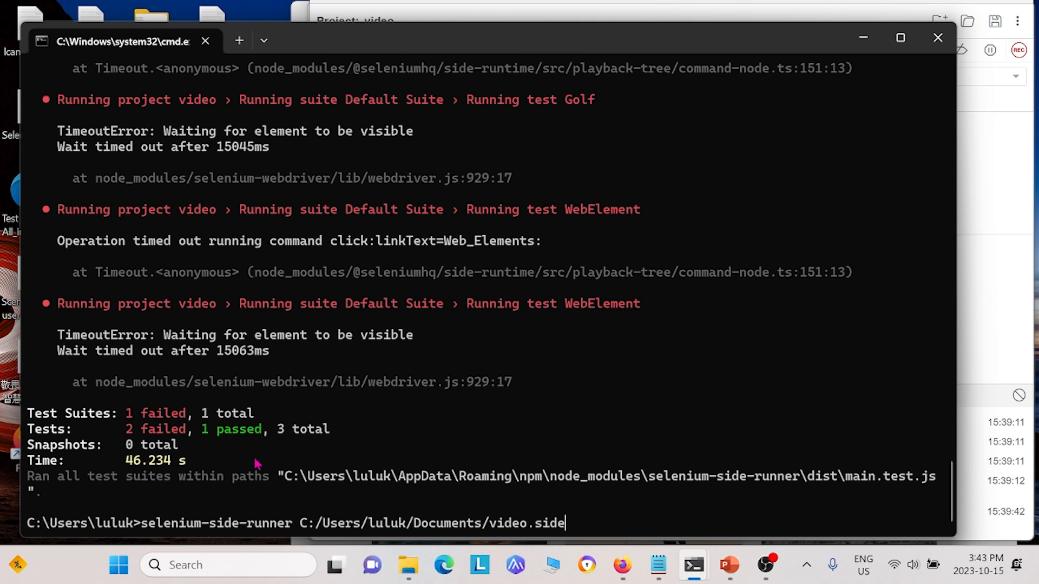
mouse_move(603, 521)
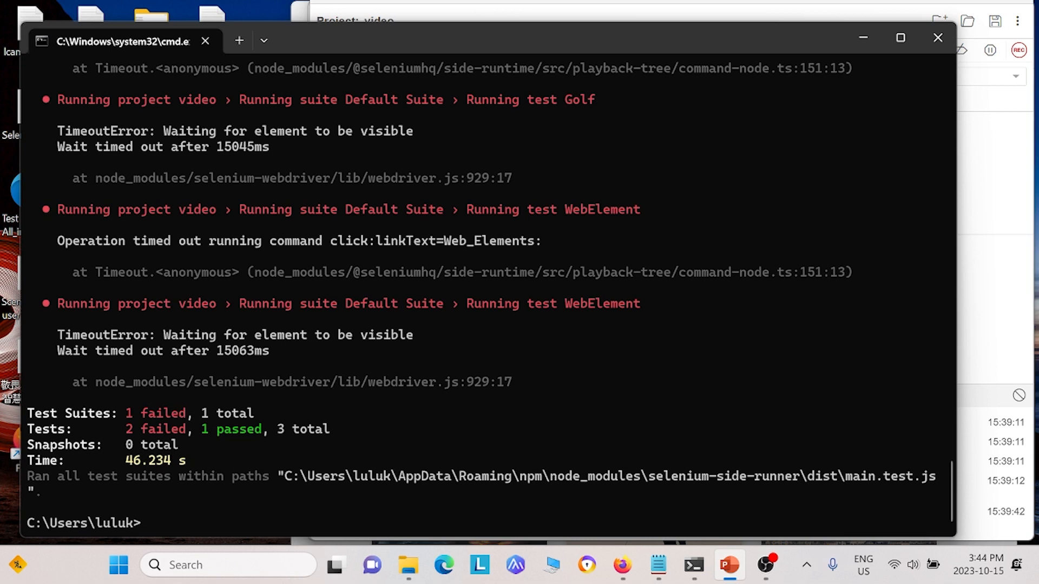
Run selenium-side-runner -c "browserName=firefox" on C:/Users/luluk/Documents/video.side; it reports no matching projects found
text(selenium-side-runner -c "browserName=firefox" C:/Users/luluk/Documents/si)
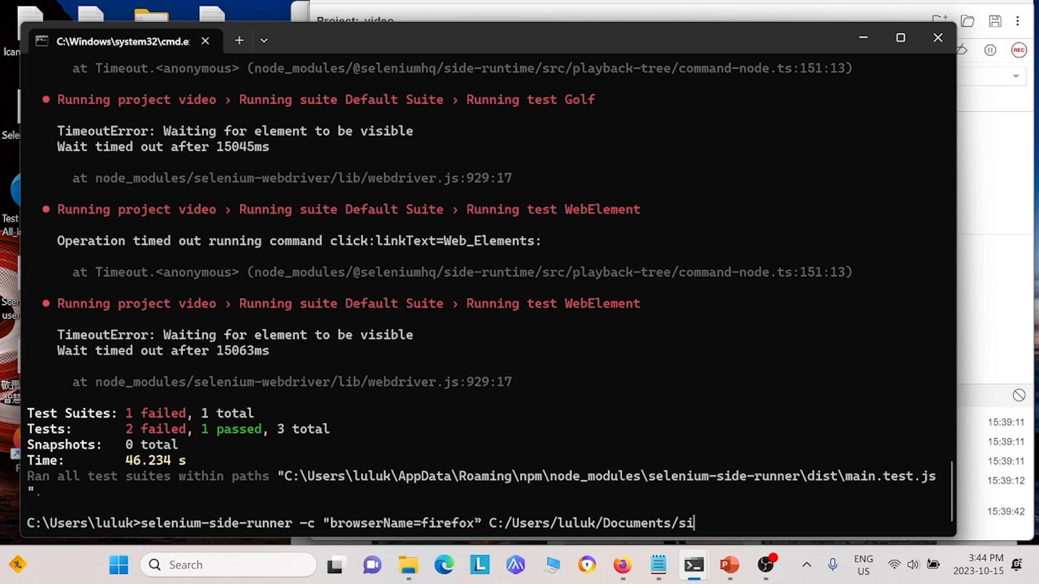
text(v)
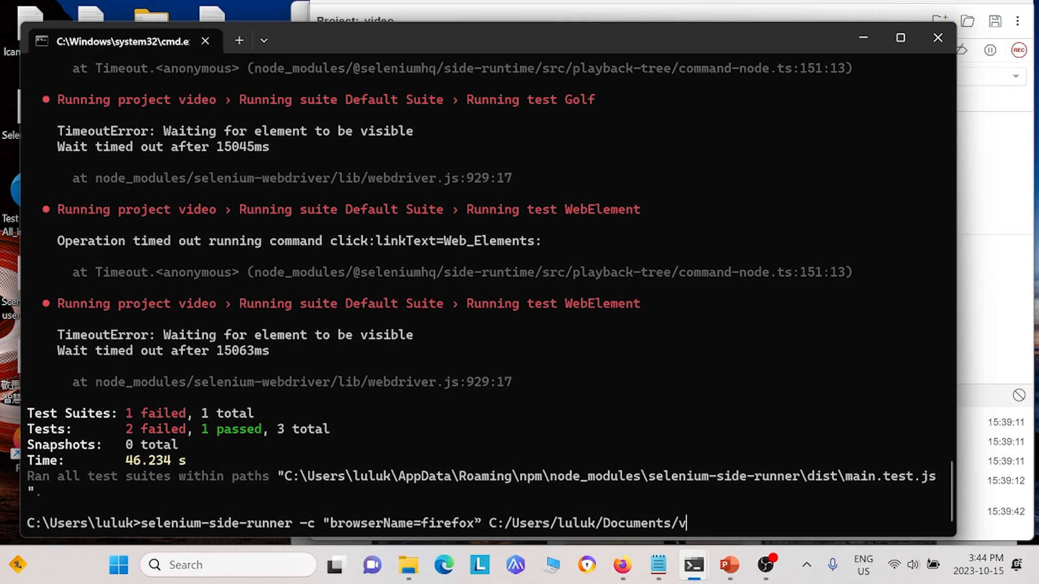
text(ideo.d)
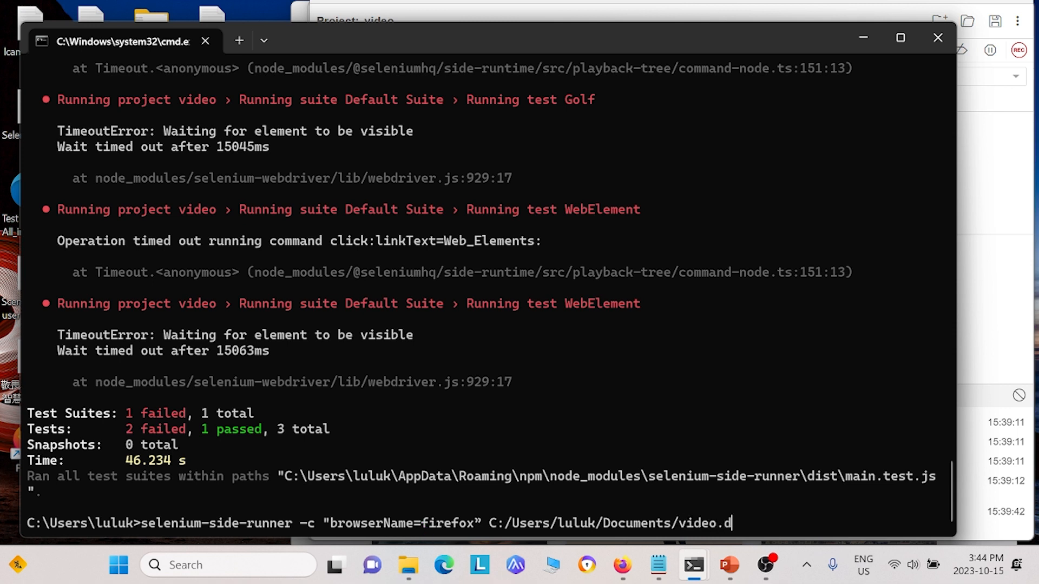
text(ide)
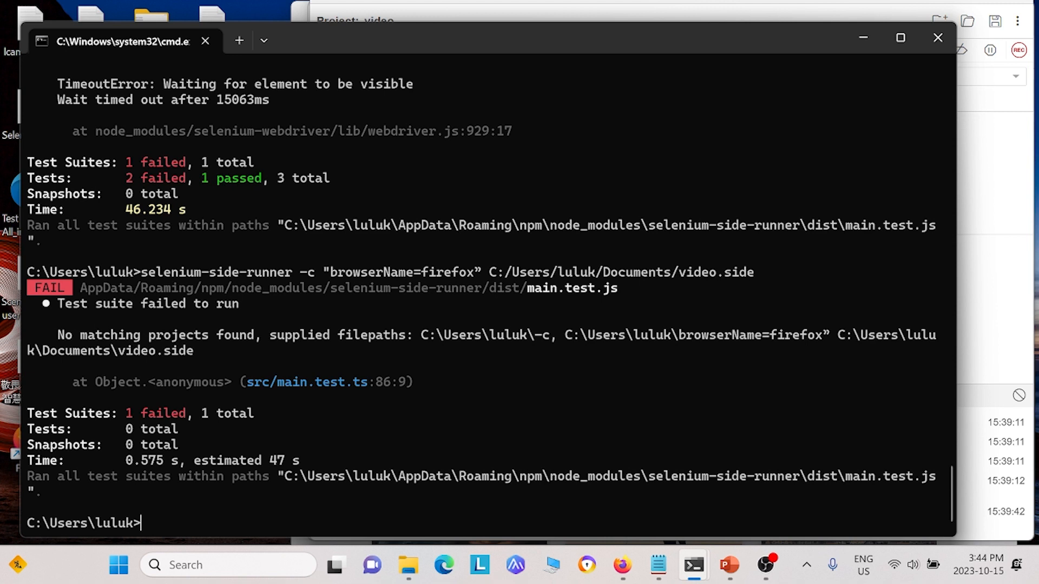
mouse_move(209, 361)
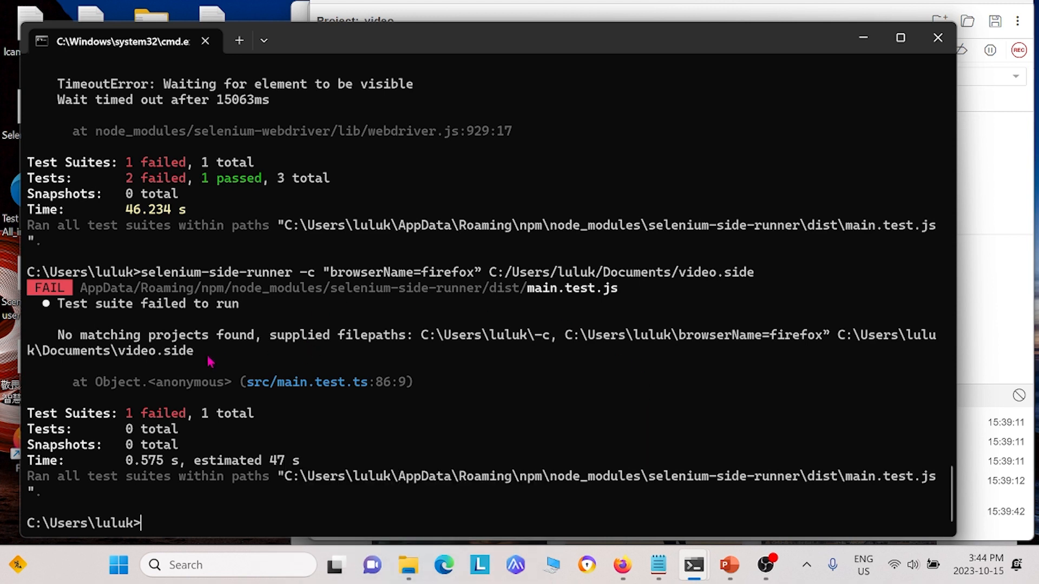
mouse_move(129, 350)
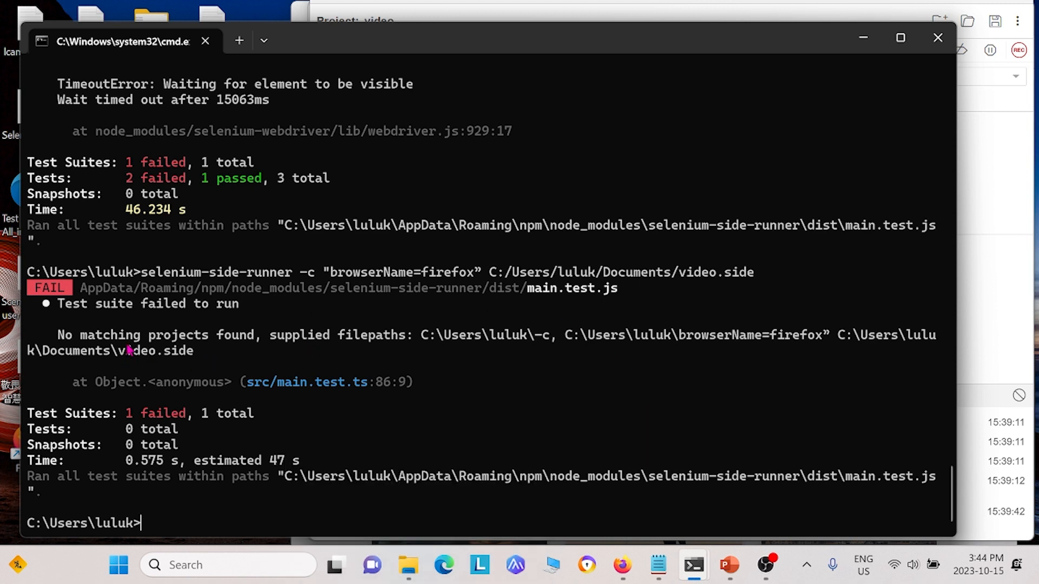
mouse_move(404, 355)
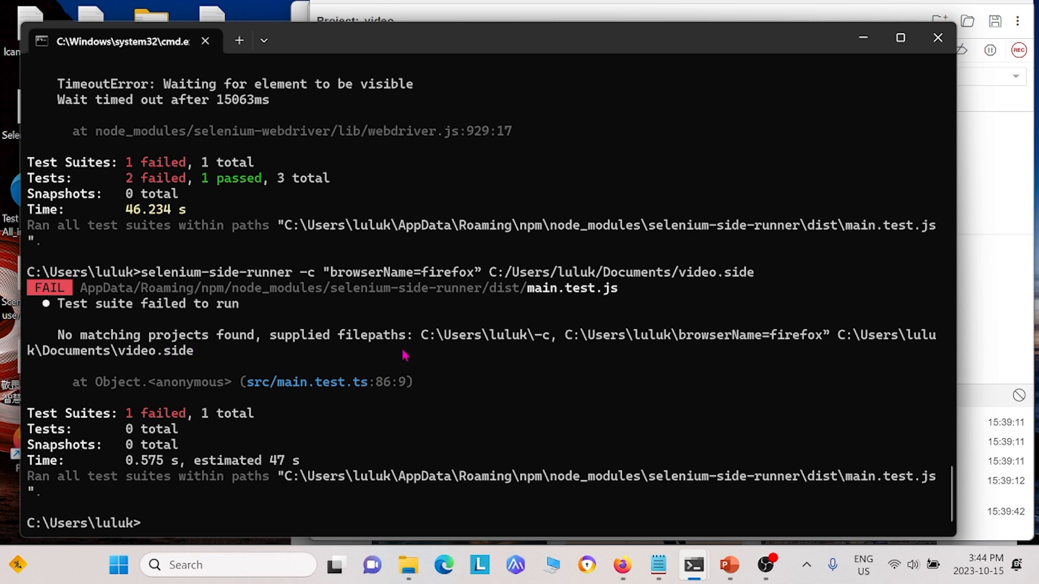
mouse_move(175, 363)
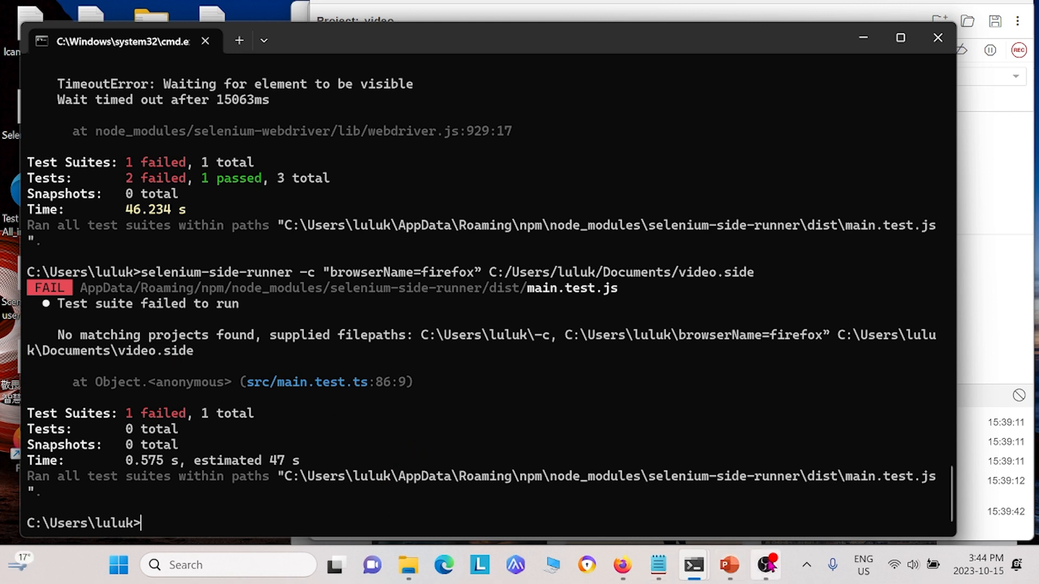
mouse_move(658, 564)
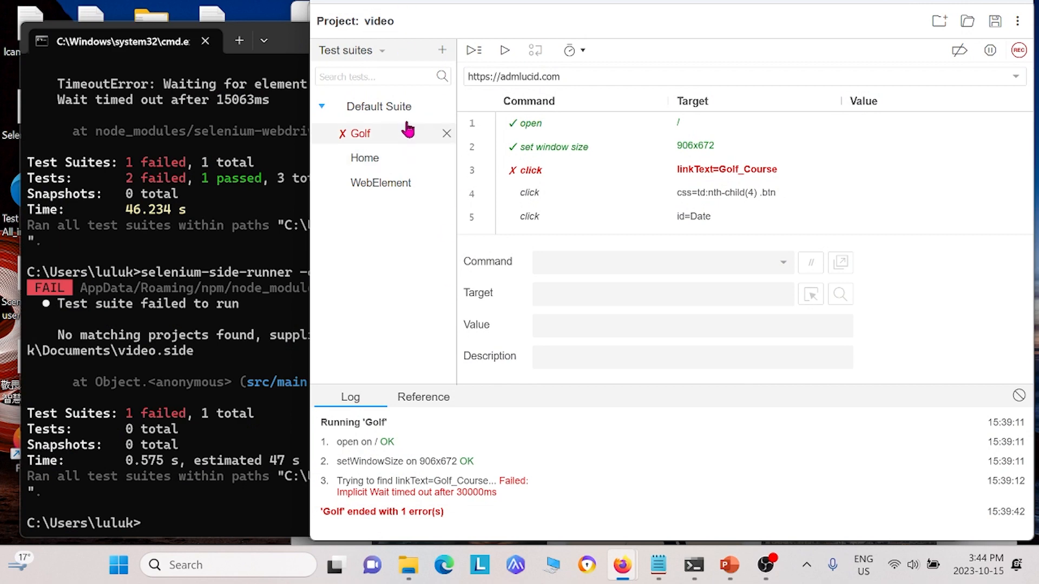
mouse_move(419, 294)
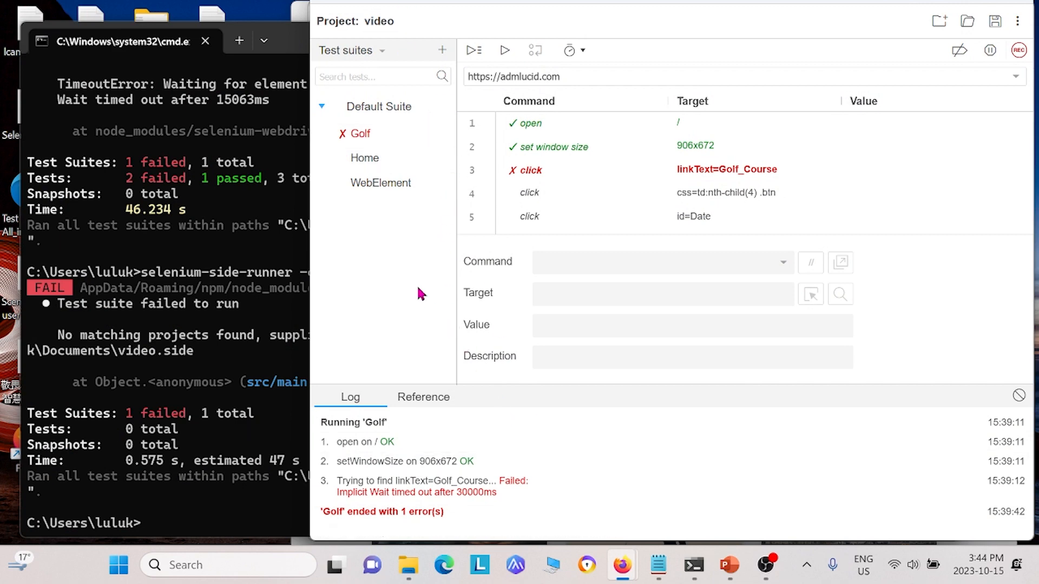
Save the video project again to Documents under the name video
click(995, 20)
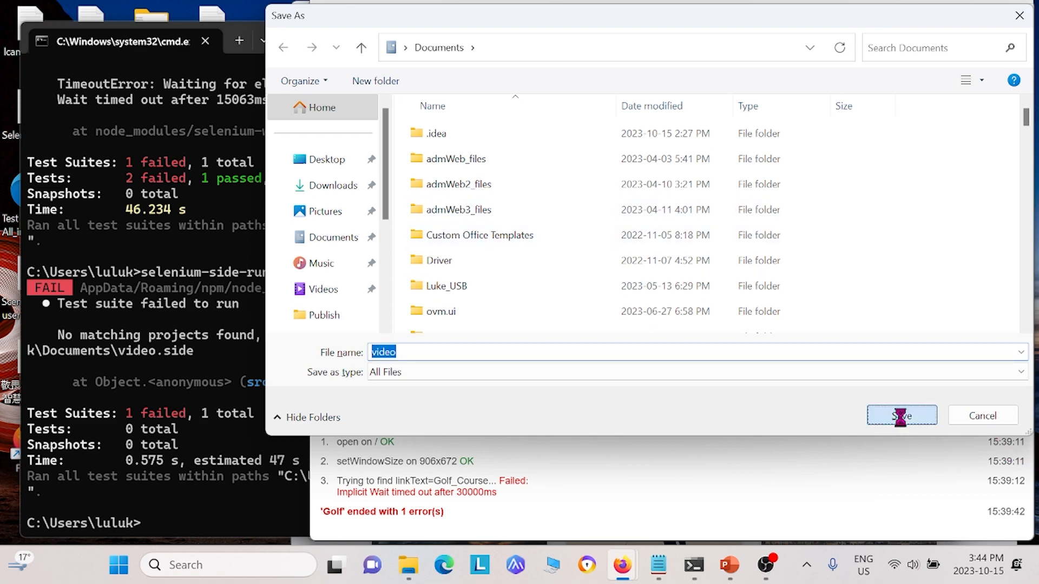
click(901, 415)
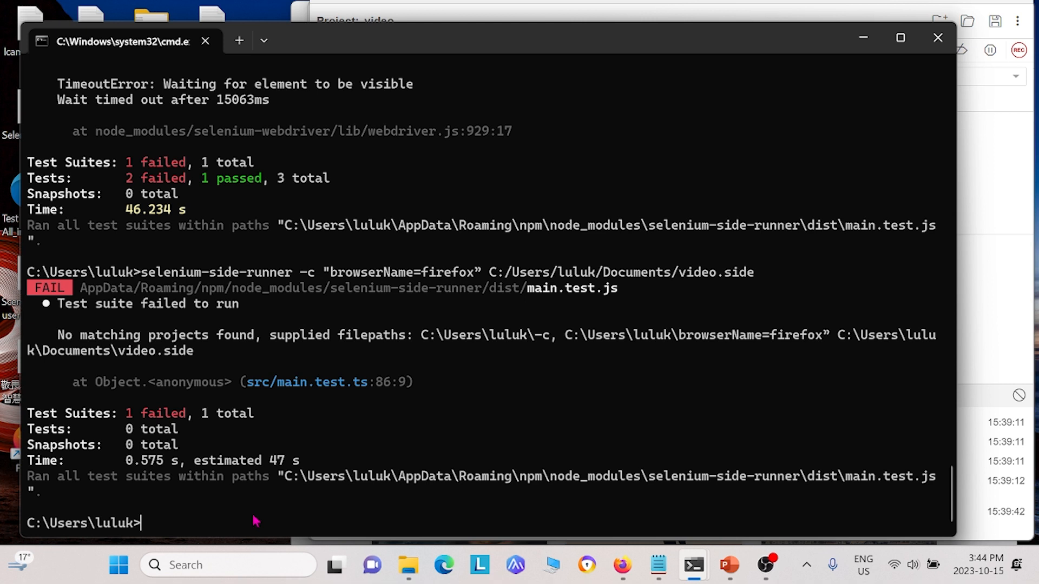
Run video.side with selenium-side-runner using browserName=firefox, finishing 2 failed and 1 passed in 22.303 s
text(selenium-side-runner -c "browserName=firefox" C:/Users/luluk/Documents/video.side)
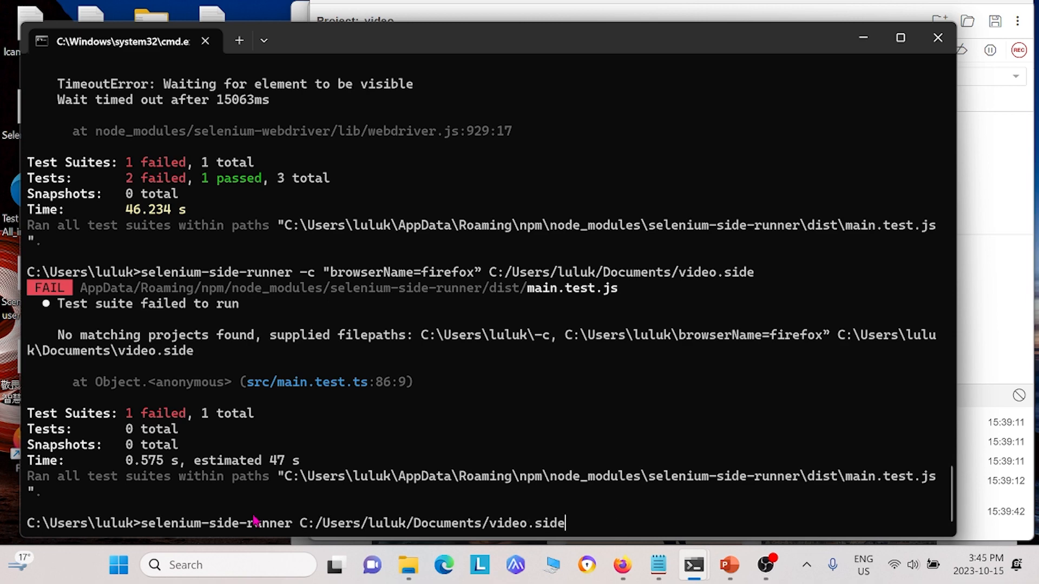
key(Return)
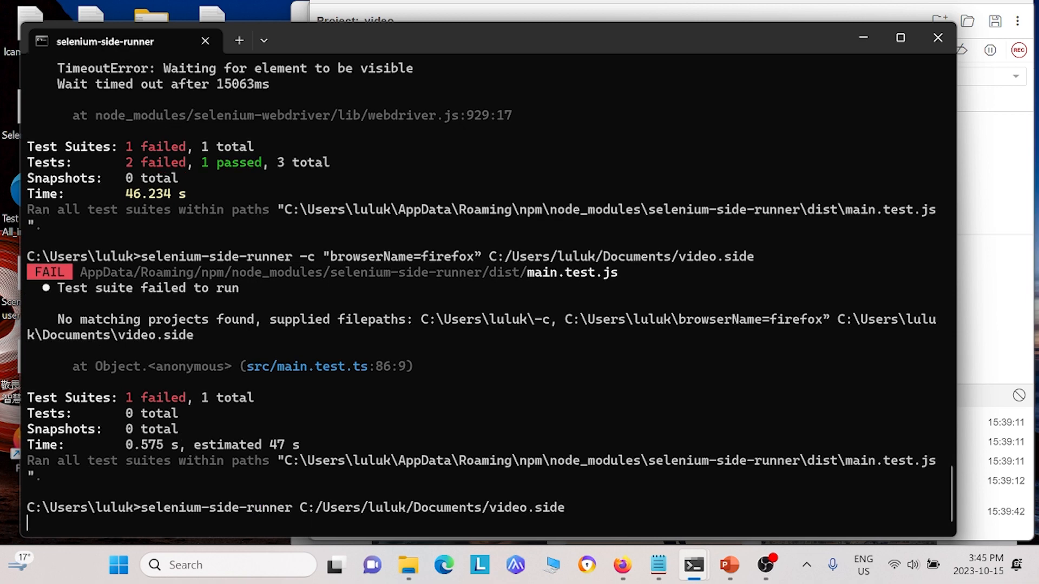
key(Return)
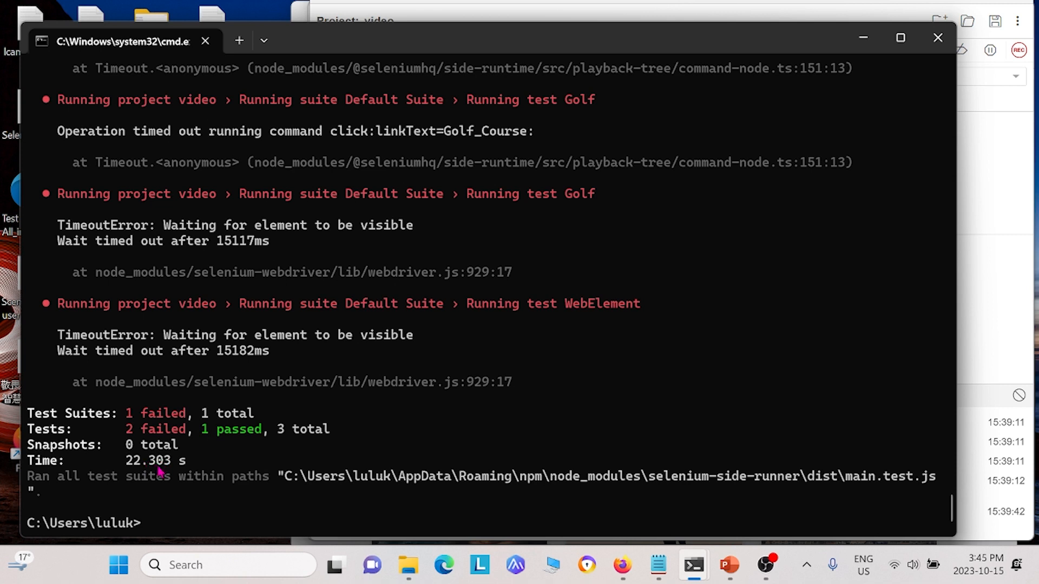
mouse_move(435, 465)
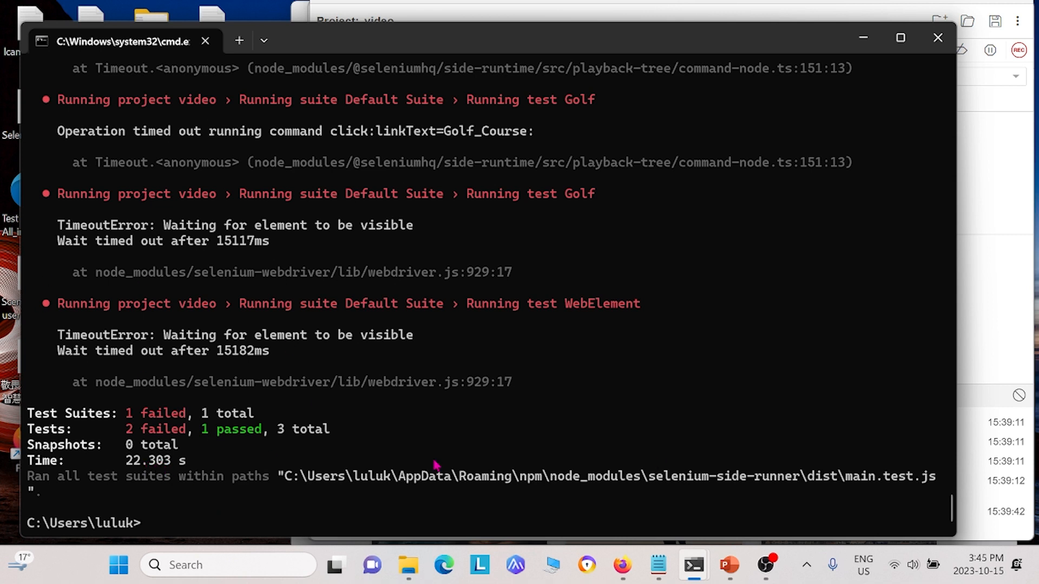
mouse_move(662, 239)
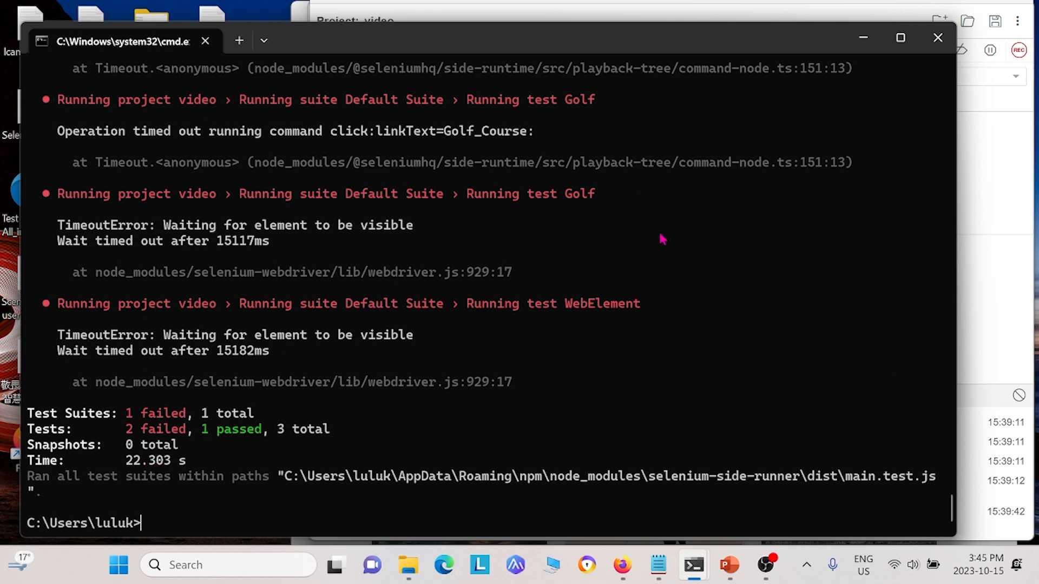